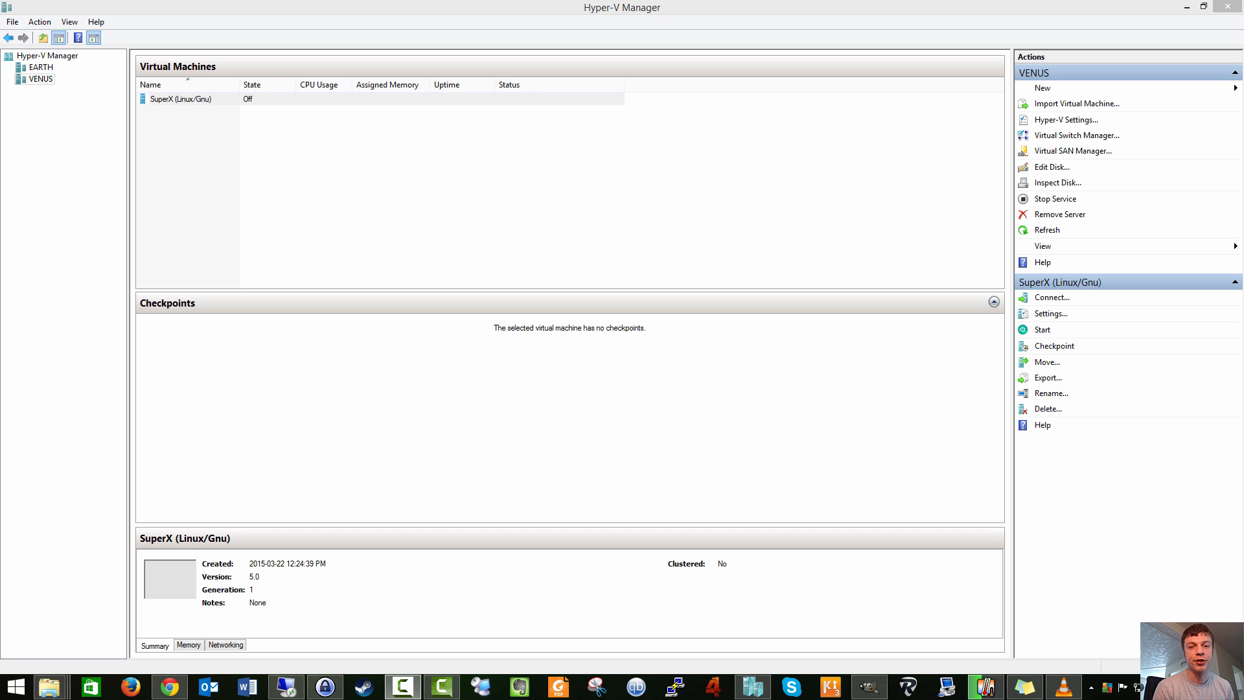
{"action": "mouse_move", "coordinate": [169, 687]}
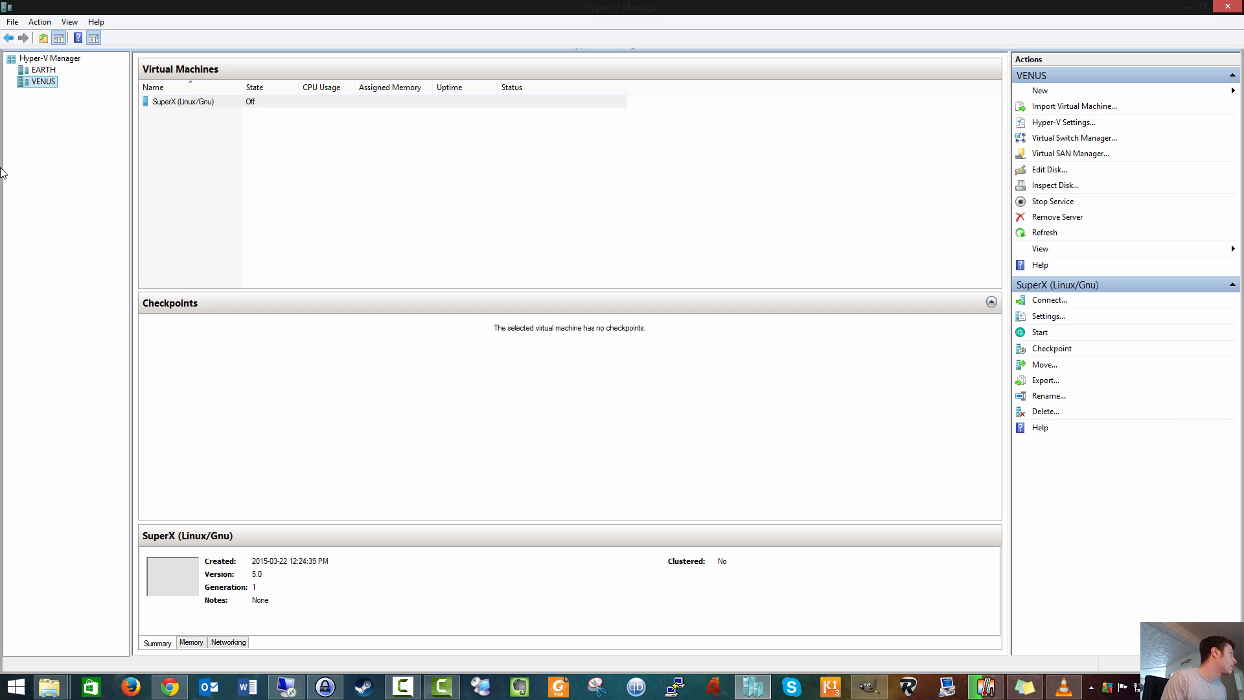
Start the SuperX virtual machine in Hyper-V Manager and connect to it in an enlarged window.
{"action": "right_click", "coordinate": [184, 101]}
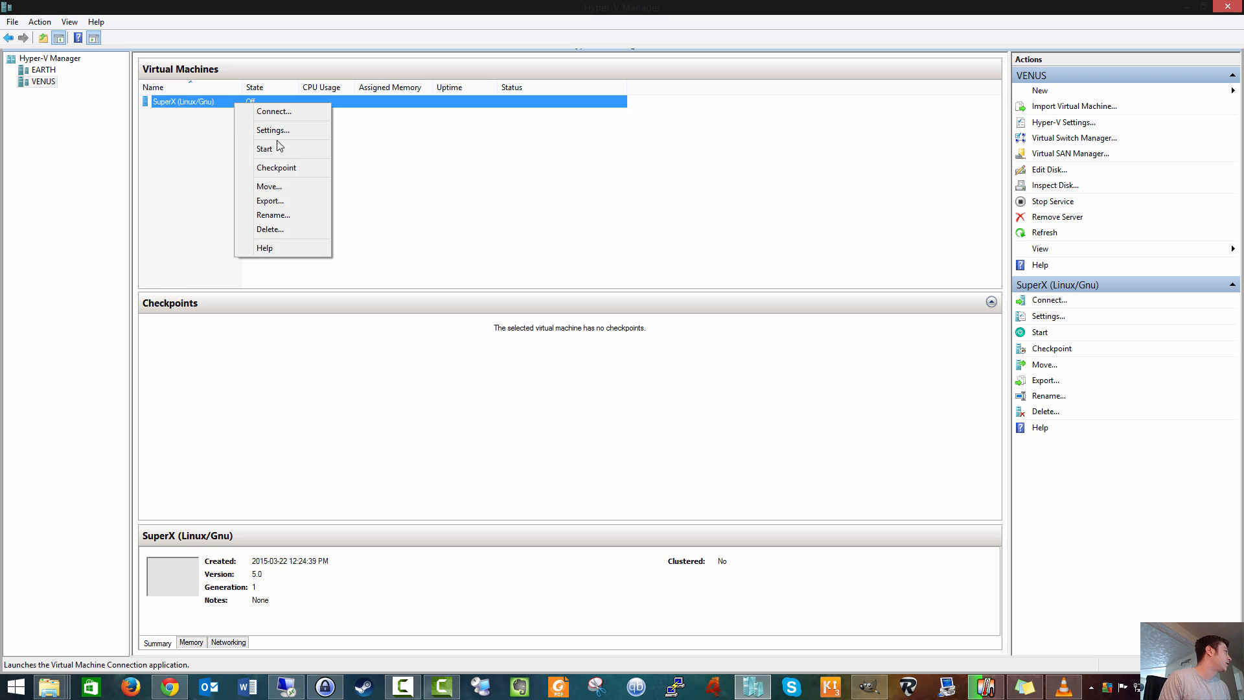
{"action": "left_click", "coordinate": [265, 148]}
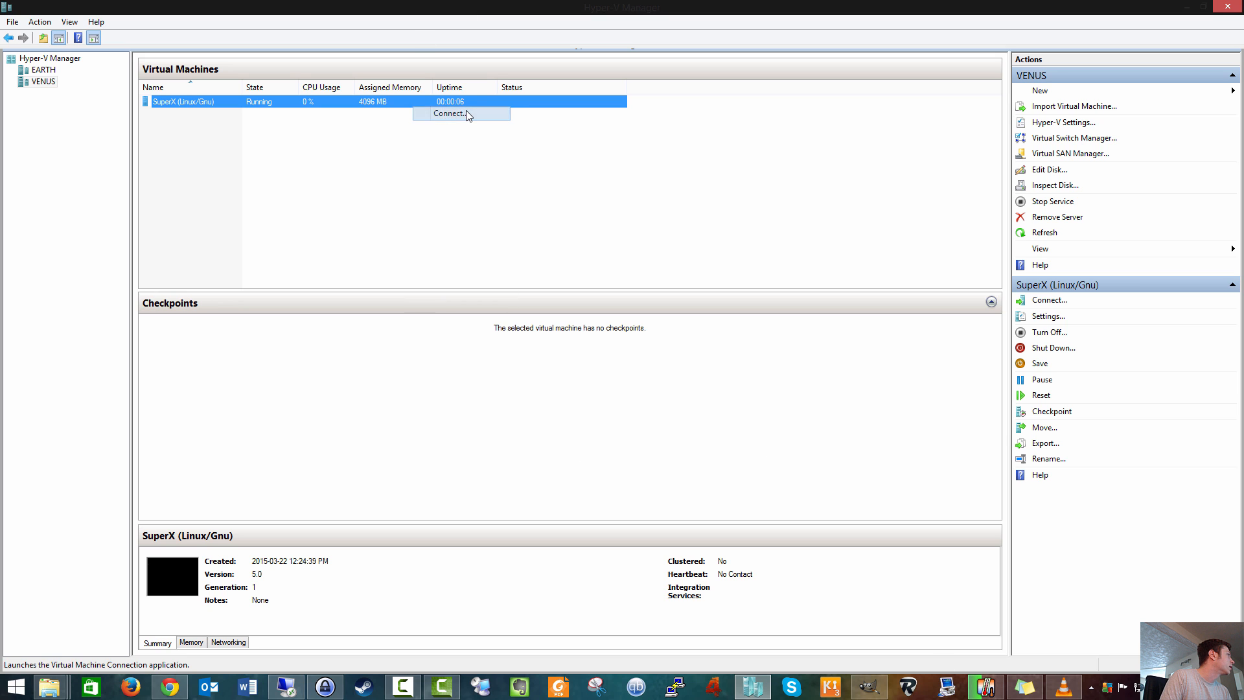
{"action": "left_click", "coordinate": [450, 115]}
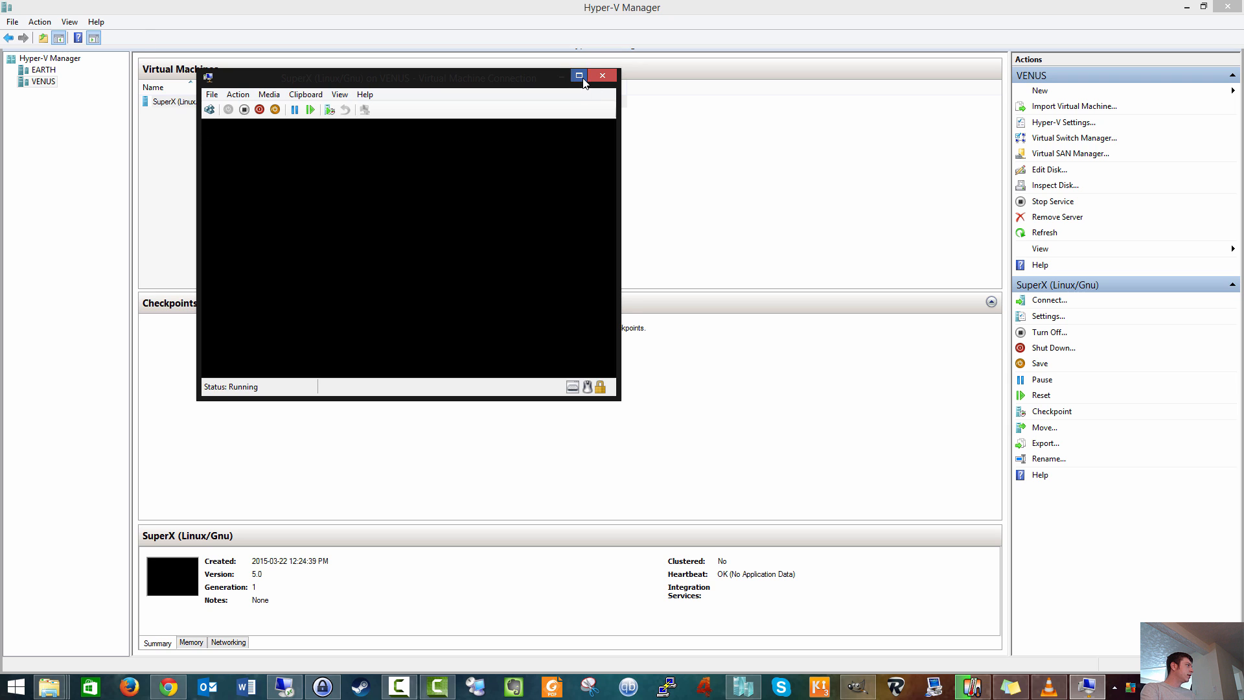
{"action": "left_click", "coordinate": [137, 21]}
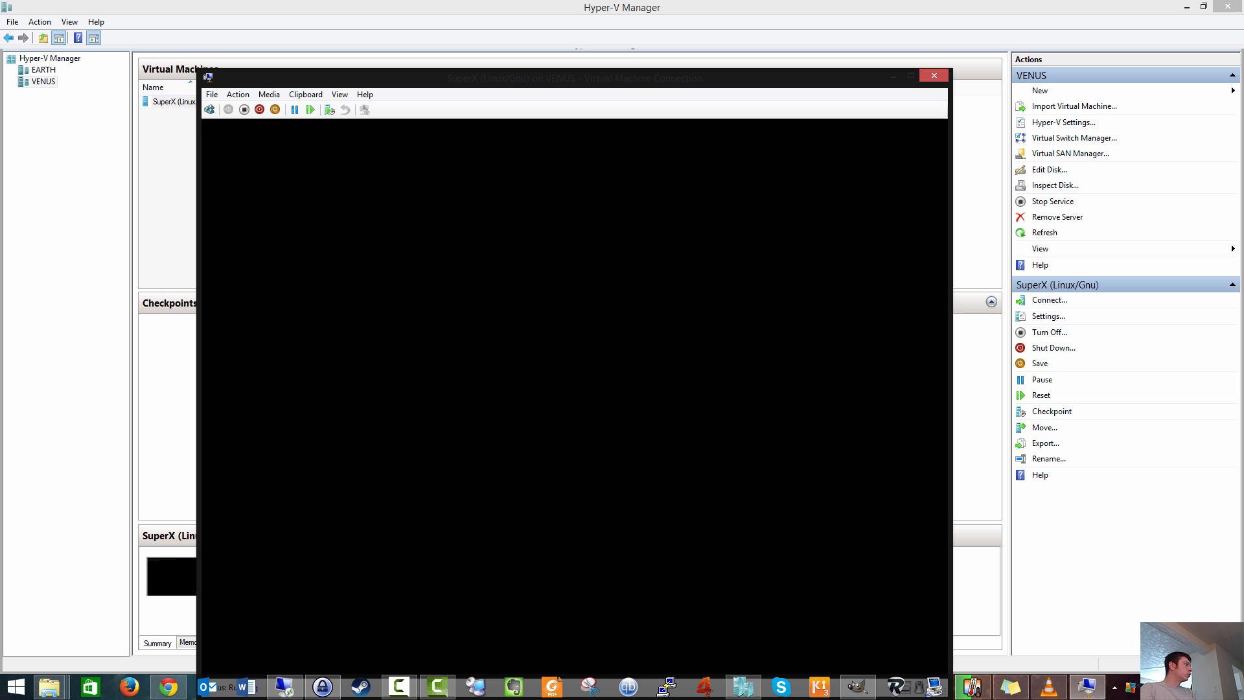
{"action": "mouse_move", "coordinate": [578, 405]}
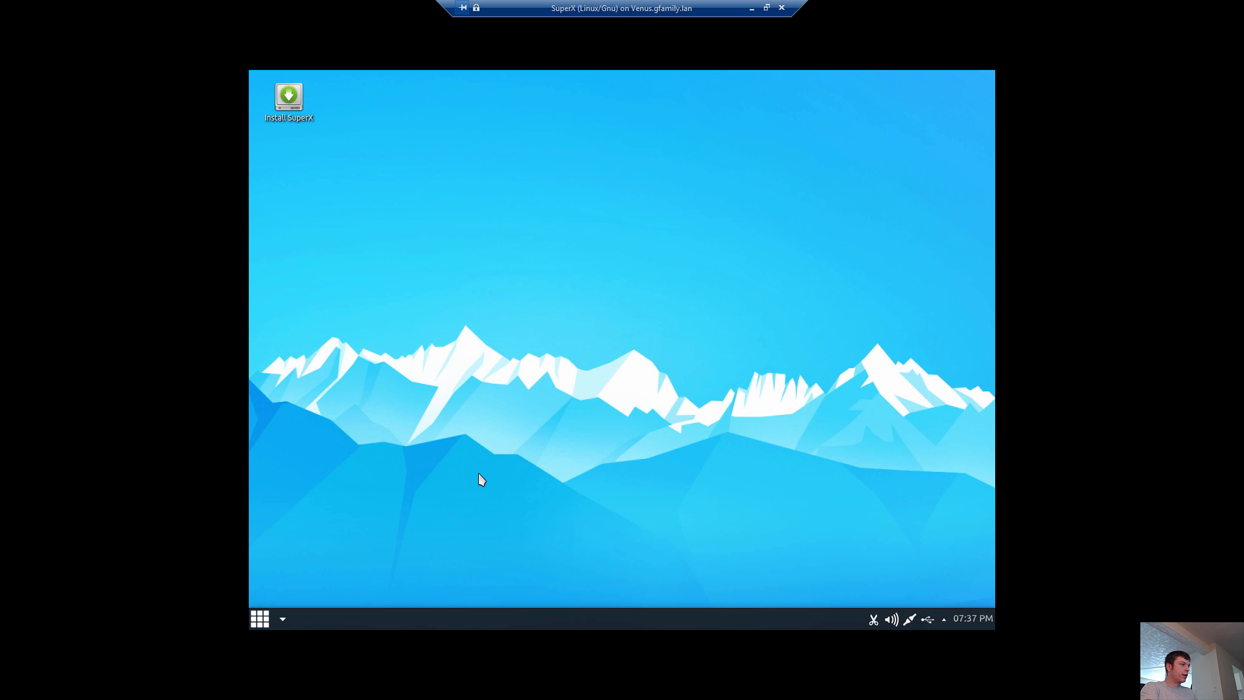
{"action": "mouse_move", "coordinate": [649, 498]}
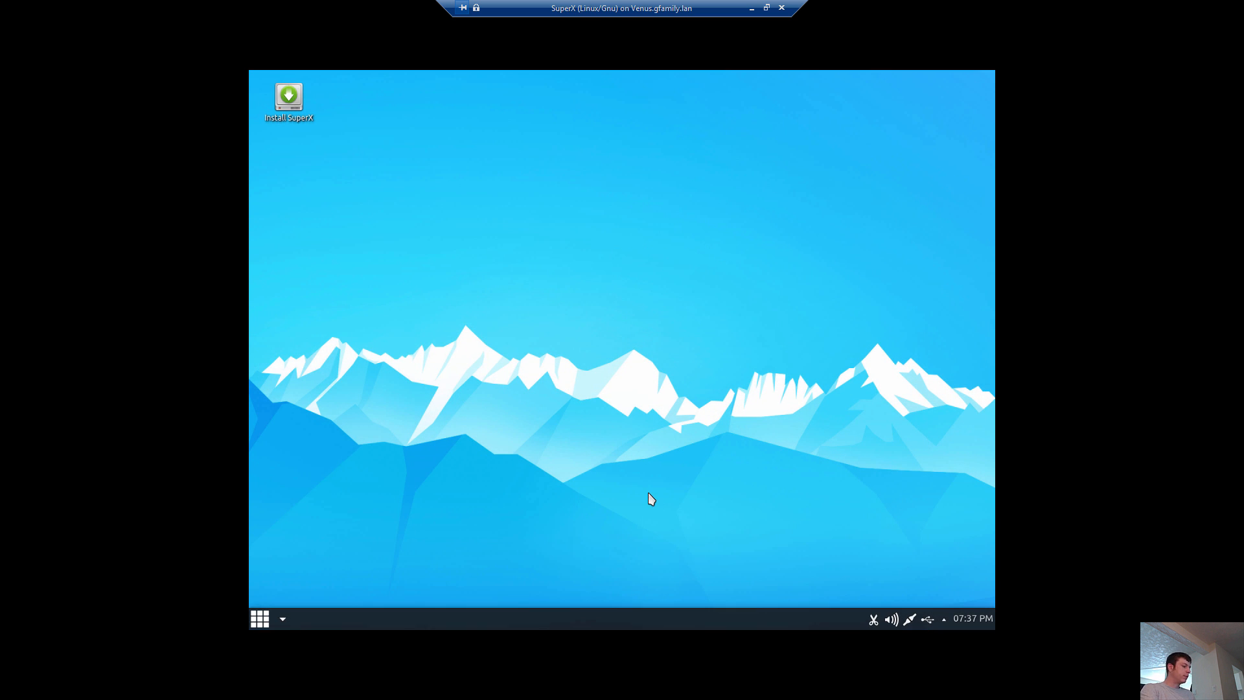
{"action": "mouse_move", "coordinate": [468, 377]}
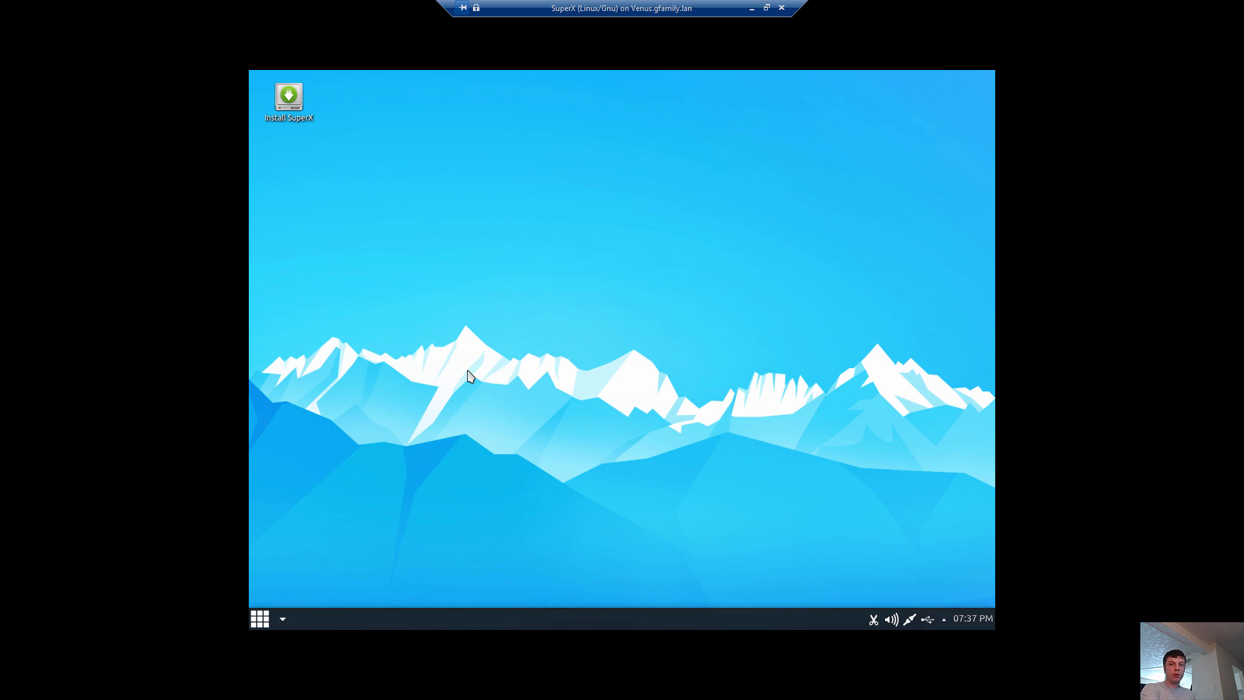
{"action": "mouse_move", "coordinate": [358, 337]}
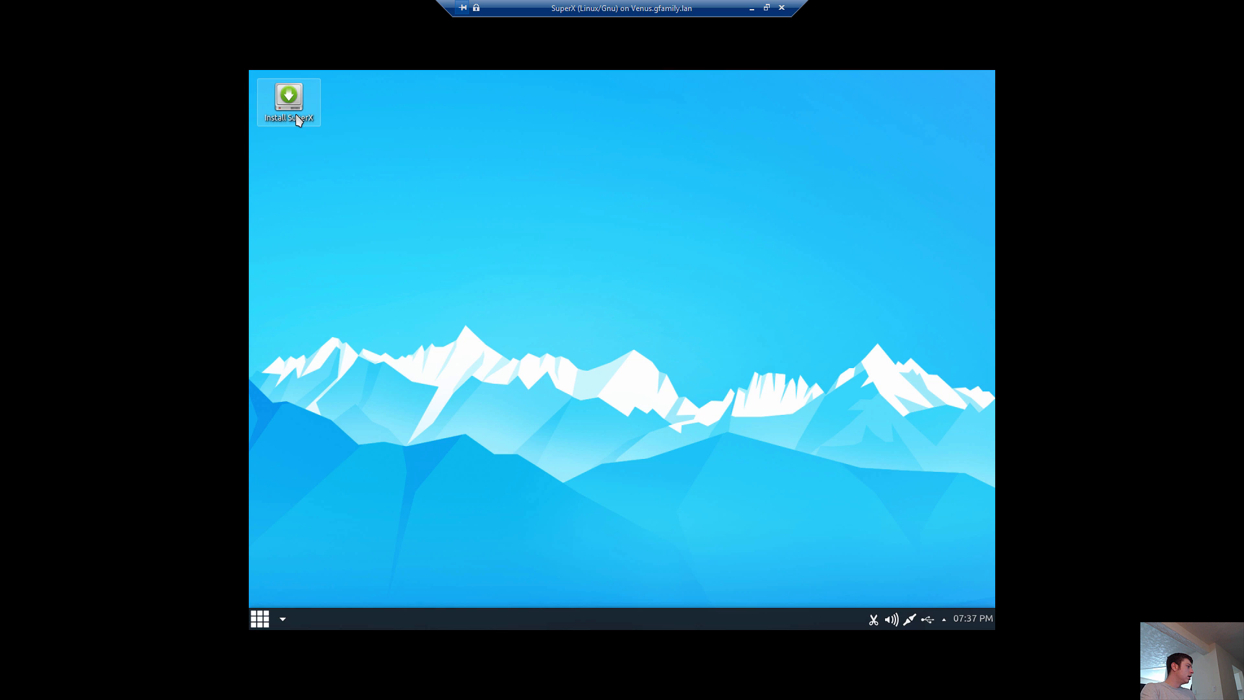
Launch Install SuperX from the live desktop, agree to the Terms of Services and continue.
{"action": "left_click", "coordinate": [259, 619]}
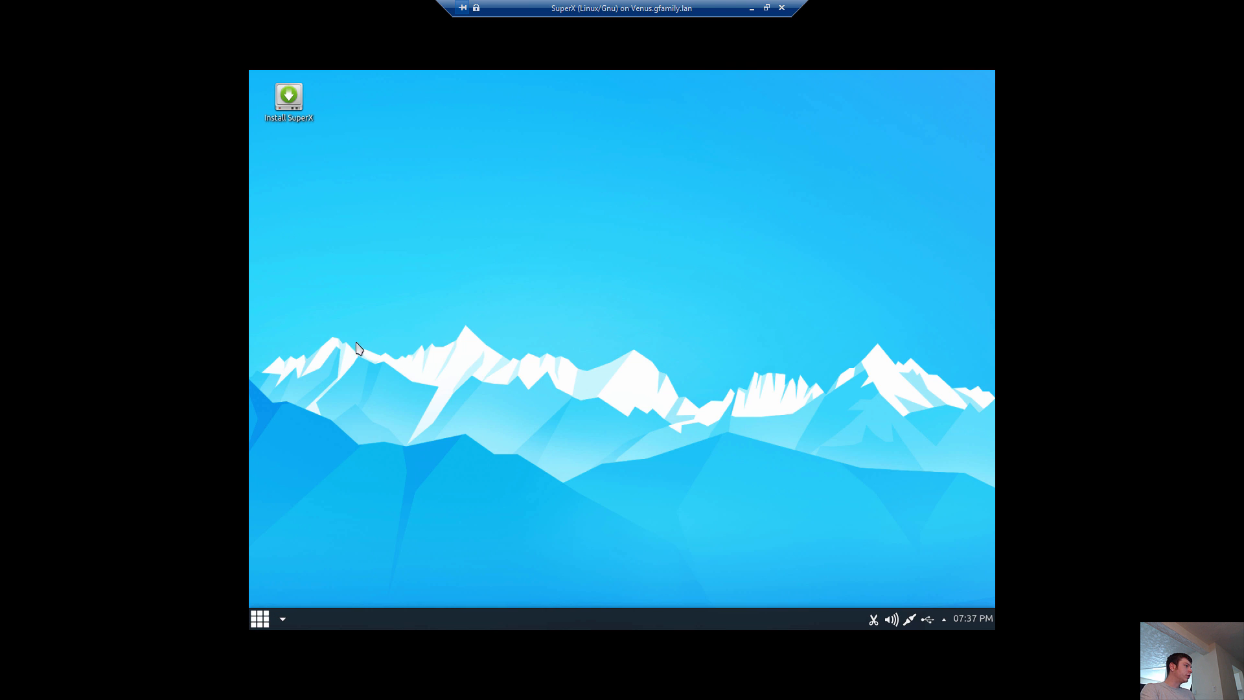
{"action": "mouse_move", "coordinate": [485, 353]}
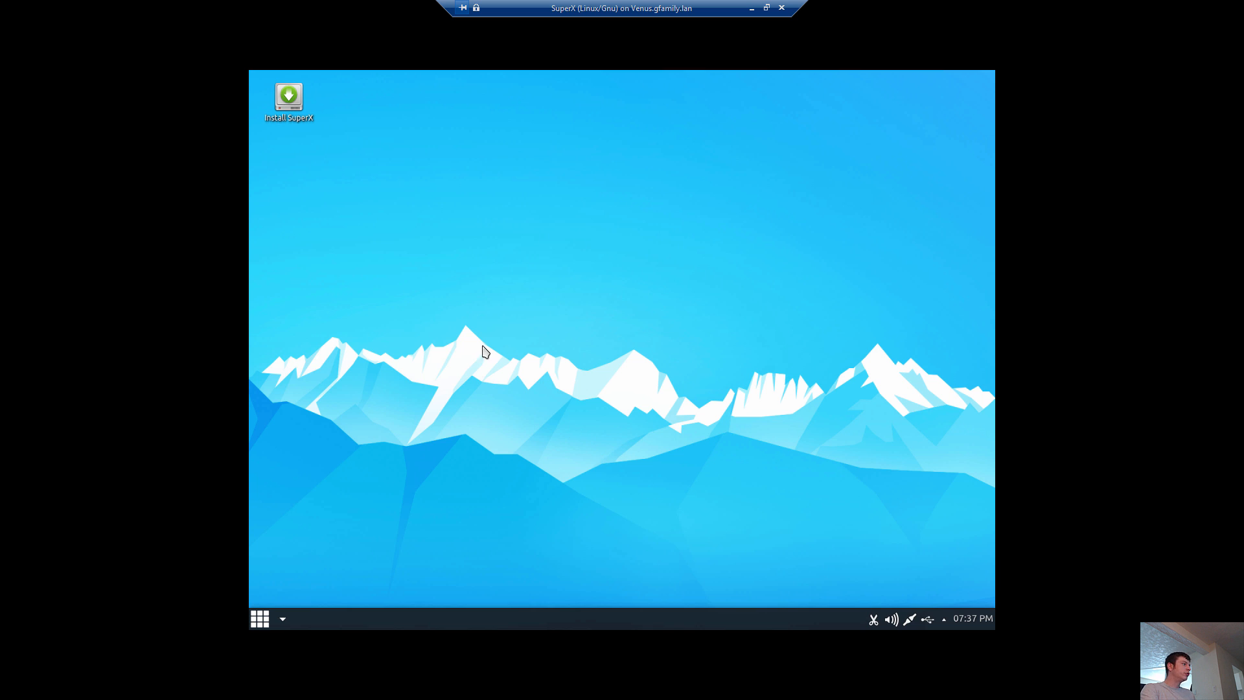
{"action": "mouse_move", "coordinate": [288, 100]}
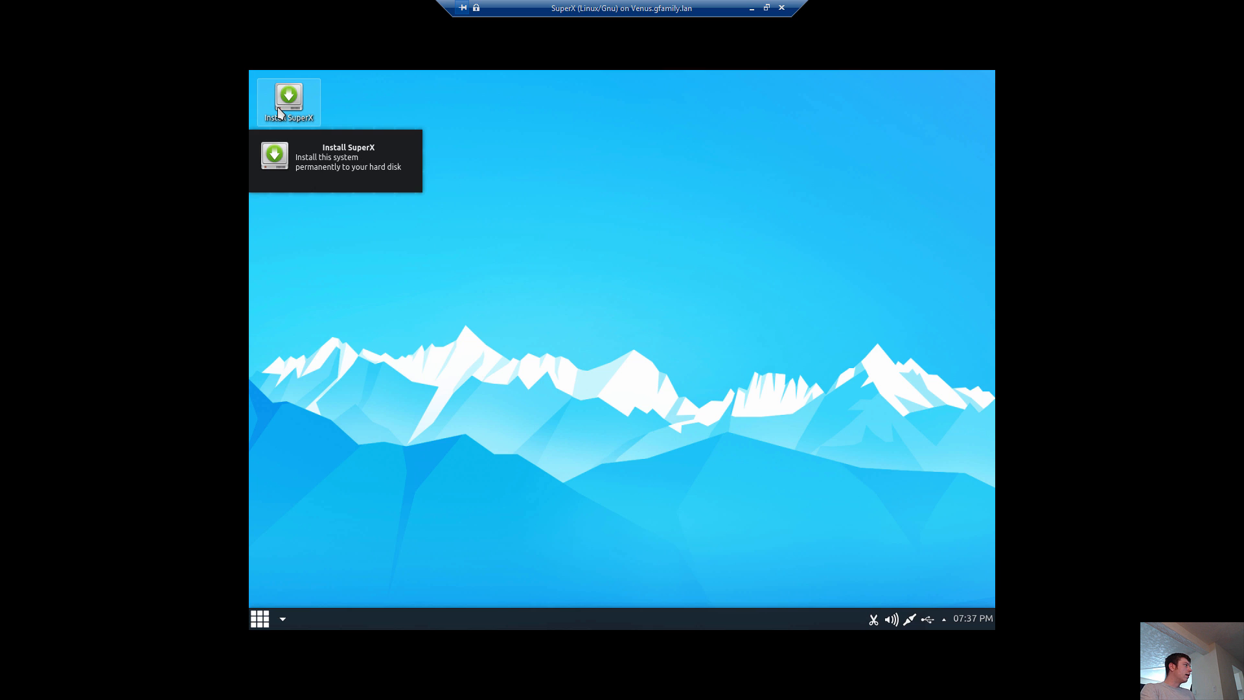
{"action": "left_click", "coordinate": [288, 98]}
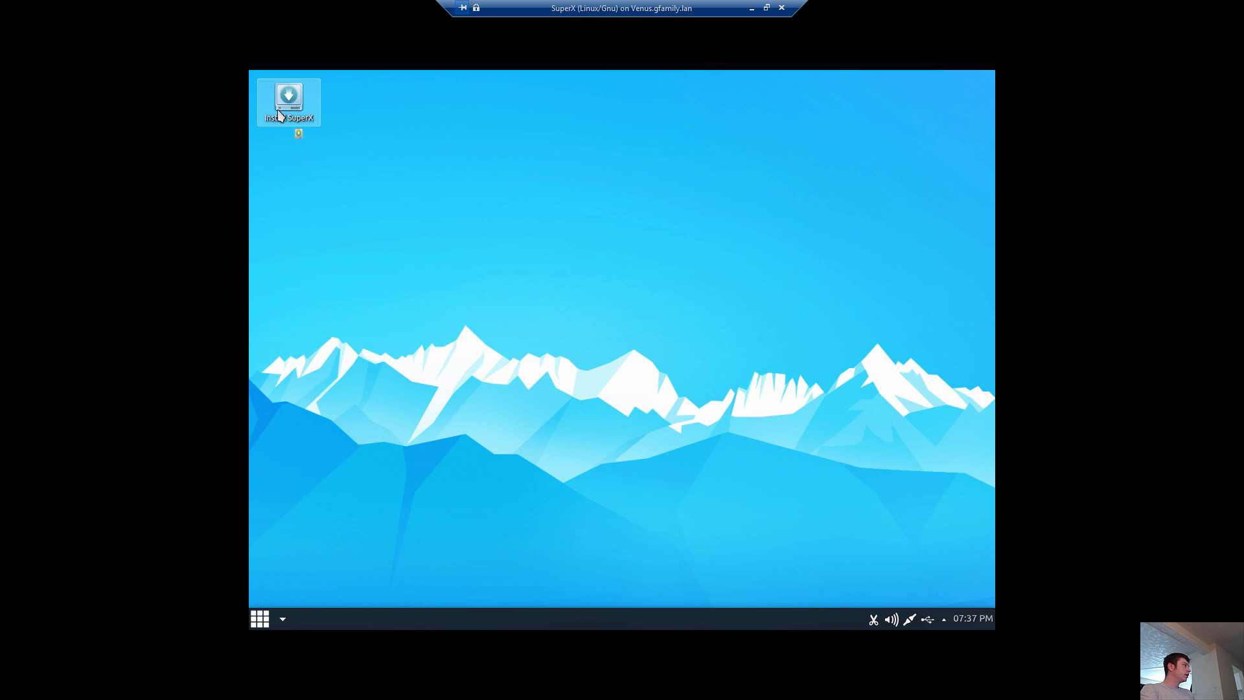
{"action": "double_click", "coordinate": [288, 97]}
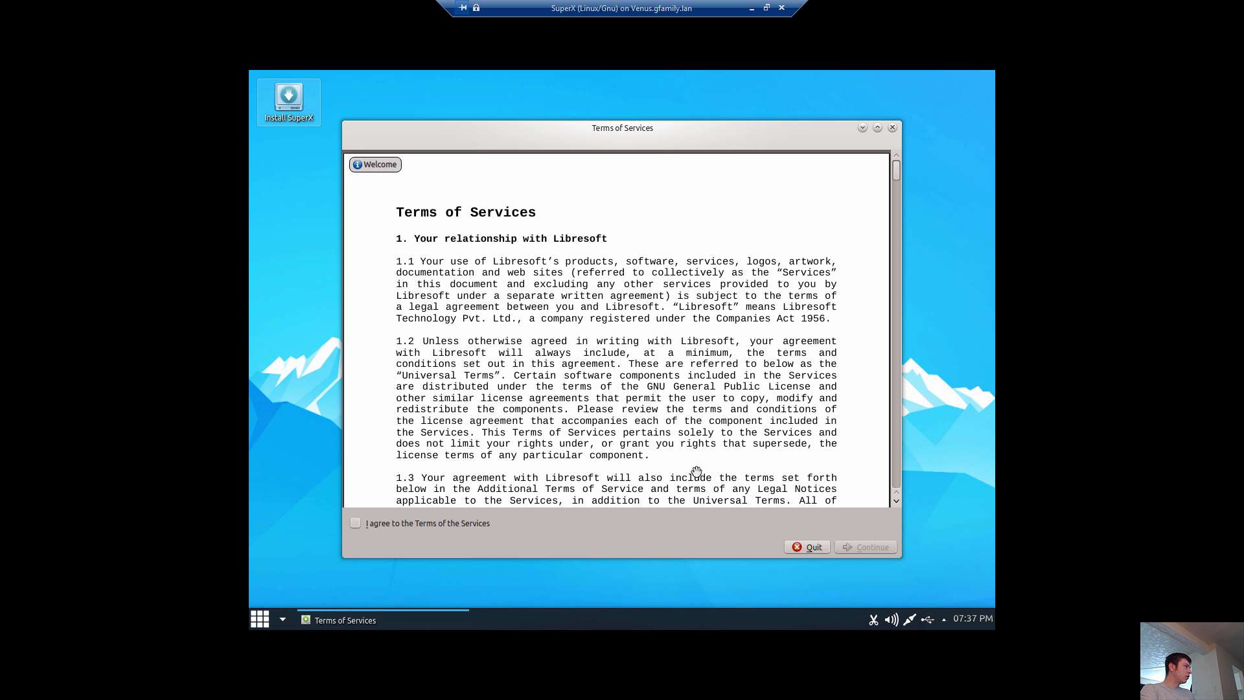
{"action": "left_click", "coordinate": [355, 523]}
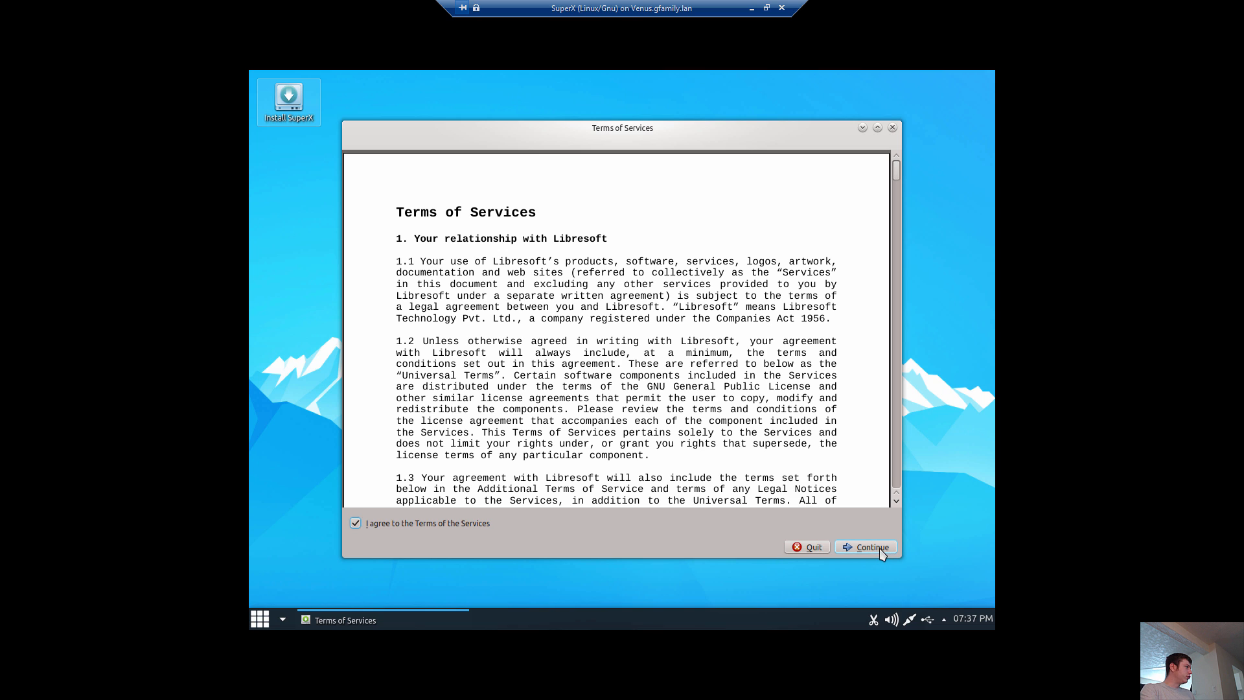
{"action": "left_click", "coordinate": [872, 547]}
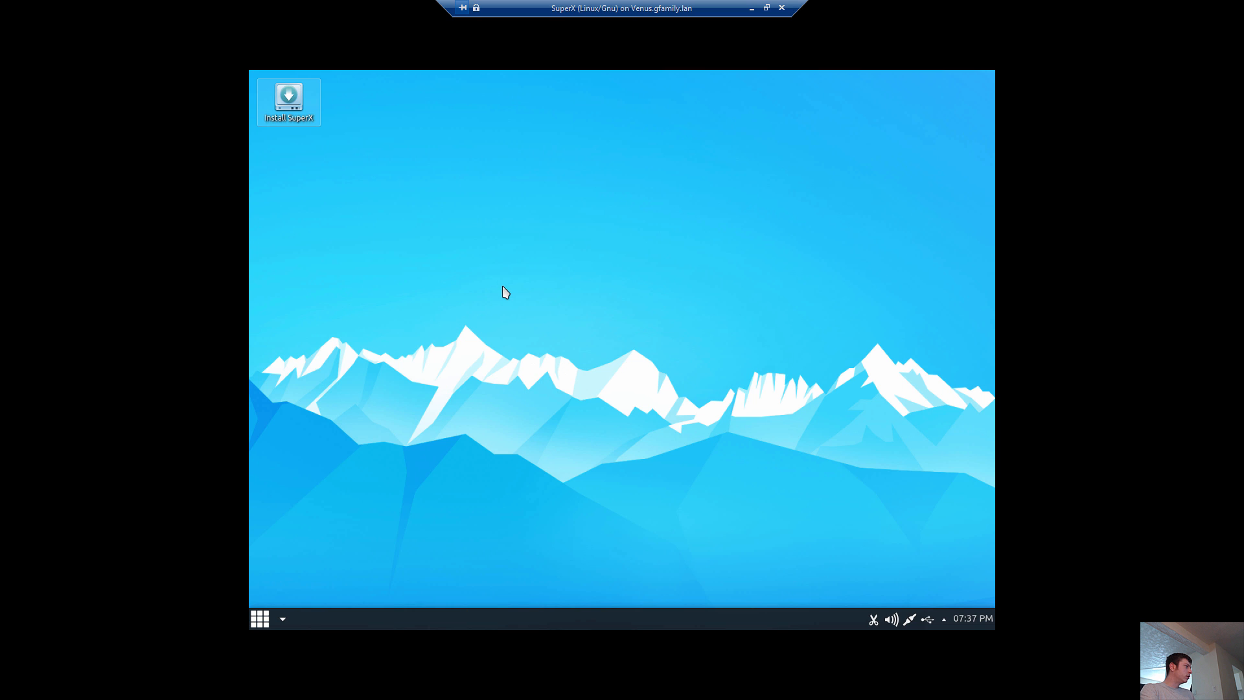
{"action": "mouse_move", "coordinate": [494, 389]}
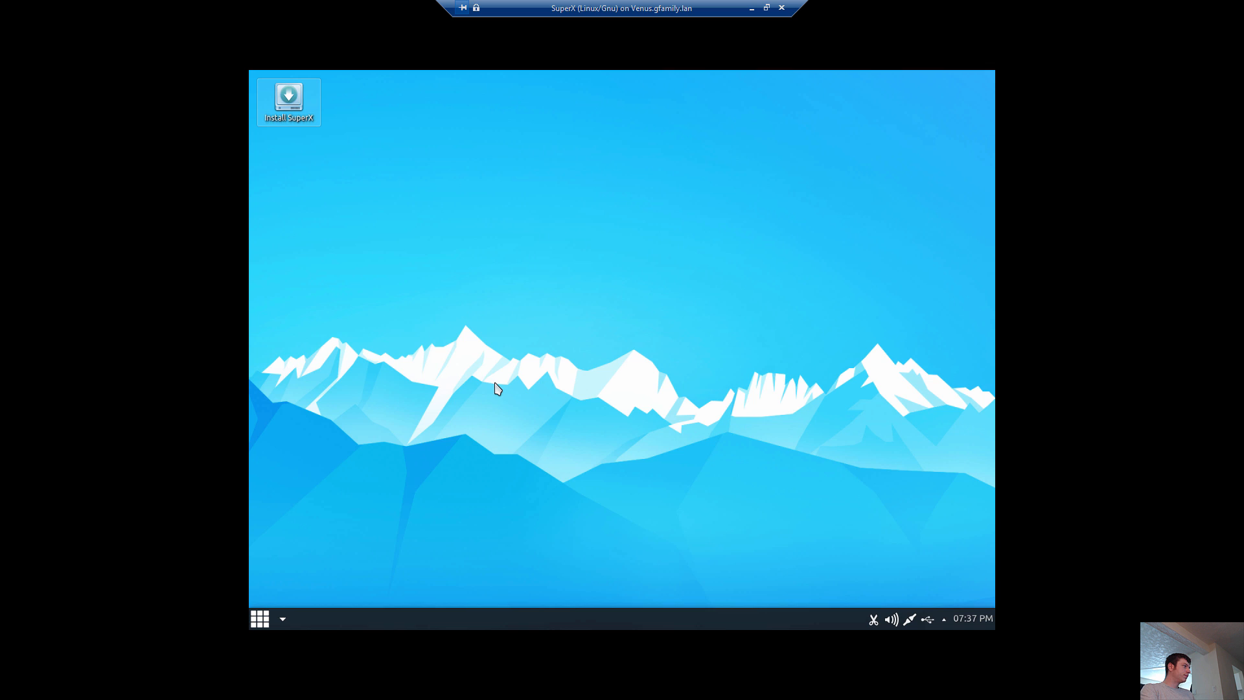
Keep English, keep 'Guided - use entire disk' and begin installing on the whole 32.2 GB disk.
{"action": "double_click", "coordinate": [287, 95]}
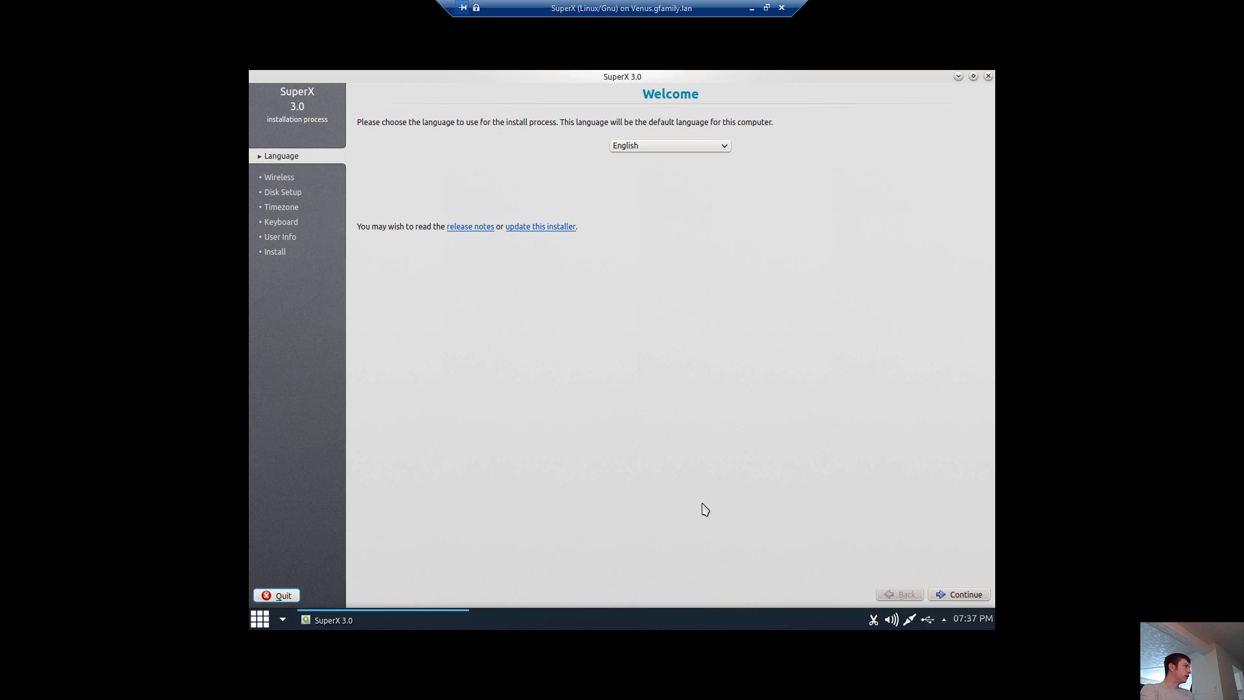
{"action": "mouse_move", "coordinate": [666, 507]}
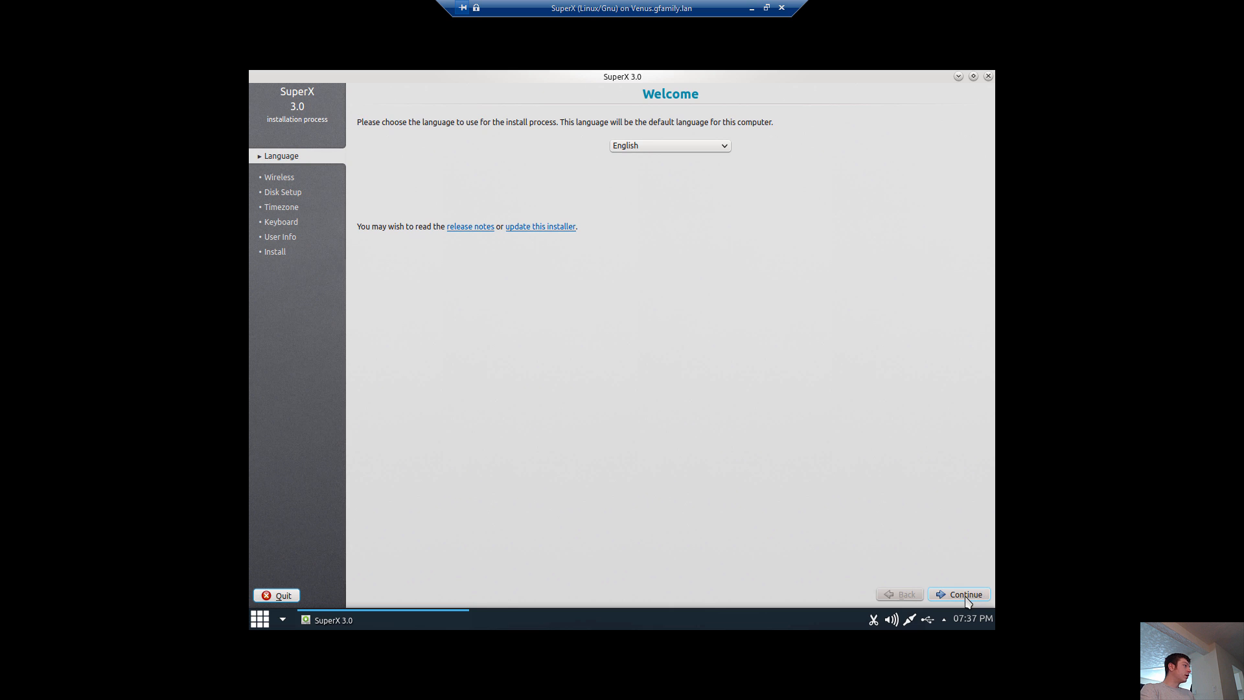
{"action": "left_click", "coordinate": [959, 595]}
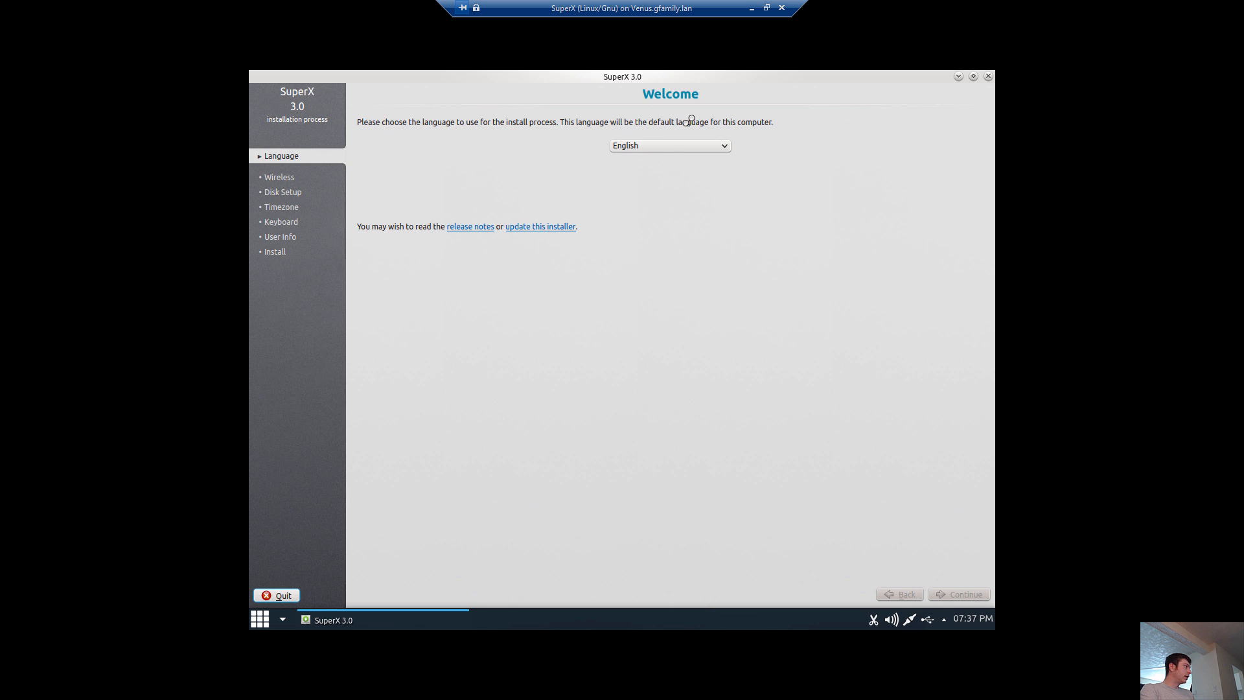
{"action": "left_click", "coordinate": [959, 594]}
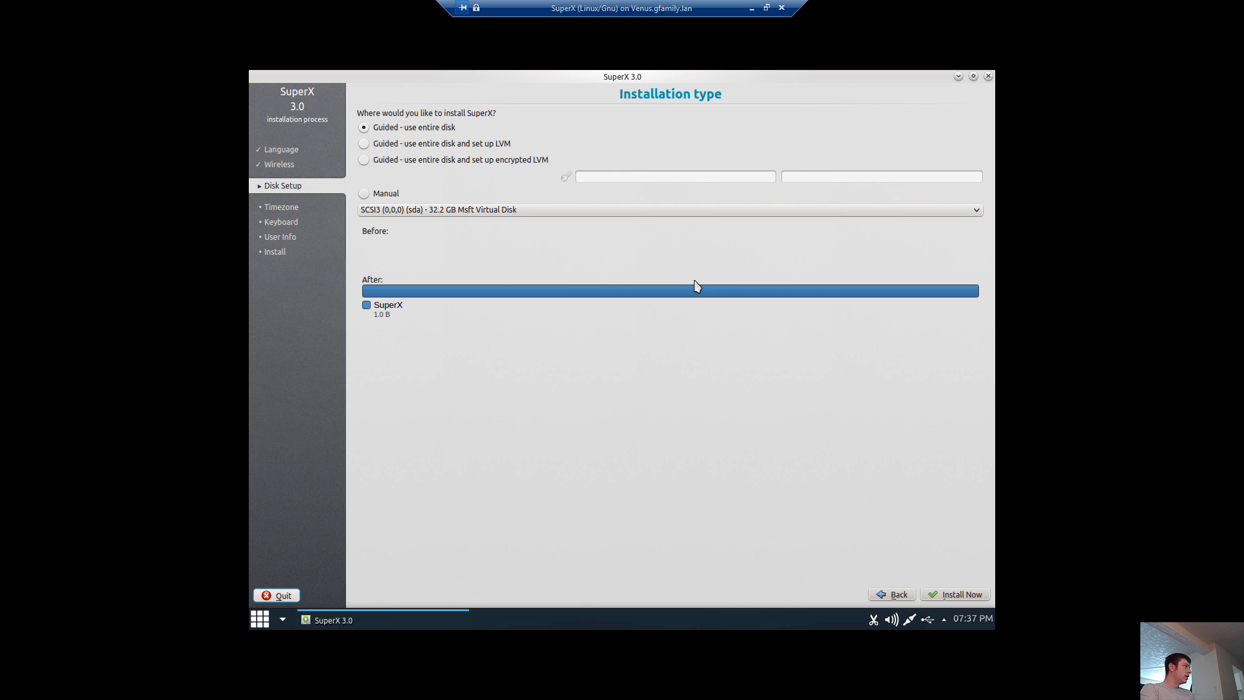
{"action": "mouse_move", "coordinate": [503, 302]}
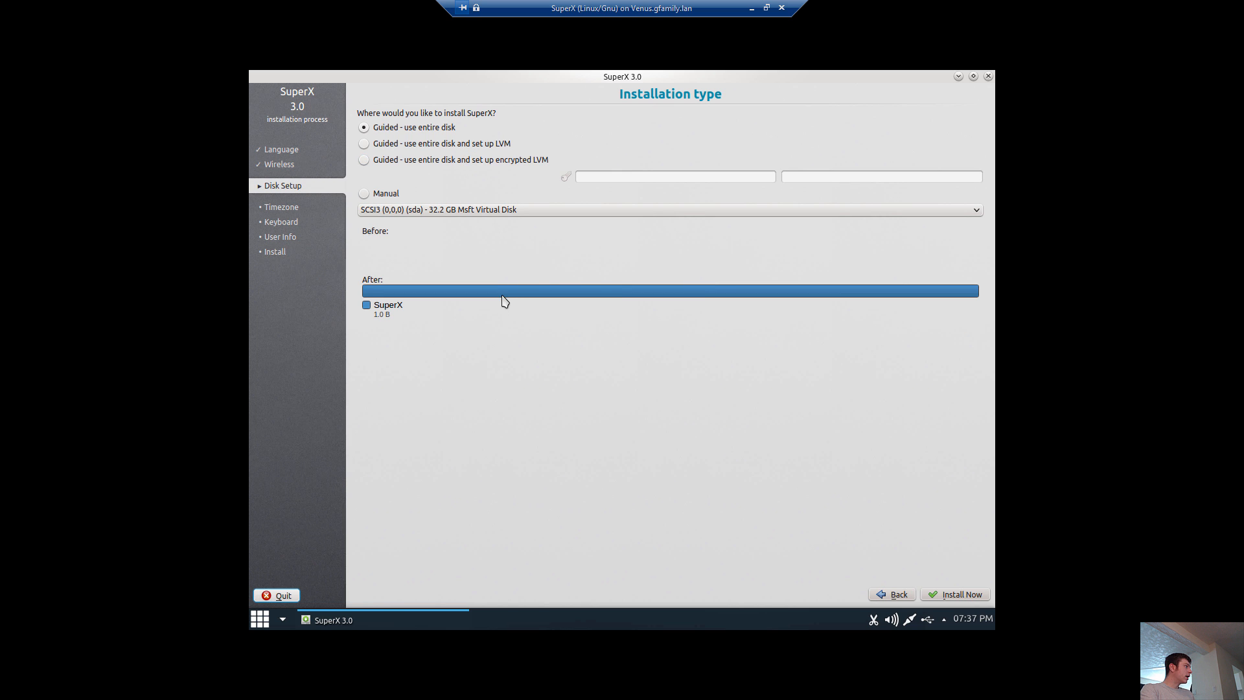
{"action": "mouse_move", "coordinate": [423, 323]}
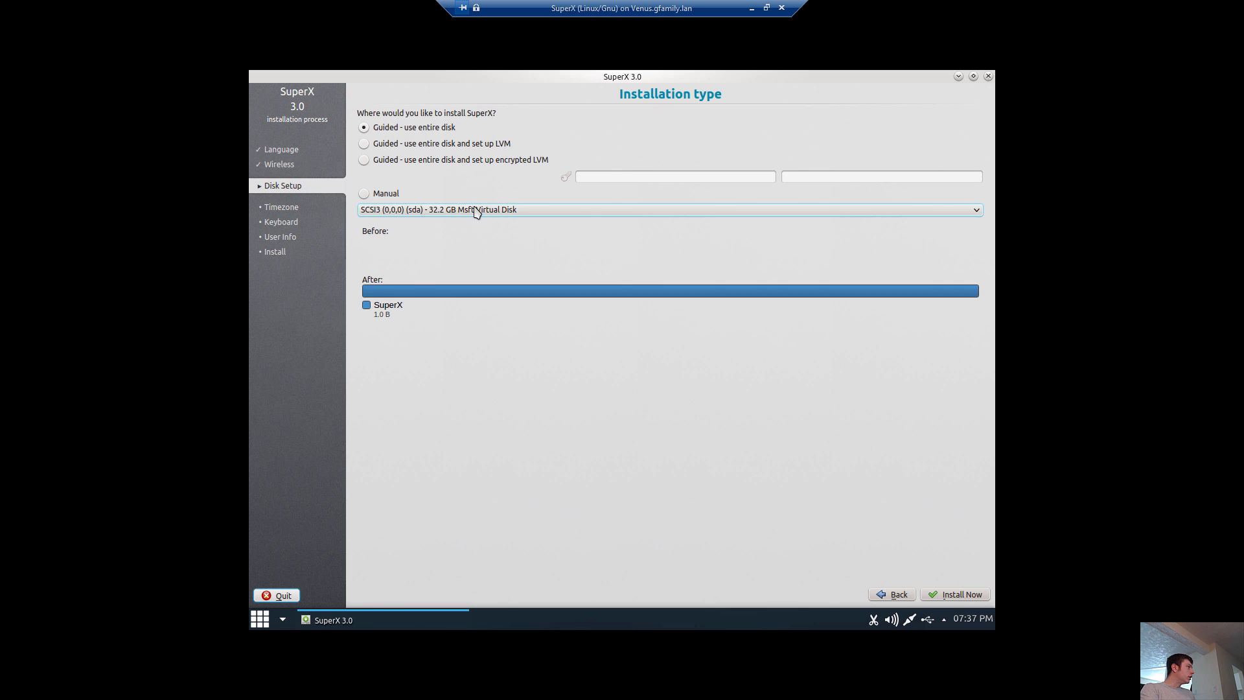
{"action": "mouse_move", "coordinate": [484, 234]}
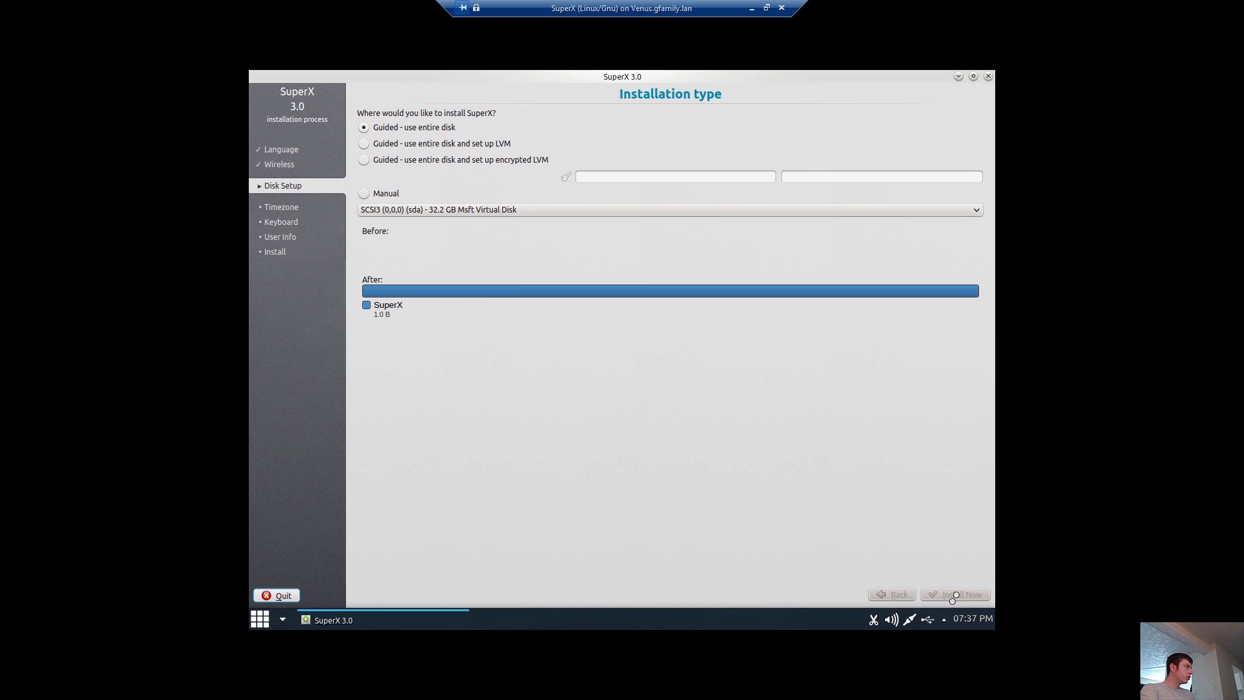
{"action": "left_click", "coordinate": [955, 595]}
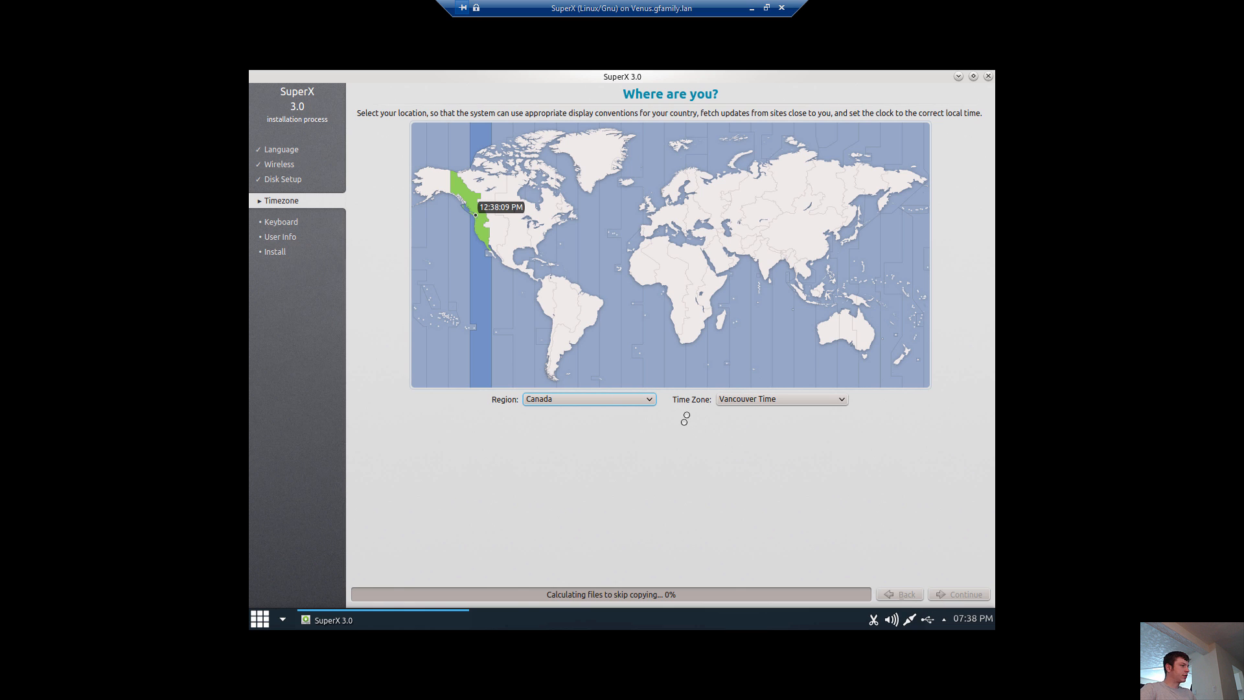
Accept Vancouver Time and English (US) keyboard, then enter the full name 'Jacob Graham'.
{"action": "left_click", "coordinate": [959, 594]}
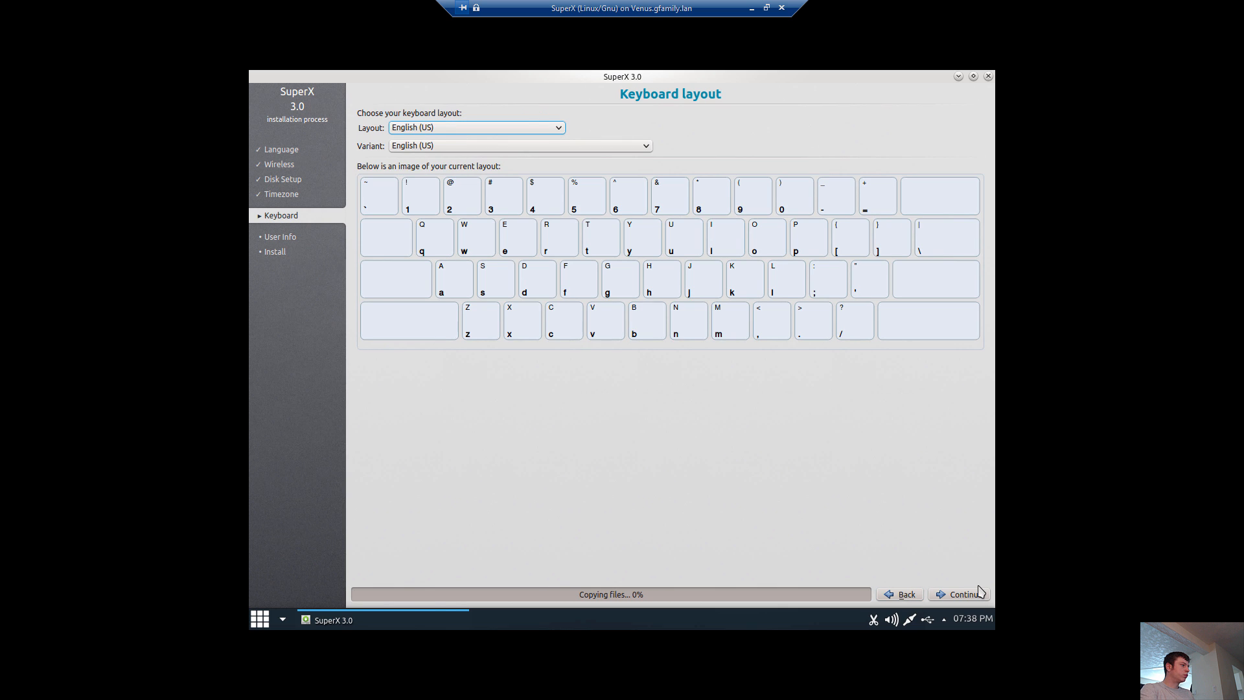
{"action": "mouse_move", "coordinate": [988, 545]}
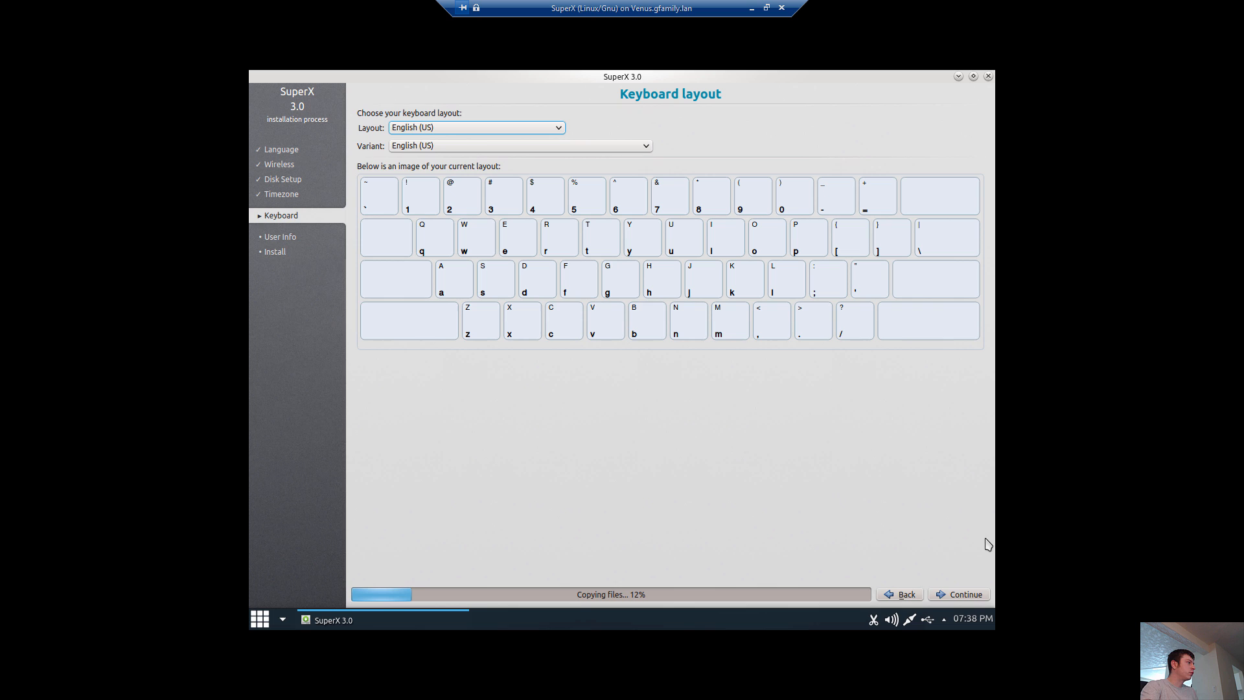
{"action": "mouse_move", "coordinate": [959, 595]}
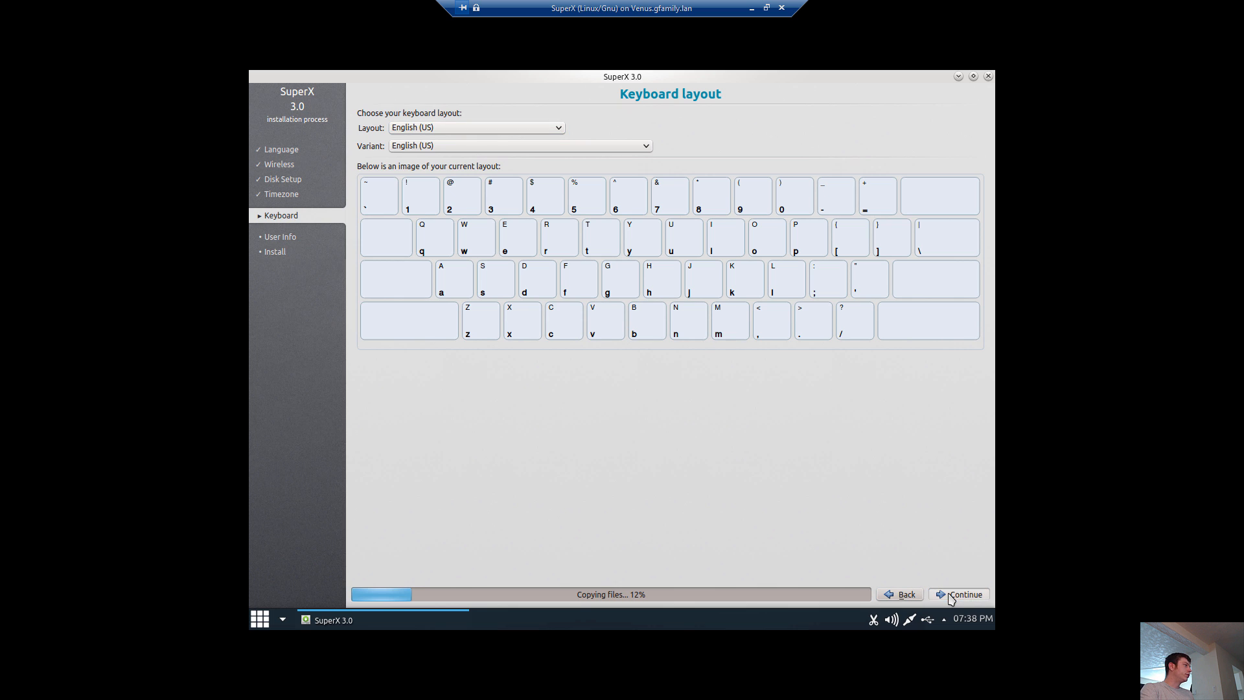
{"action": "left_click", "coordinate": [963, 595]}
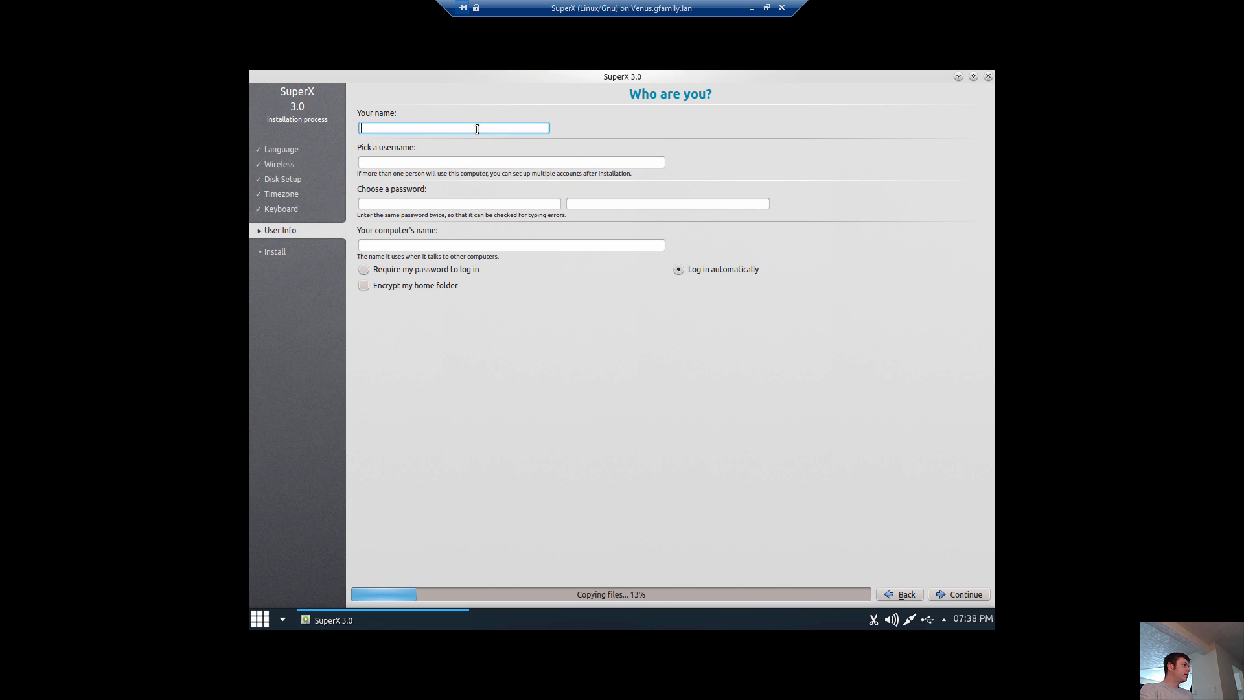
{"action": "mouse_move", "coordinate": [581, 134]}
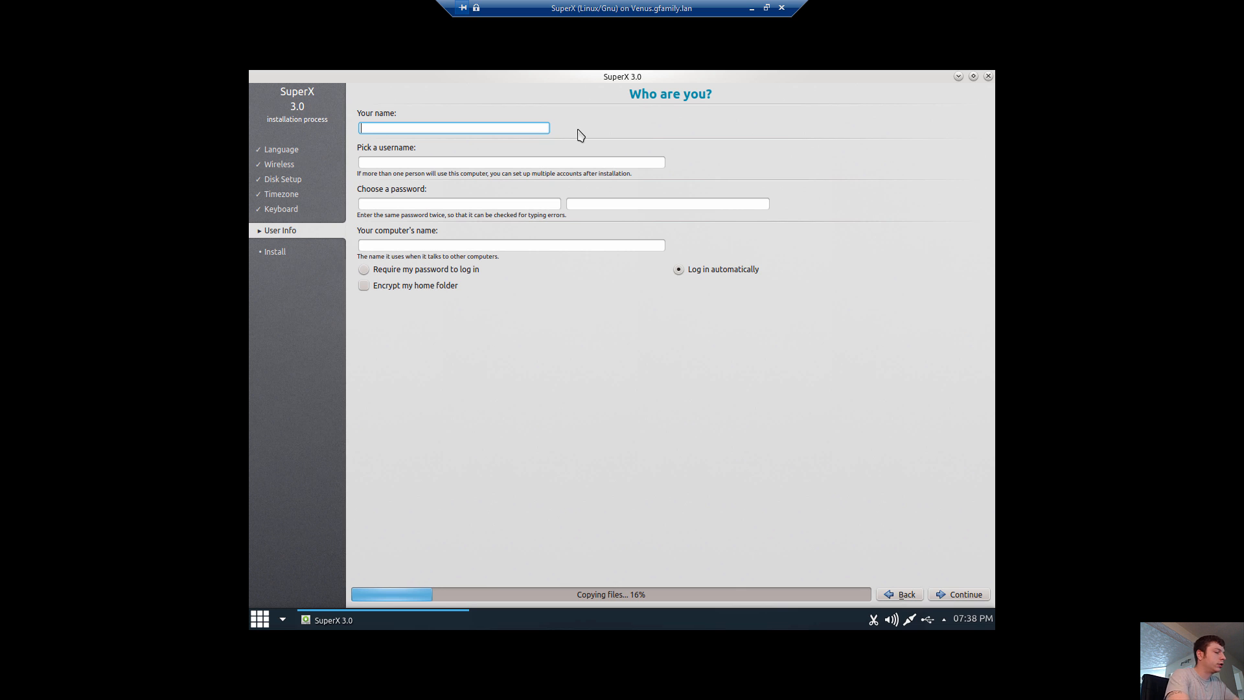
{"action": "type", "text": "Jaco"}
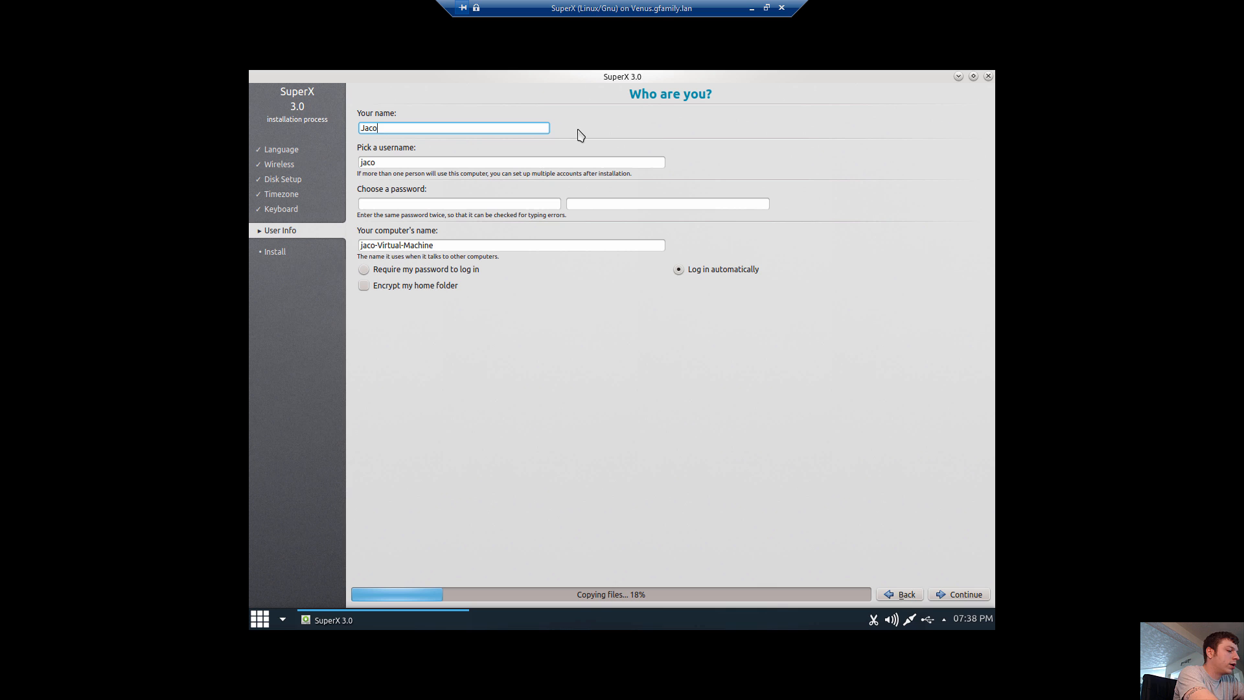
{"action": "type", "text": "b"}
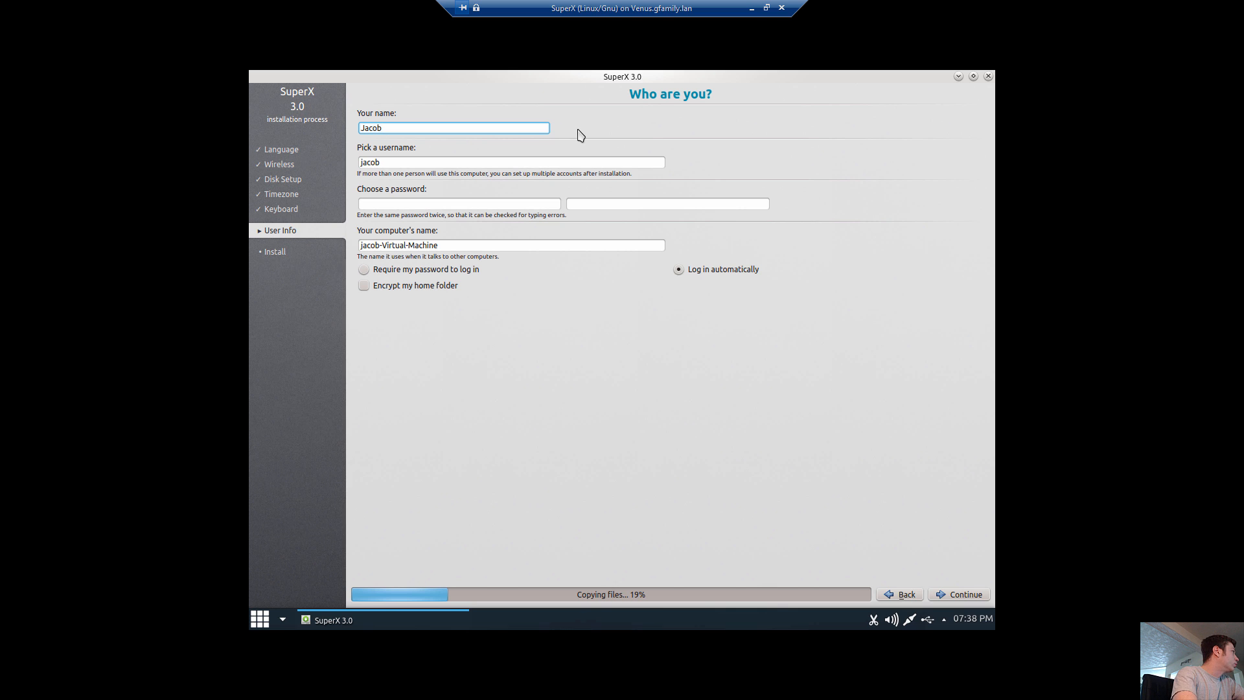
{"action": "type", "text": "Gra"}
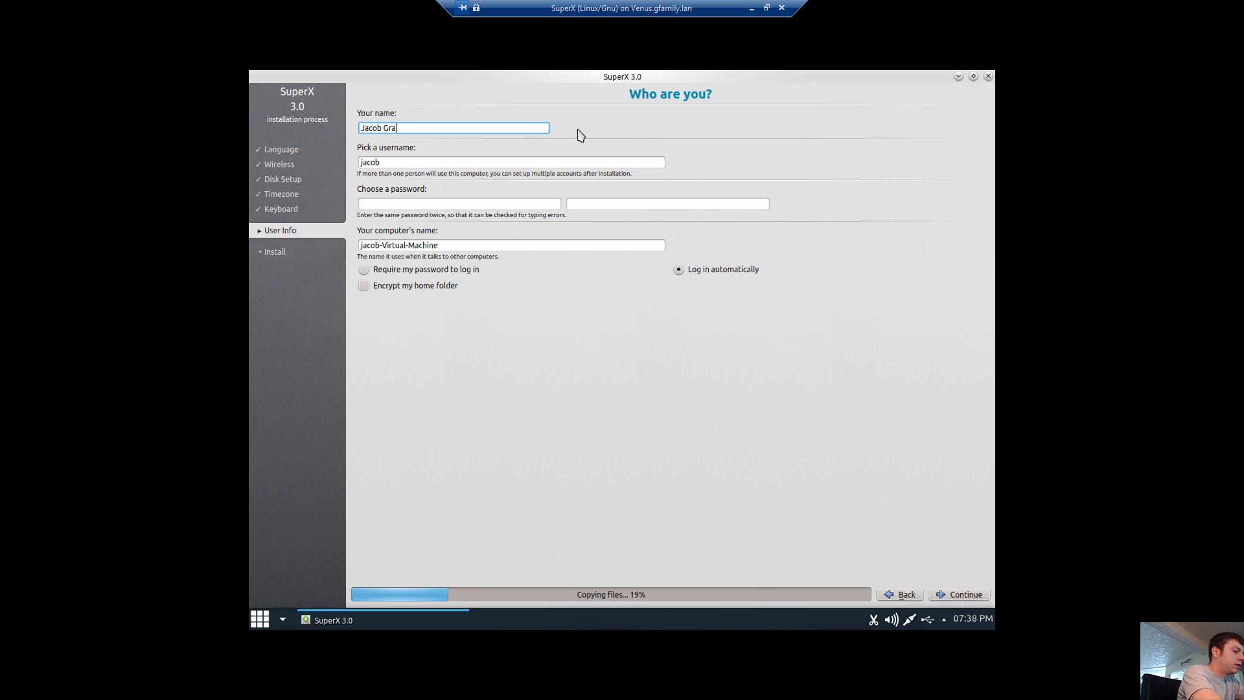
{"action": "type", "text": "ham"}
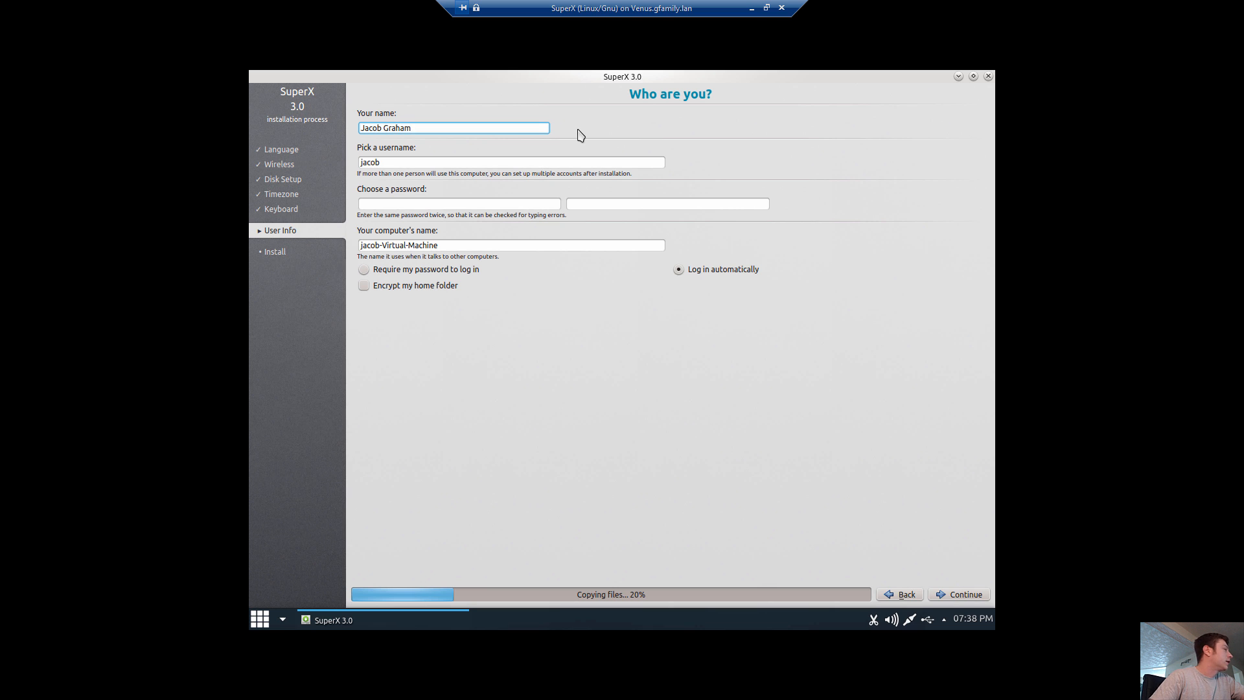
{"action": "left_click", "coordinate": [459, 203]}
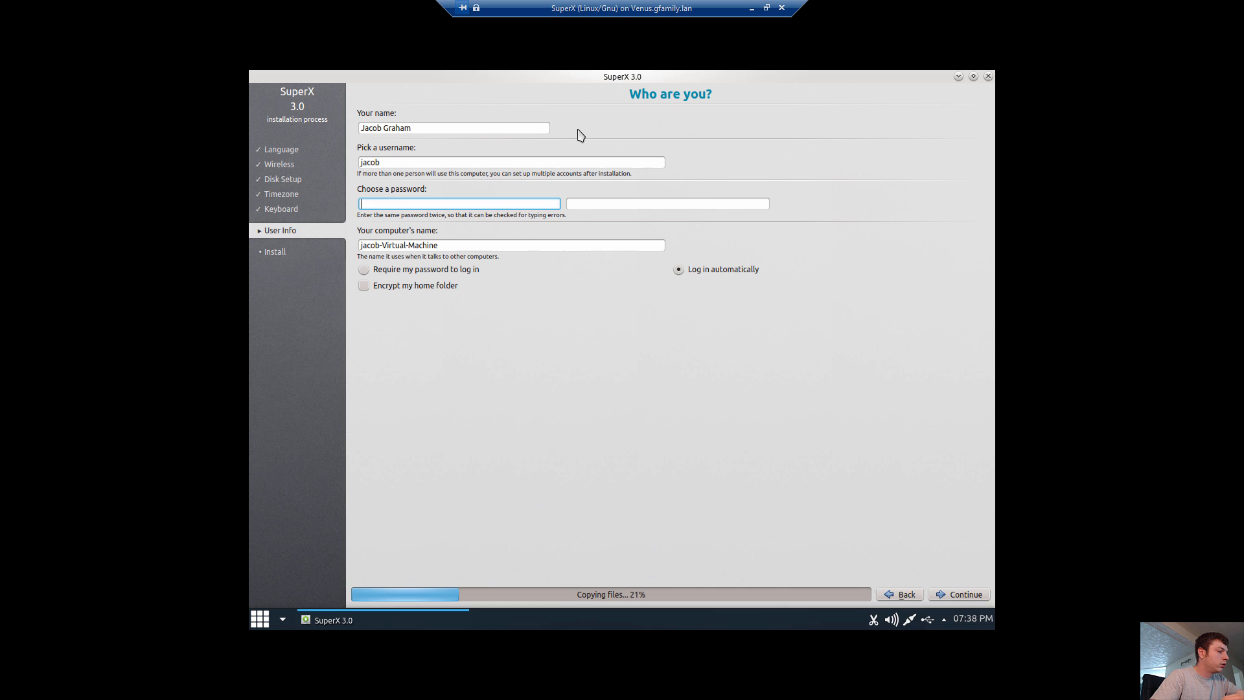
{"action": "type", "text": "password"}
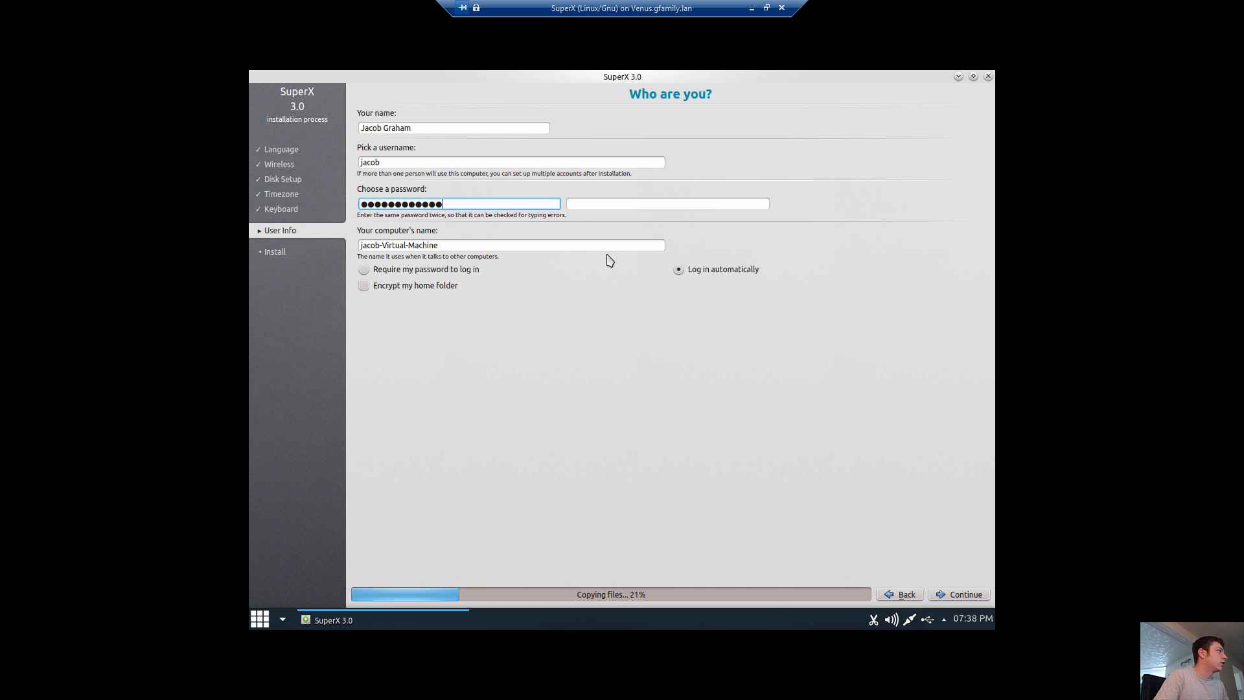
{"action": "left_click", "coordinate": [666, 204]}
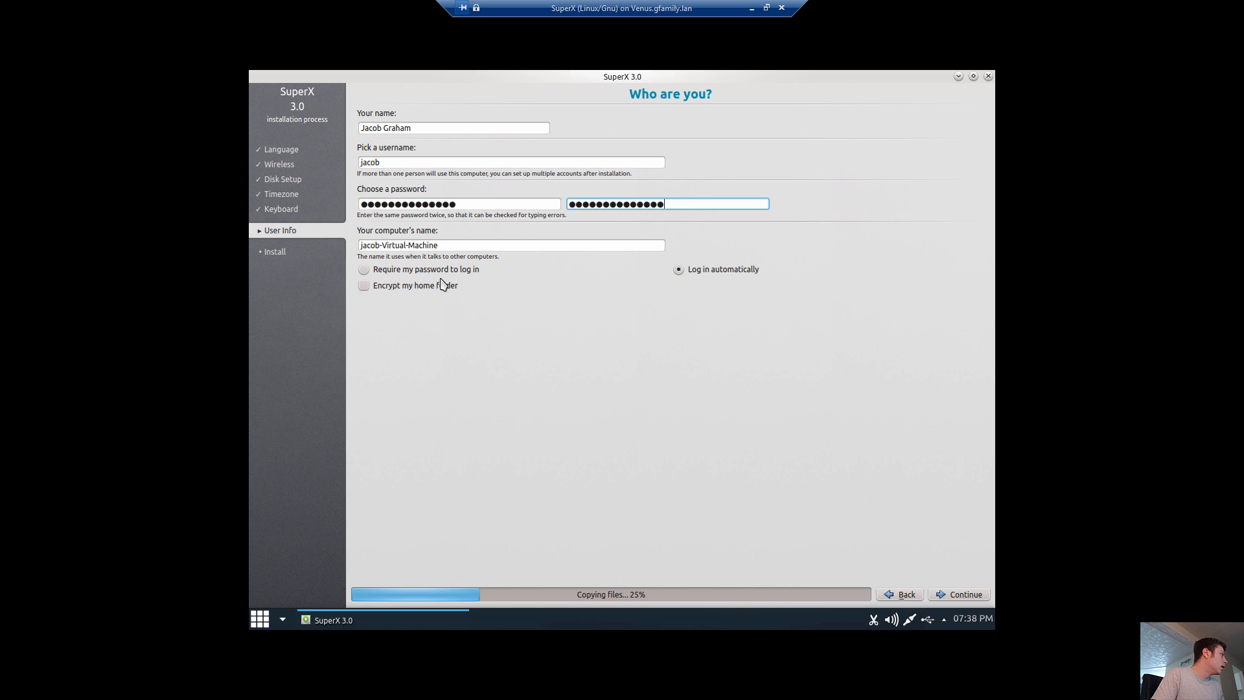
{"action": "left_click", "coordinate": [363, 270]}
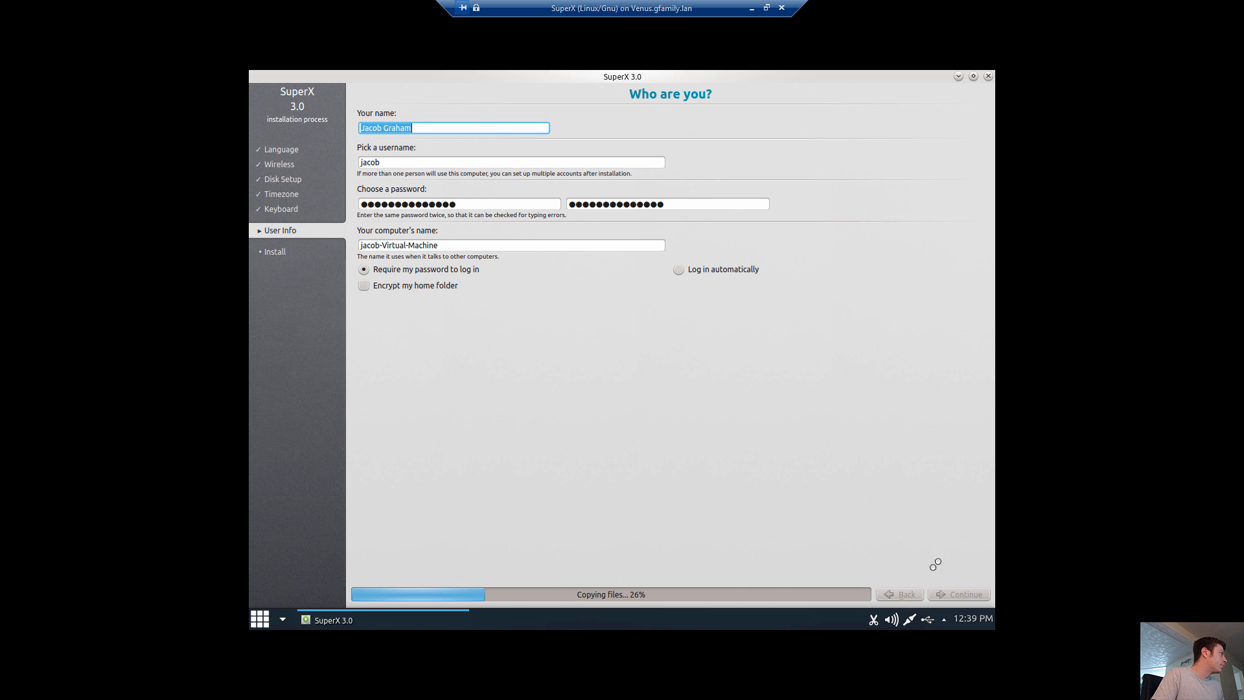
{"action": "left_click", "coordinate": [958, 593]}
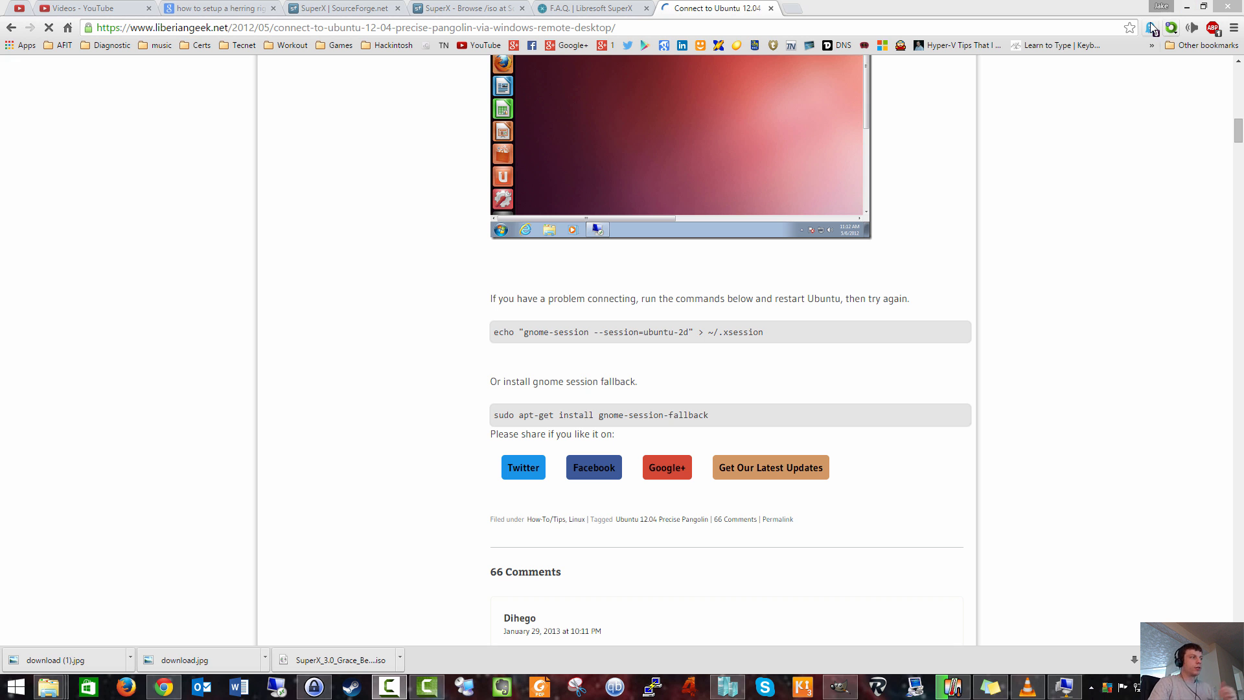
{"action": "mouse_move", "coordinate": [1162, 6]}
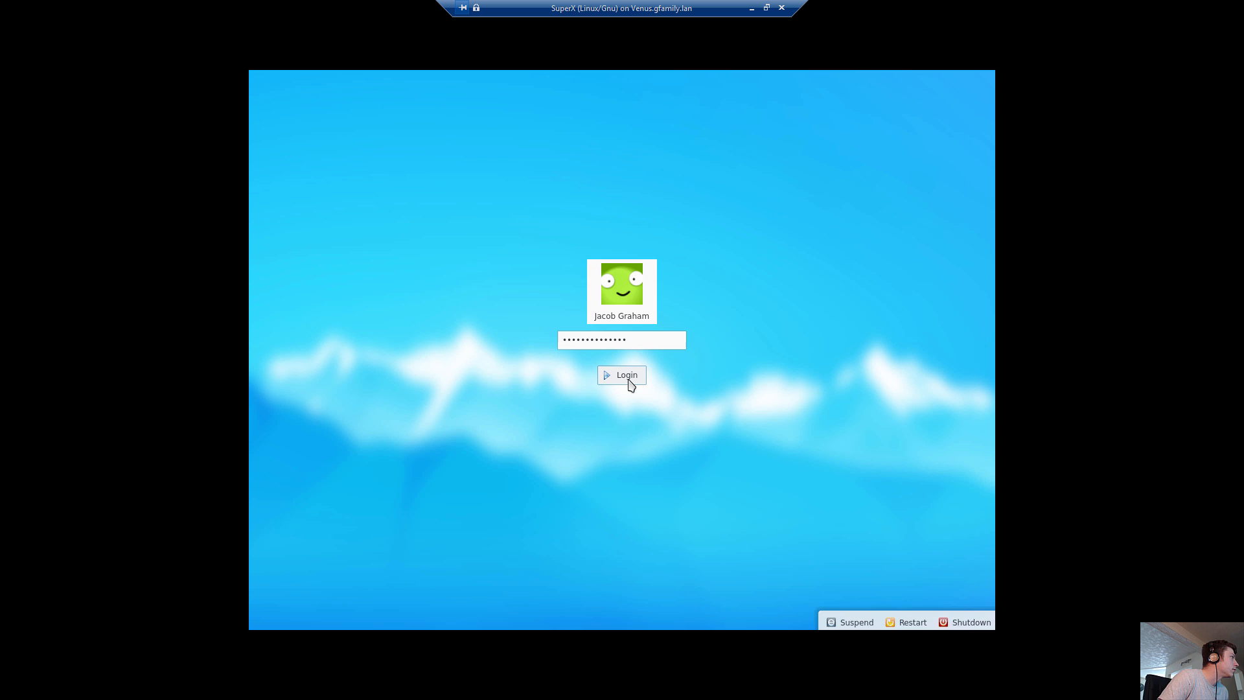
Log in to the new desktop and launch the Firefox web browser from the favourite applications.
{"action": "left_click", "coordinate": [622, 374]}
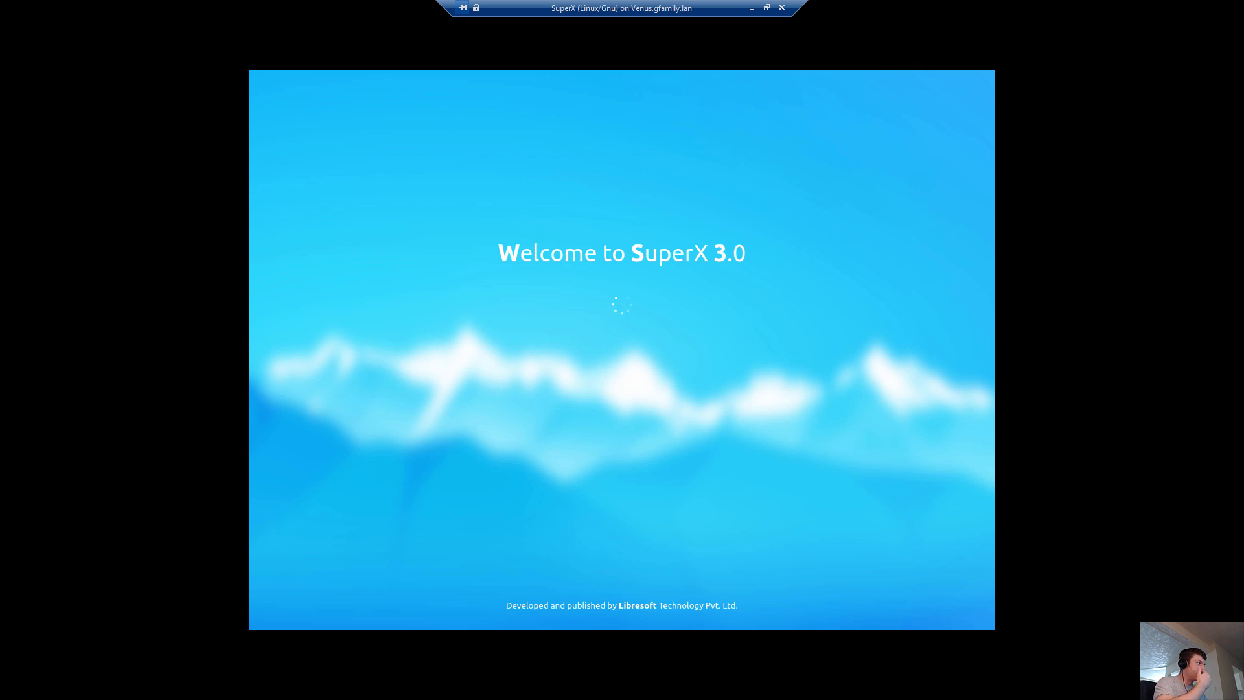
{"action": "mouse_move", "coordinate": [1016, 429]}
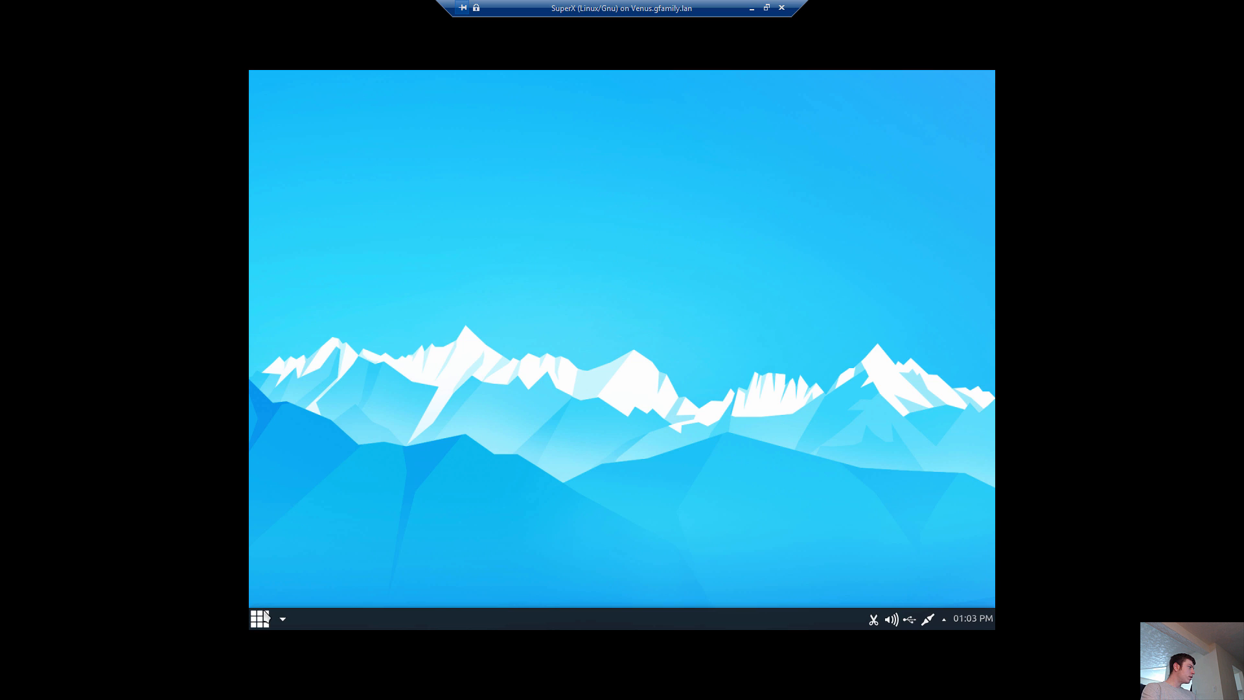
{"action": "left_click", "coordinate": [259, 618]}
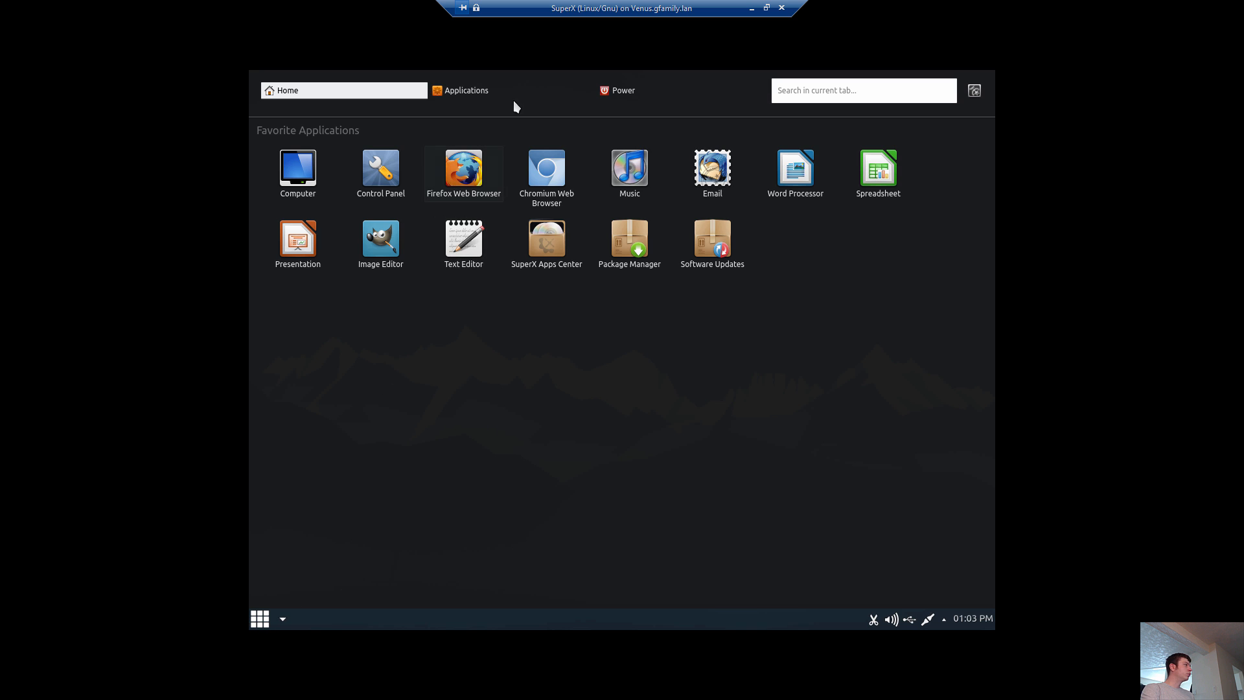
{"action": "mouse_move", "coordinate": [464, 169]}
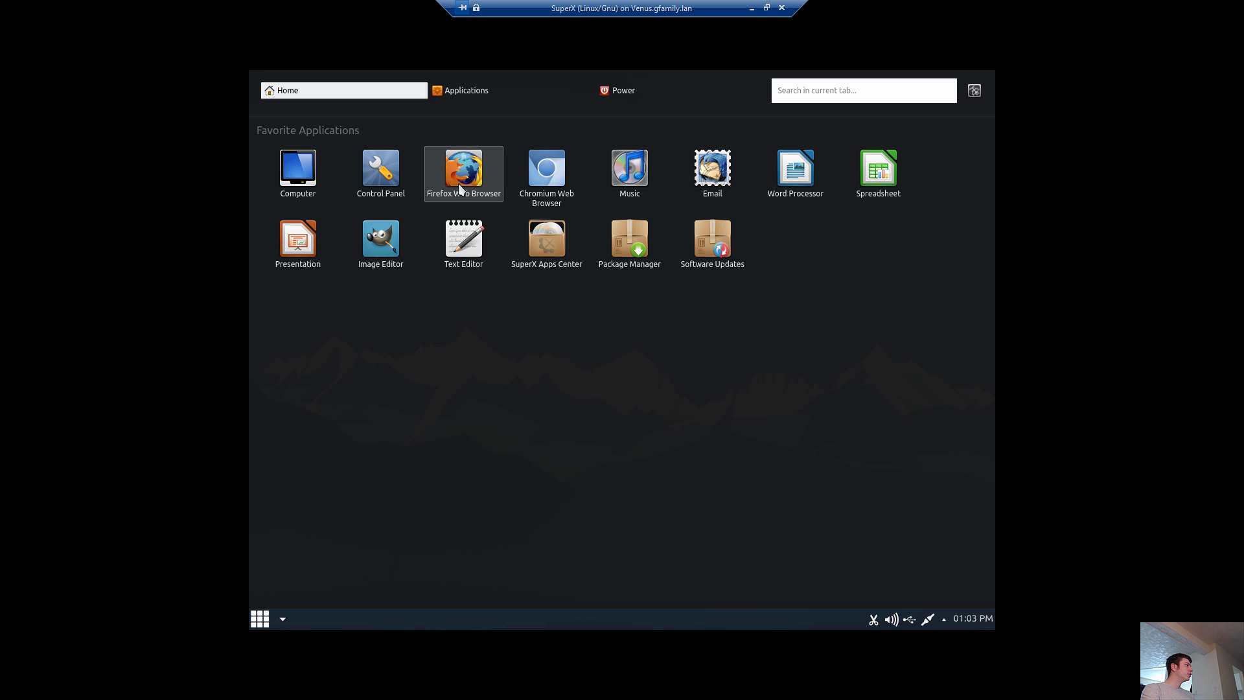
{"action": "left_click", "coordinate": [260, 618]}
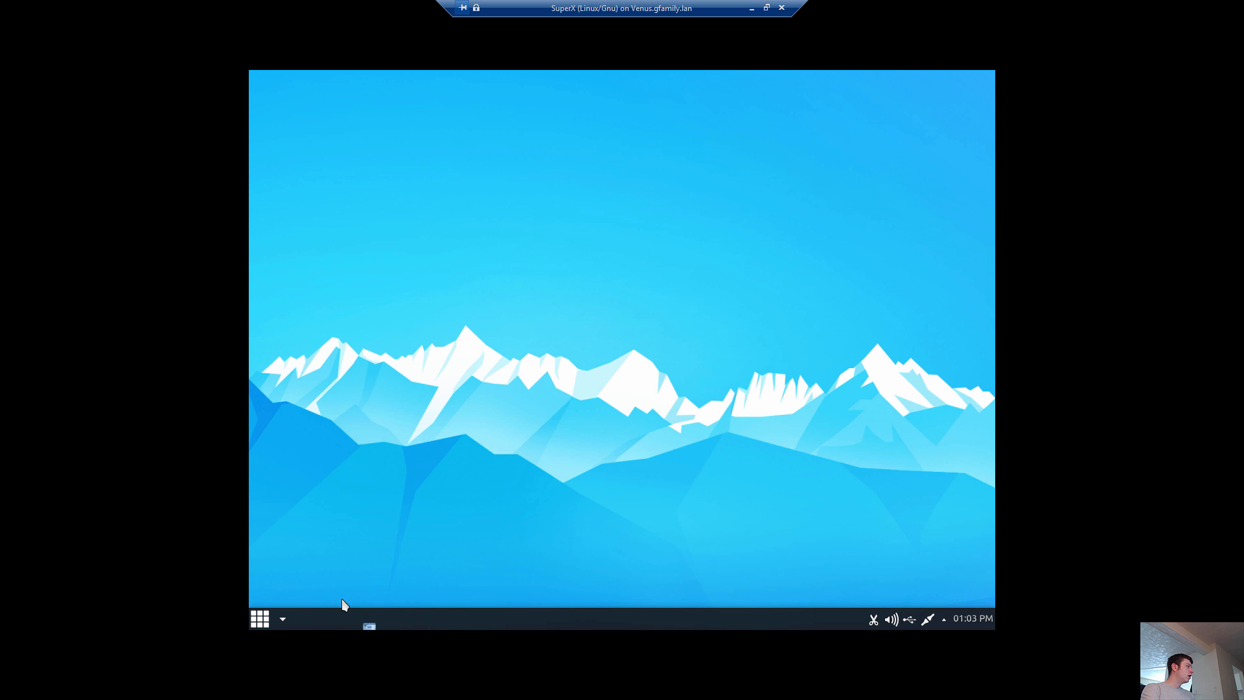
{"action": "left_click", "coordinate": [259, 618]}
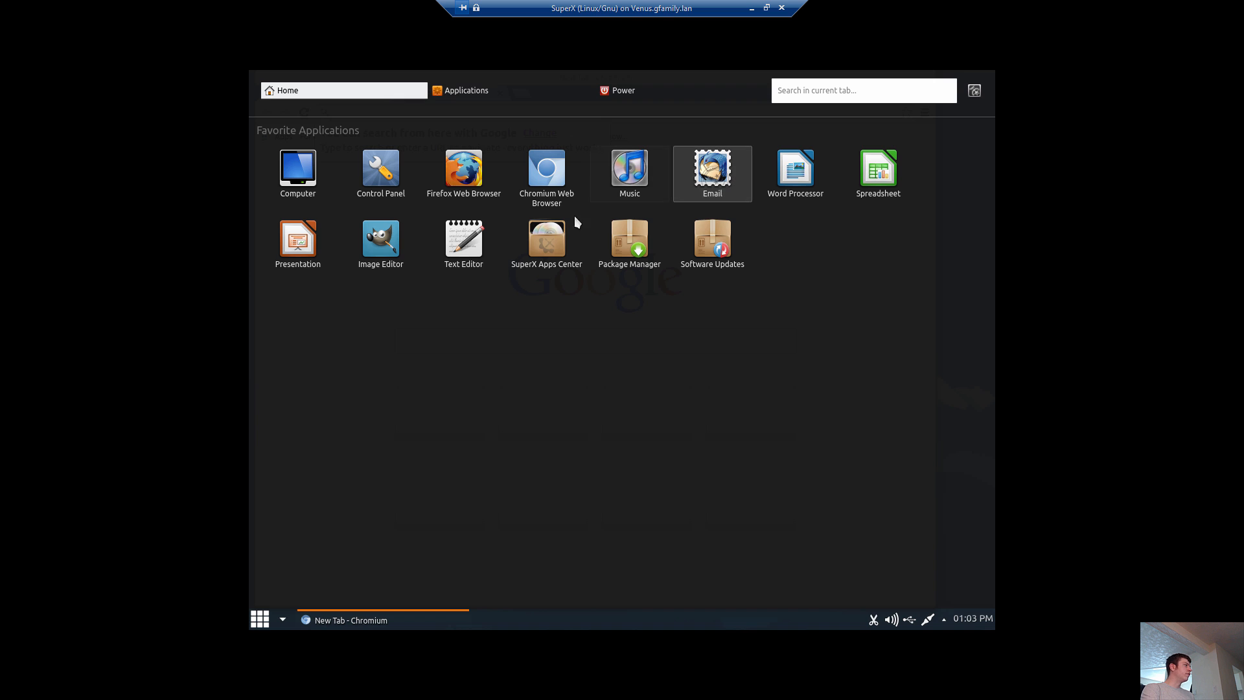
{"action": "mouse_move", "coordinate": [522, 365]}
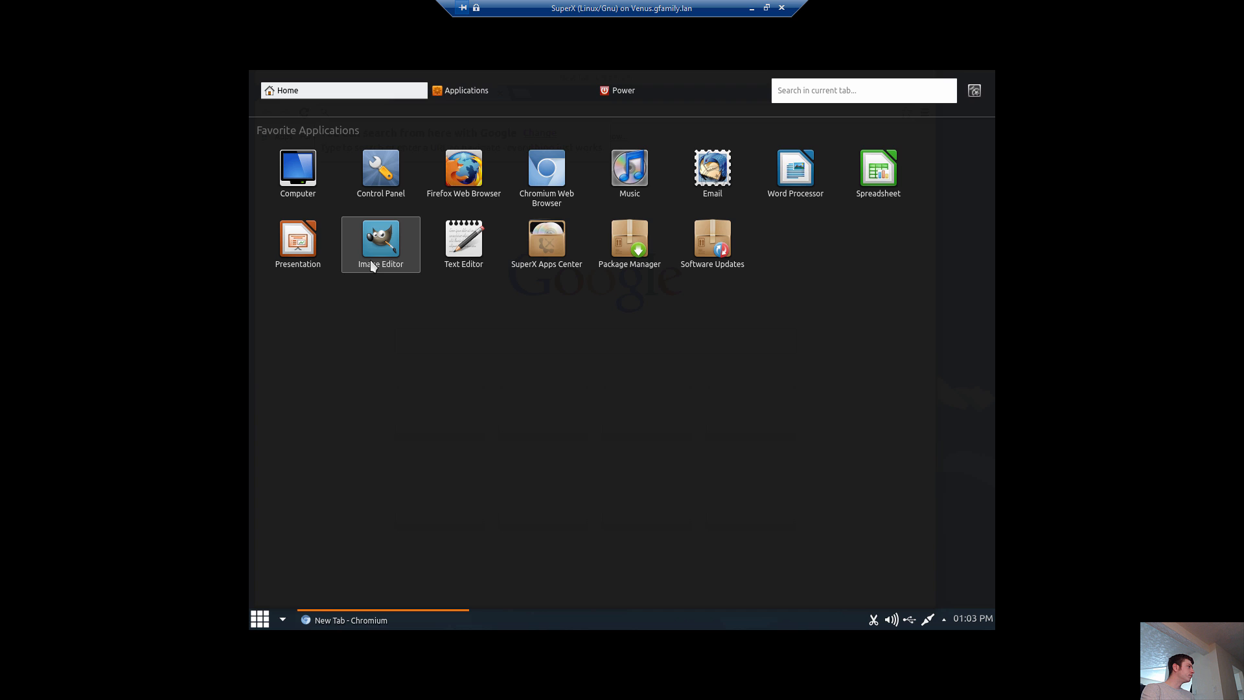
Launch and close the GIMP image editor, then bring the favourite applications back up.
{"action": "left_click", "coordinate": [380, 245]}
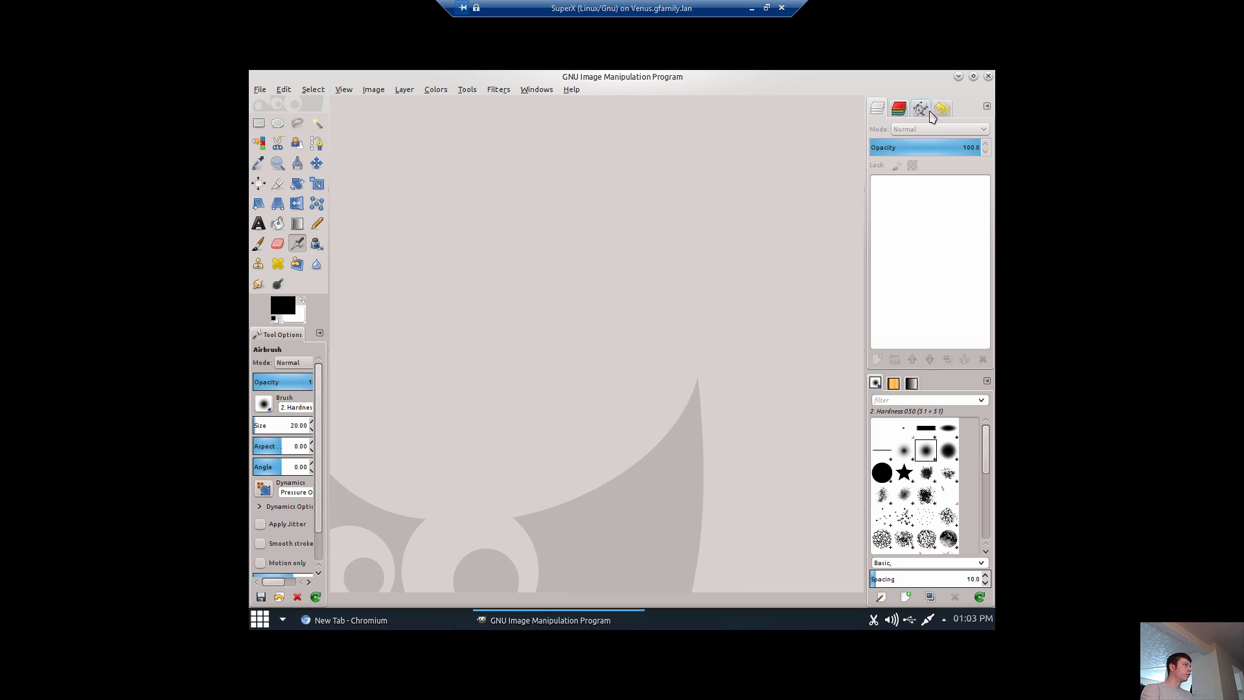
{"action": "mouse_move", "coordinate": [715, 335]}
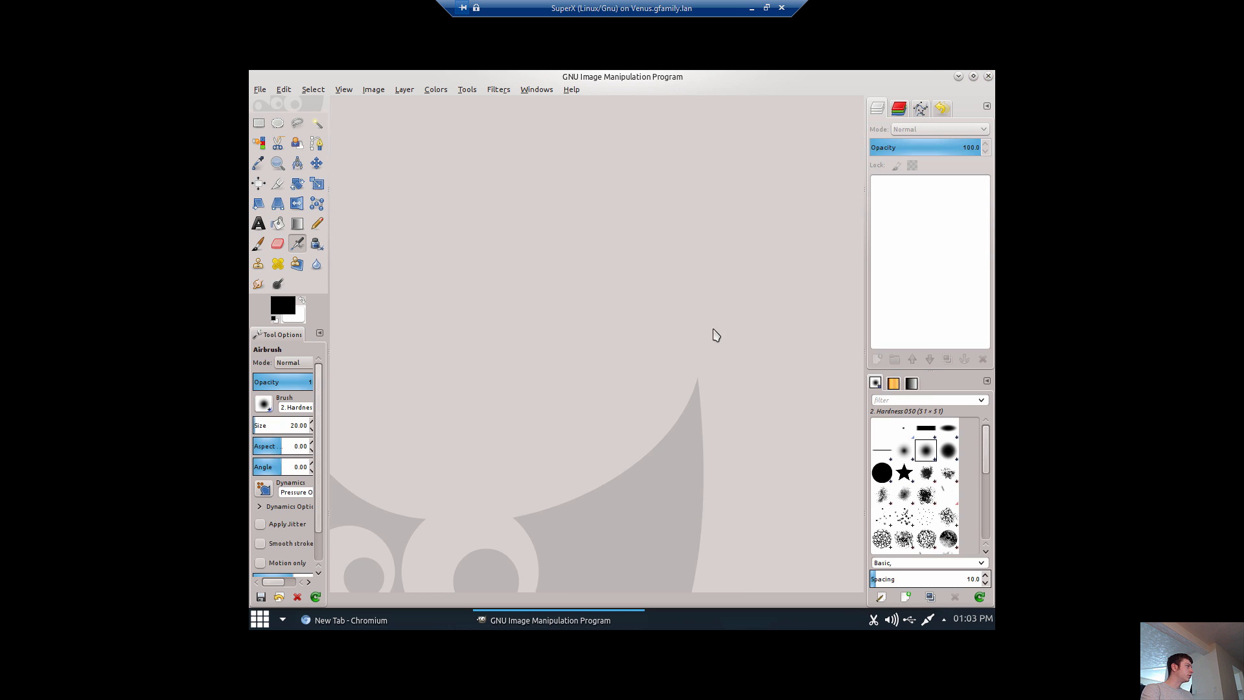
{"action": "left_click", "coordinate": [348, 620]}
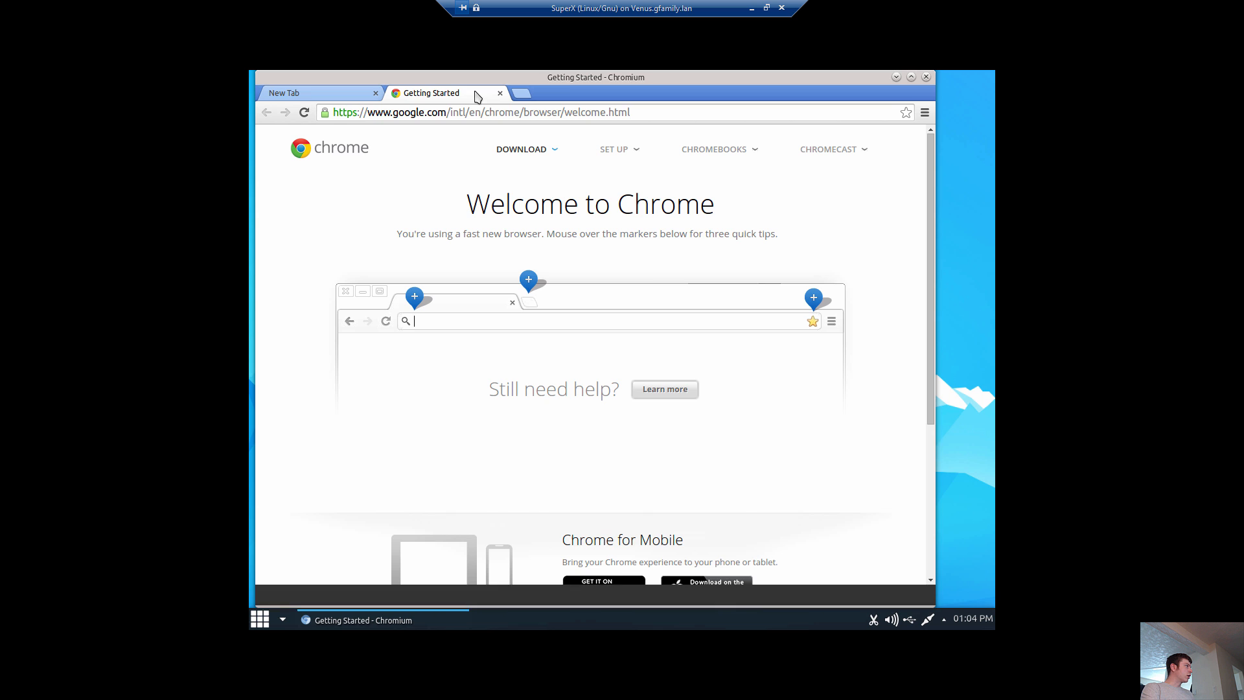
{"action": "left_click", "coordinate": [258, 618]}
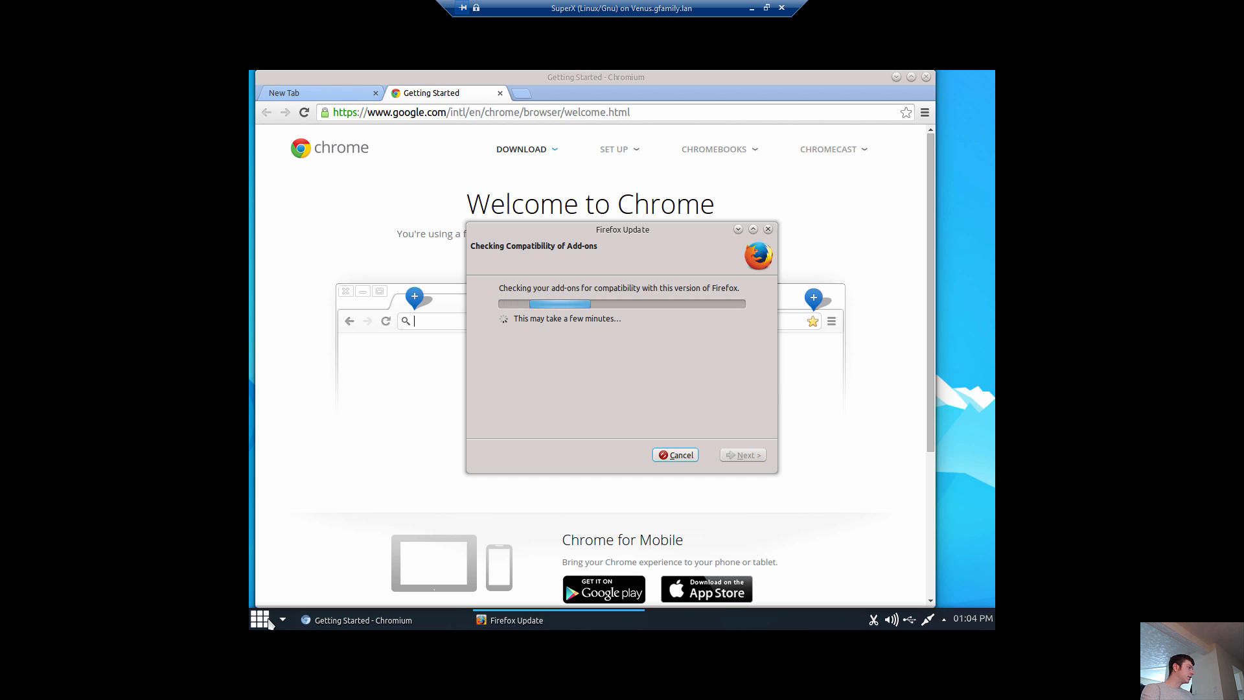
{"action": "left_click", "coordinate": [254, 618]}
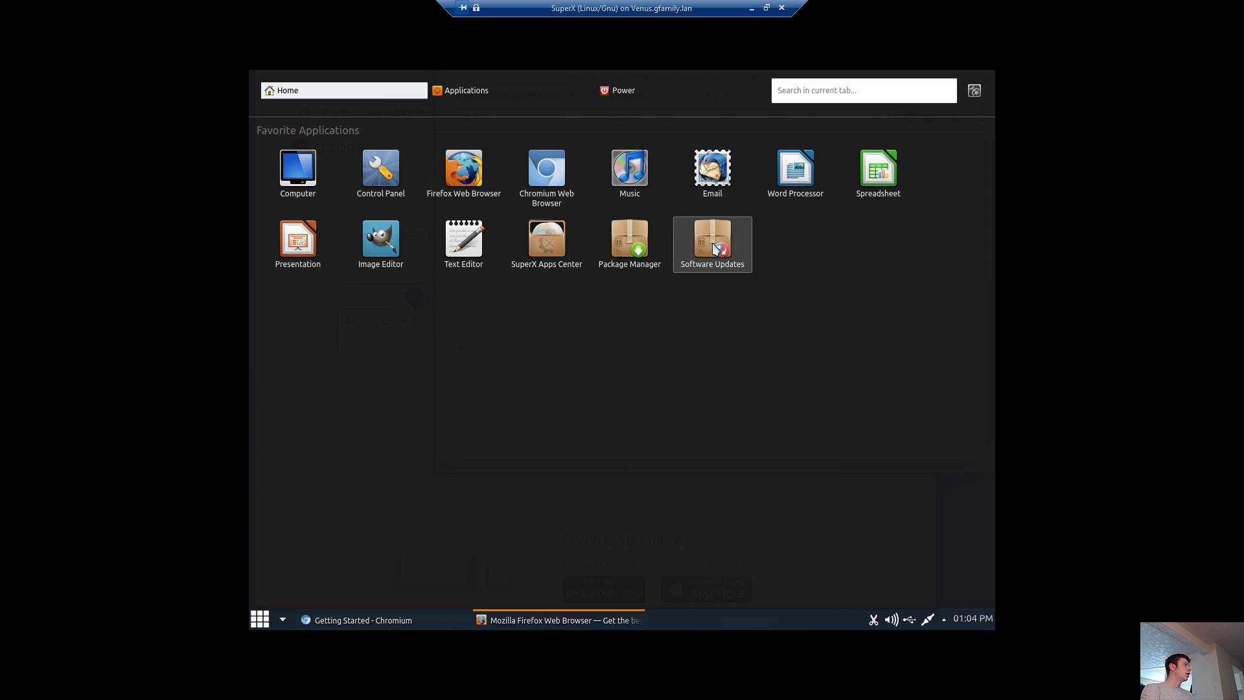
Start Software Updates, launch SuperX Apps Center and view its About KDE version information.
{"action": "left_click", "coordinate": [712, 244]}
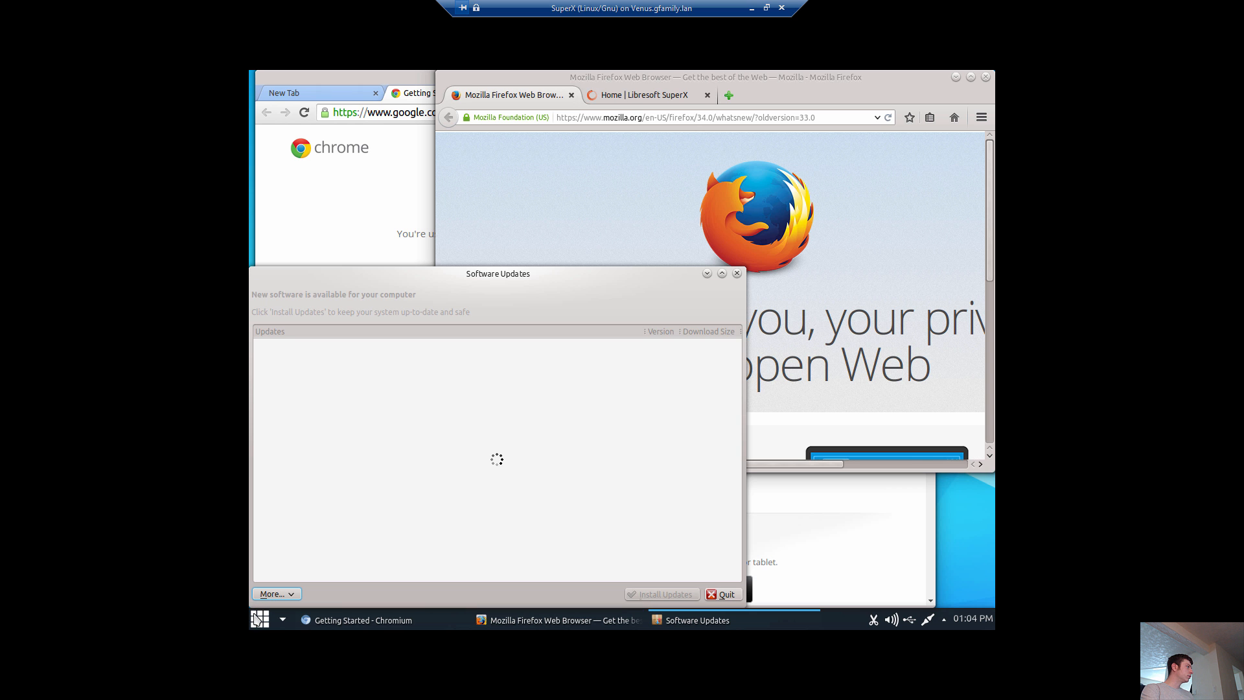
{"action": "left_click", "coordinate": [259, 620]}
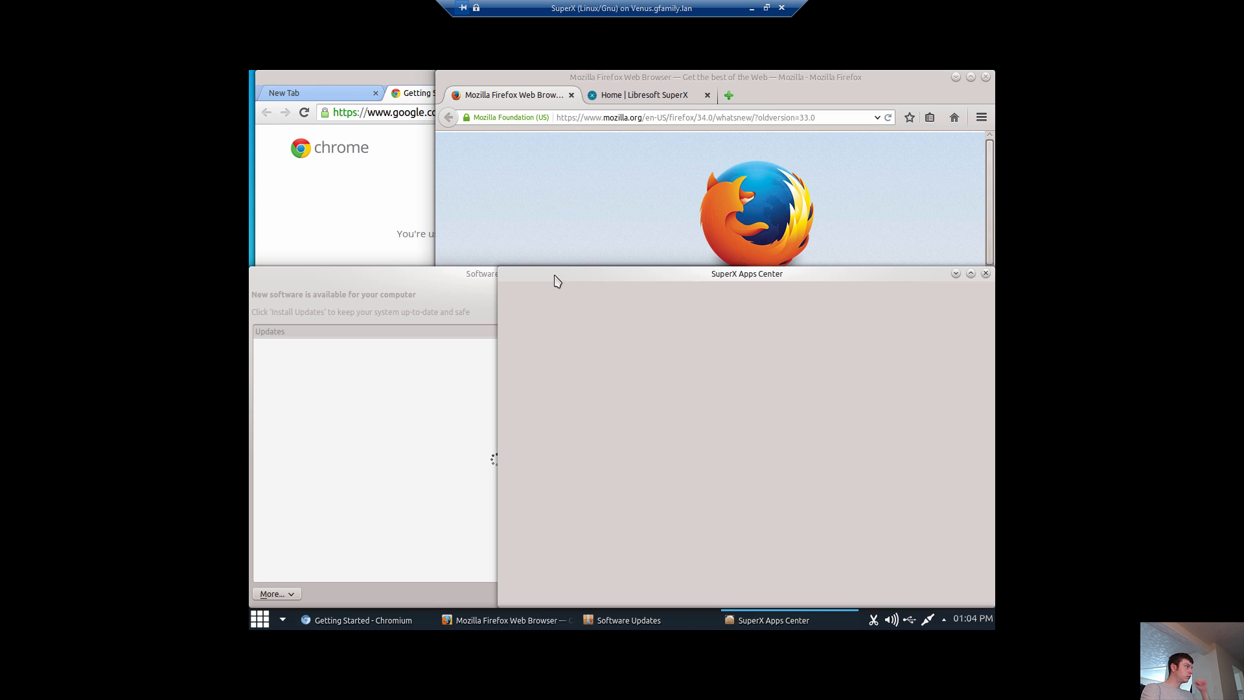
{"action": "mouse_move", "coordinate": [523, 325]}
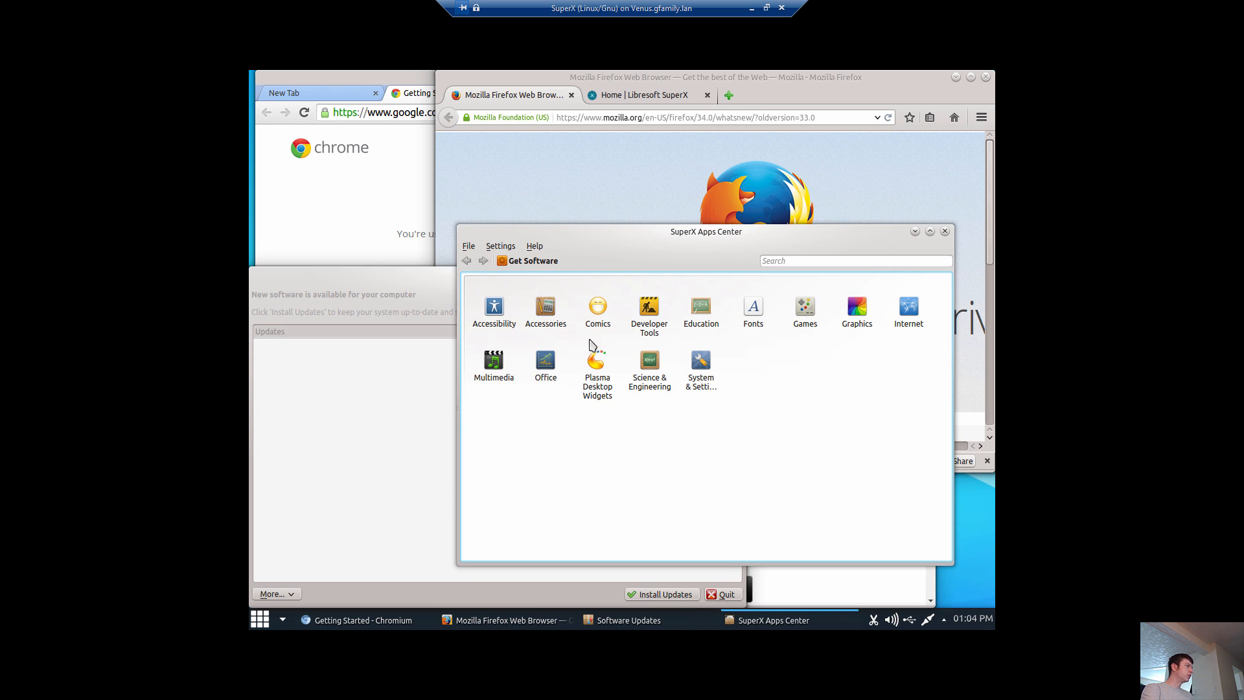
{"action": "left_click", "coordinate": [534, 246]}
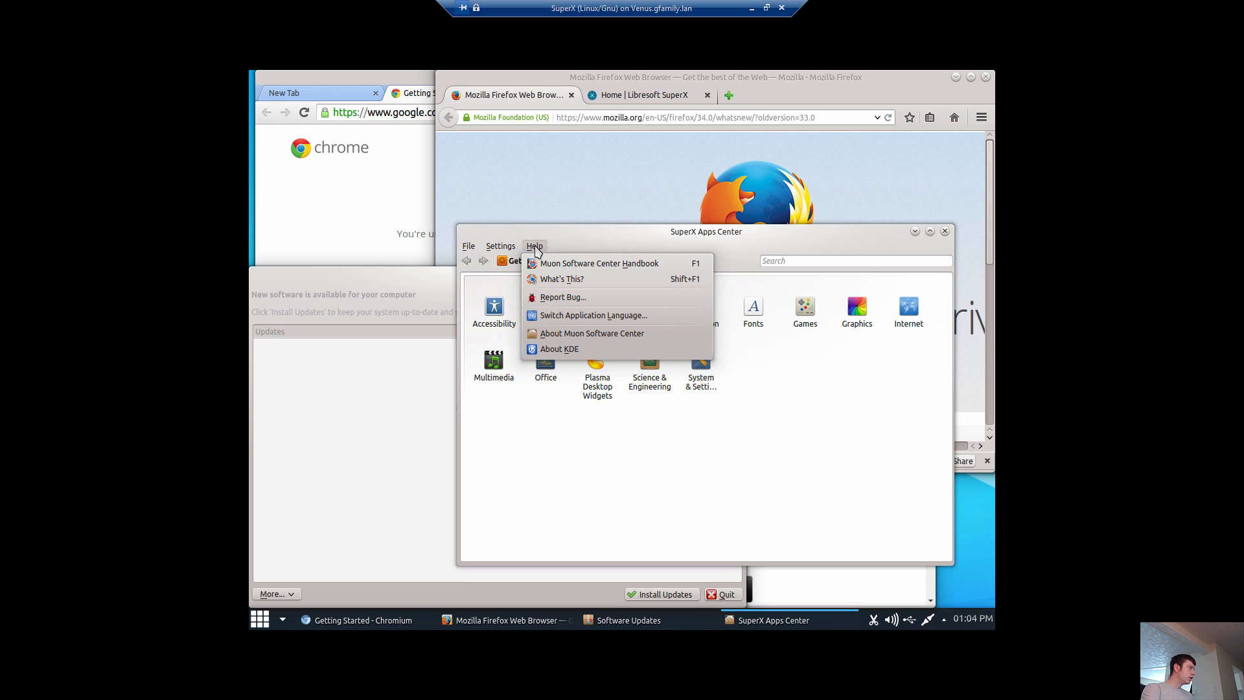
{"action": "left_click", "coordinate": [559, 349]}
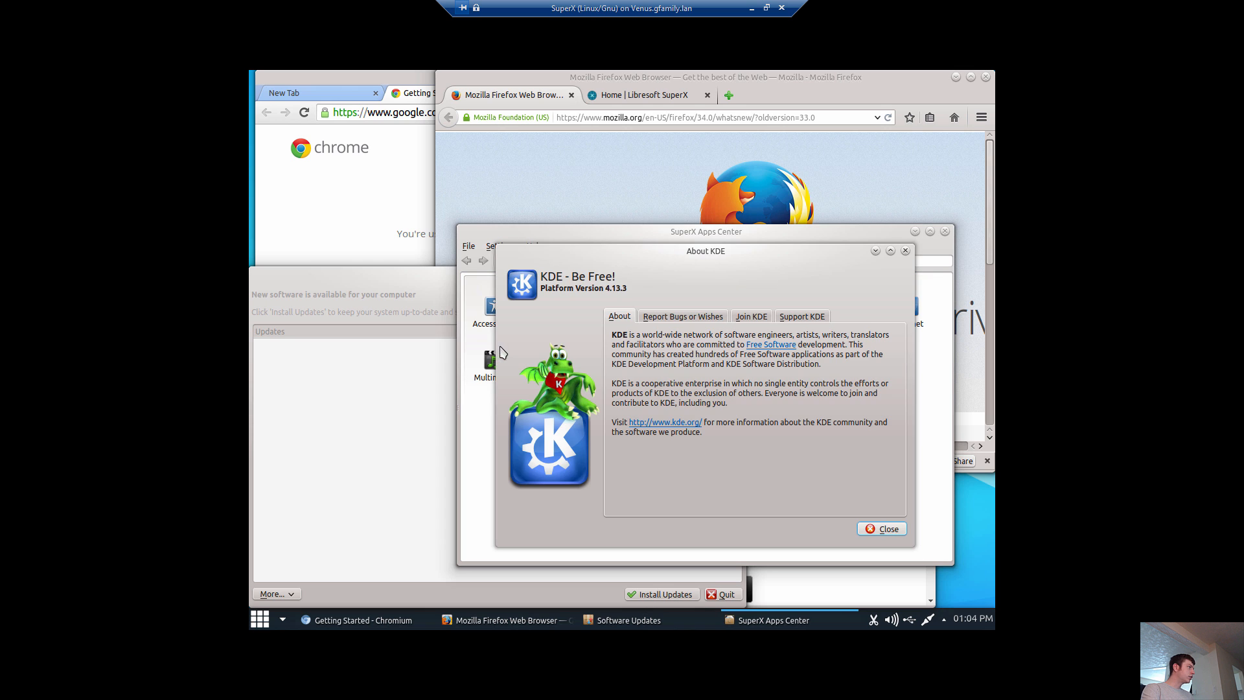
{"action": "mouse_move", "coordinate": [823, 312]}
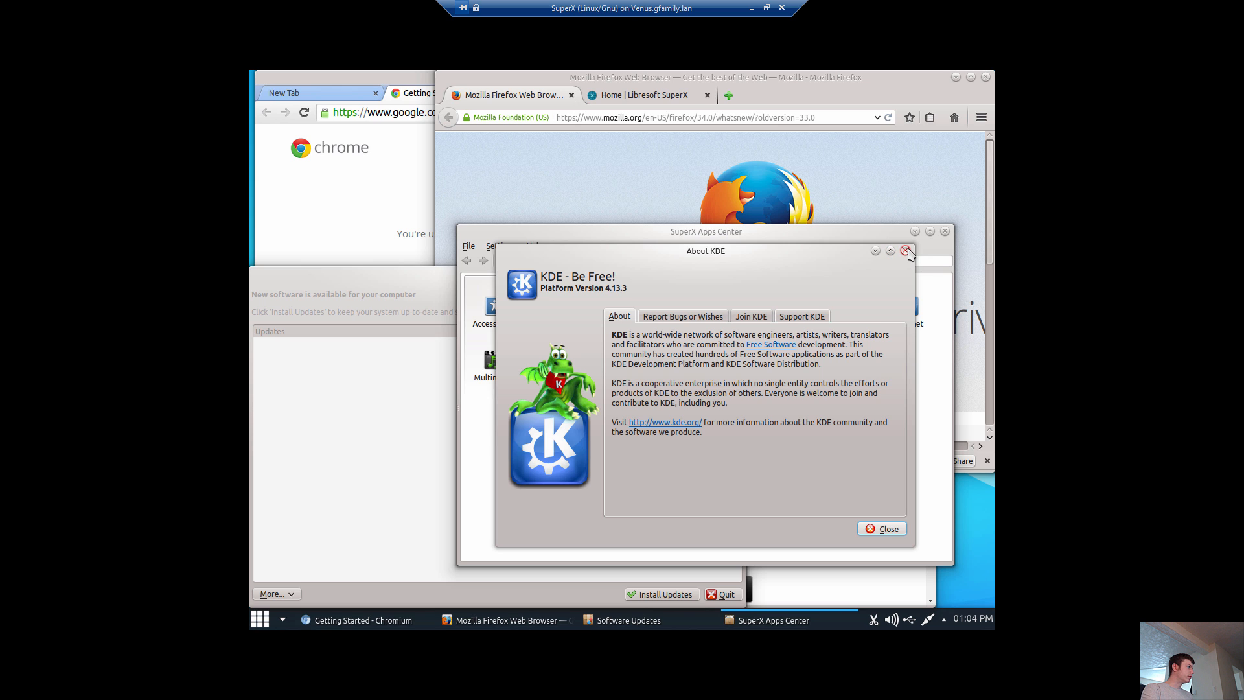
{"action": "left_click", "coordinate": [908, 252]}
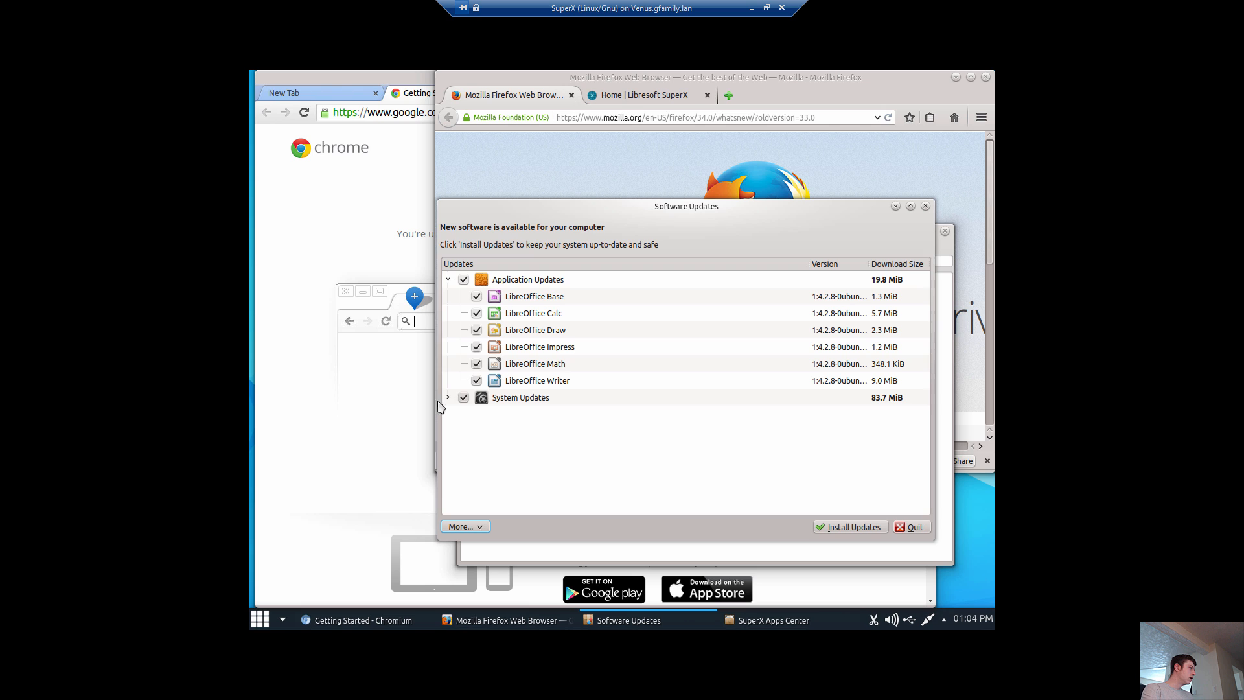
{"action": "mouse_move", "coordinate": [891, 416]}
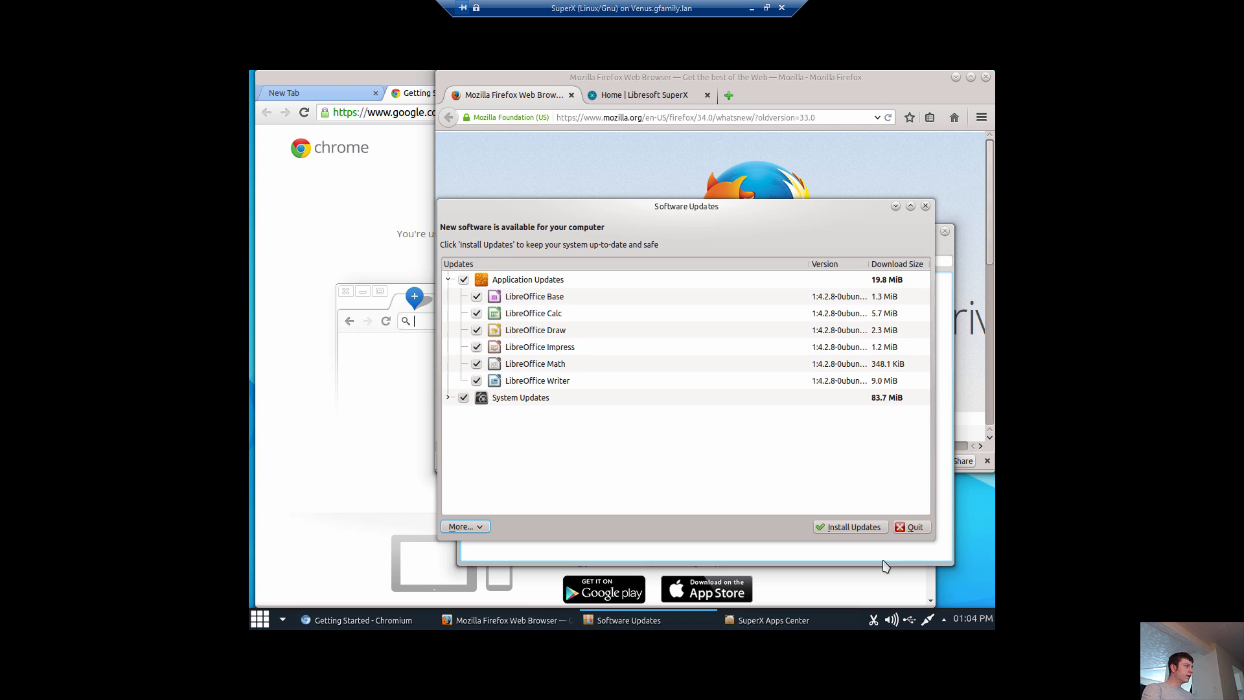
Close the pending updates list and search the Apps Center catalogue for 'vlc'.
{"action": "left_click", "coordinate": [765, 620]}
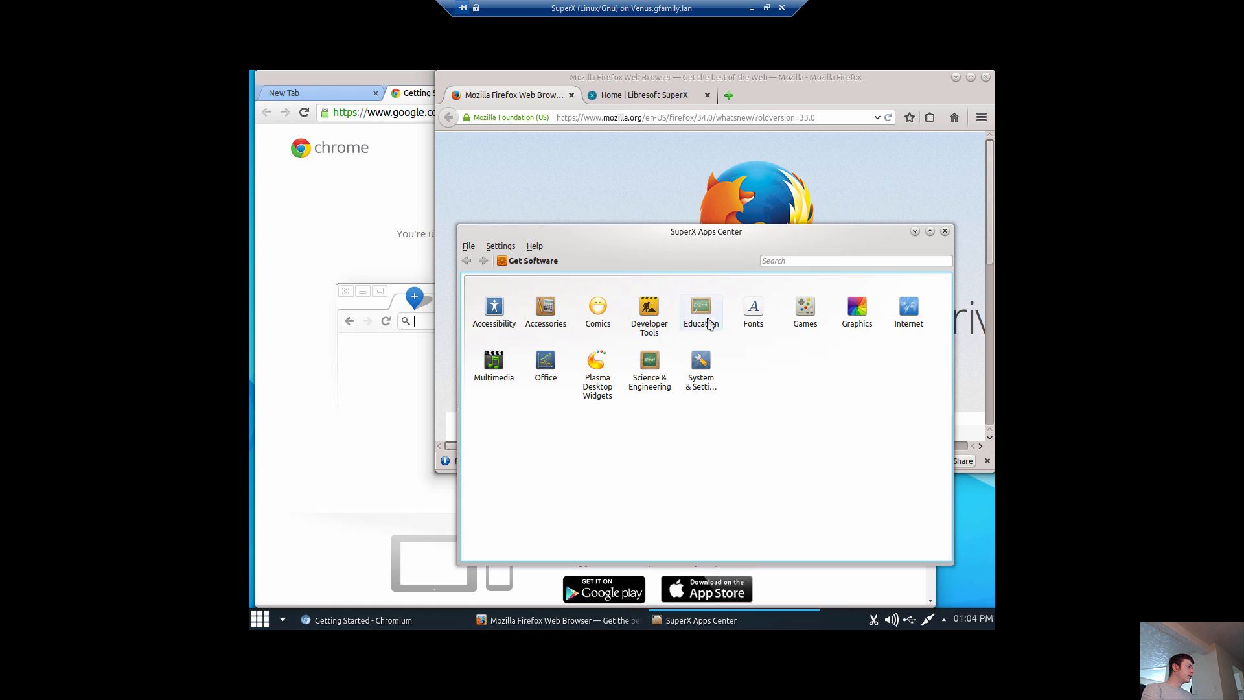
{"action": "mouse_move", "coordinate": [597, 367]}
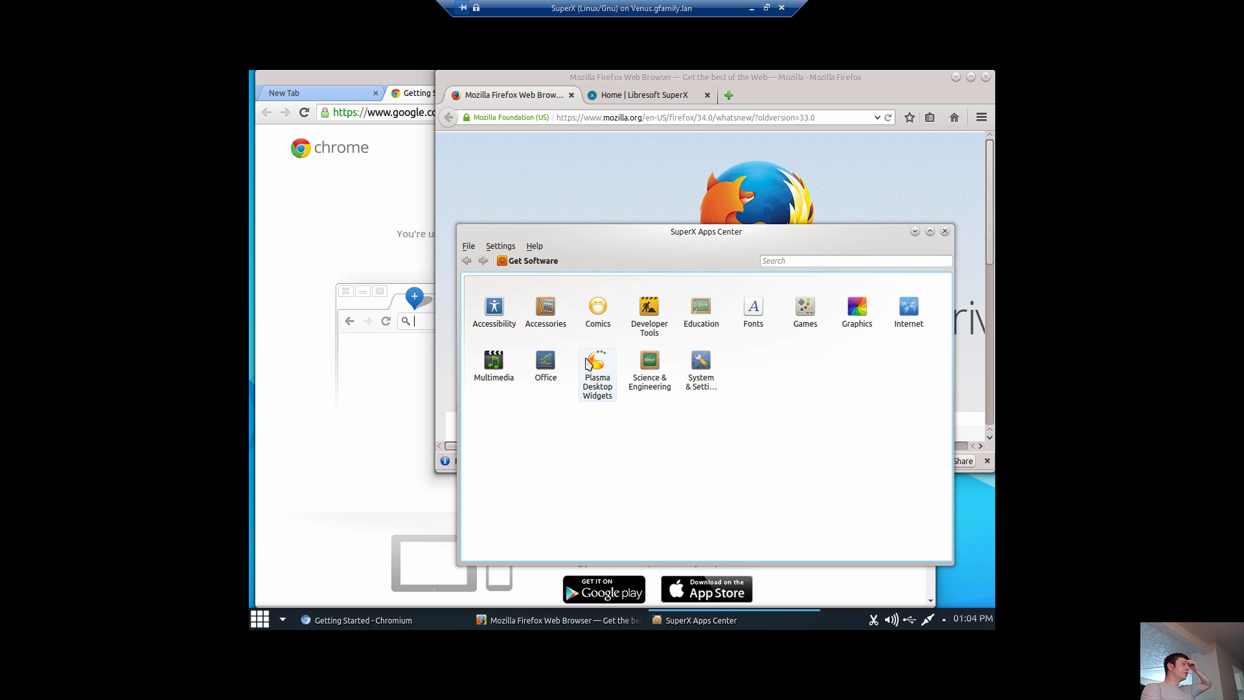
{"action": "mouse_move", "coordinate": [752, 308]}
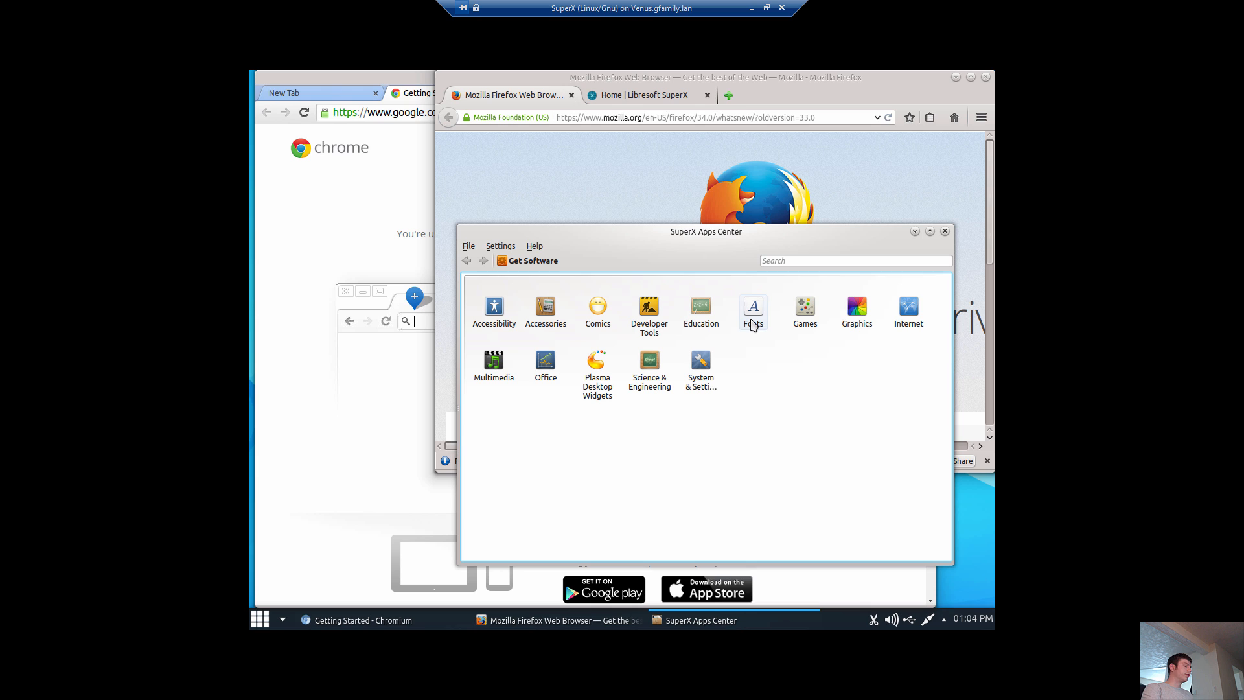
{"action": "mouse_move", "coordinate": [815, 380]}
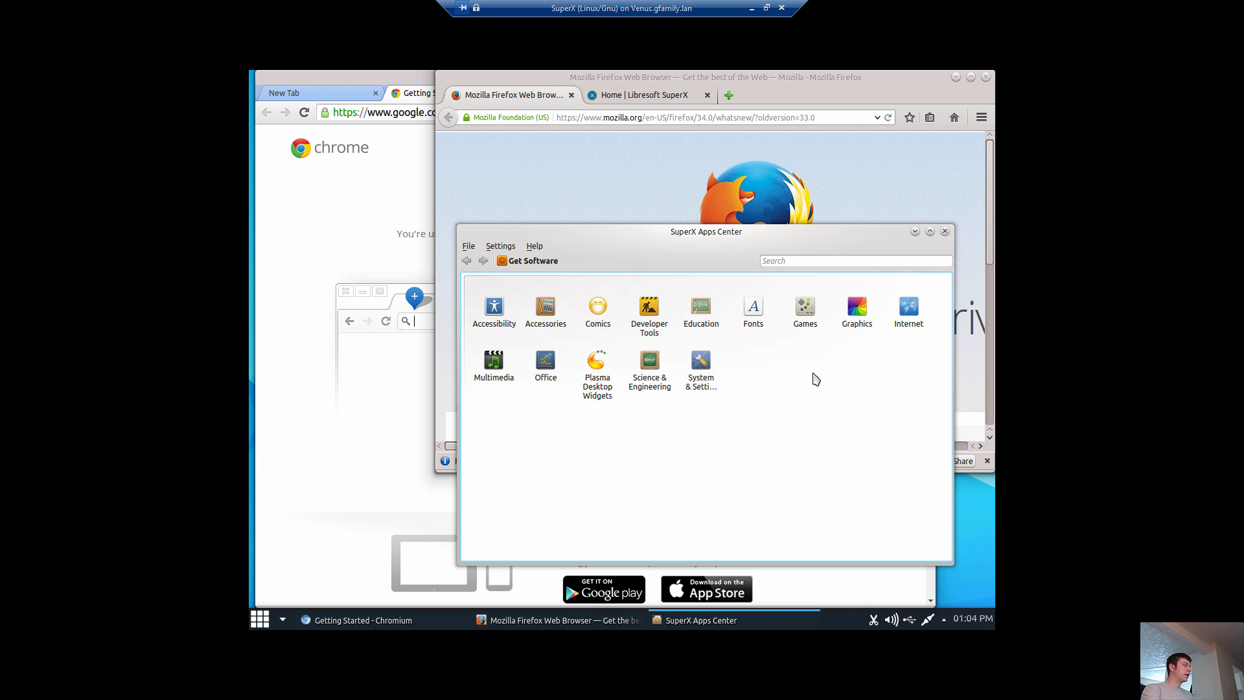
{"action": "left_click", "coordinate": [854, 260]}
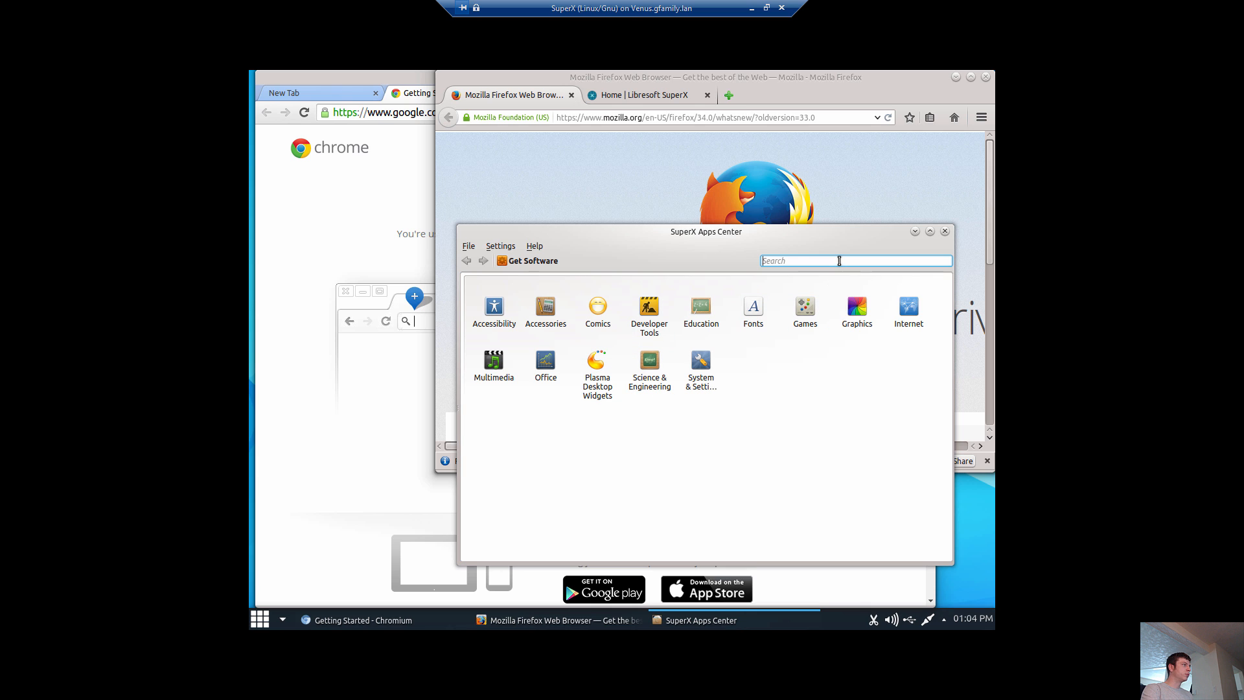
{"action": "type", "text": "vlc"}
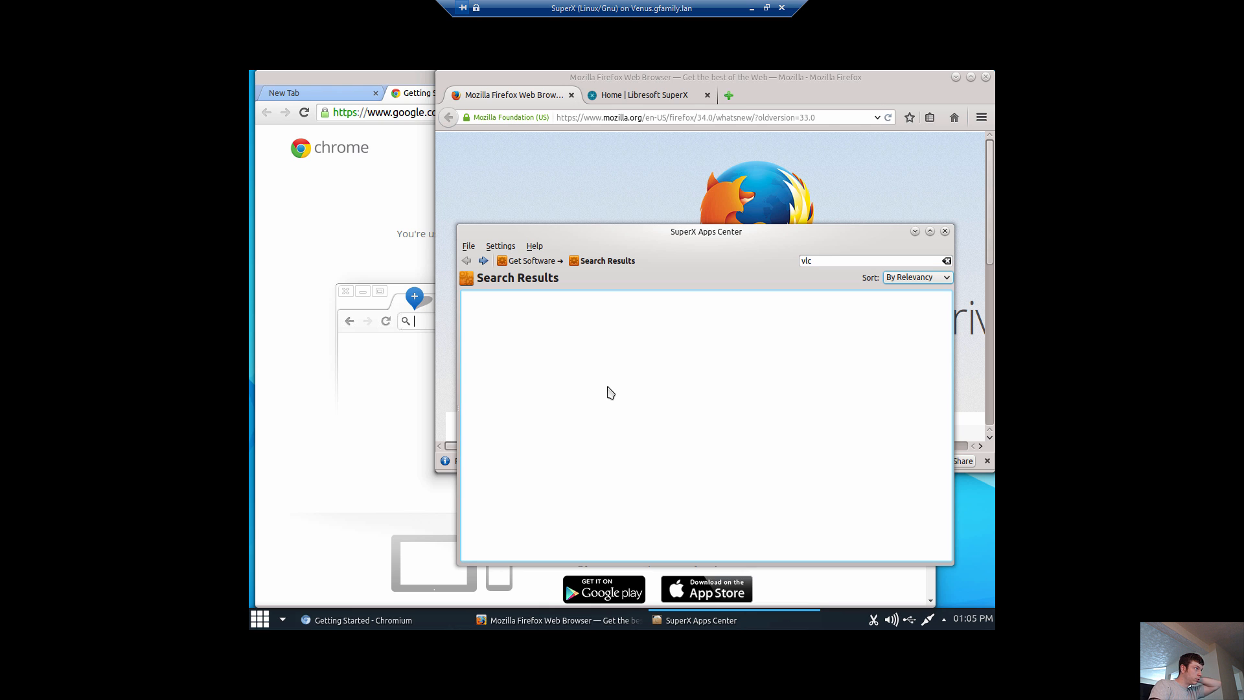
{"action": "mouse_move", "coordinate": [584, 352]}
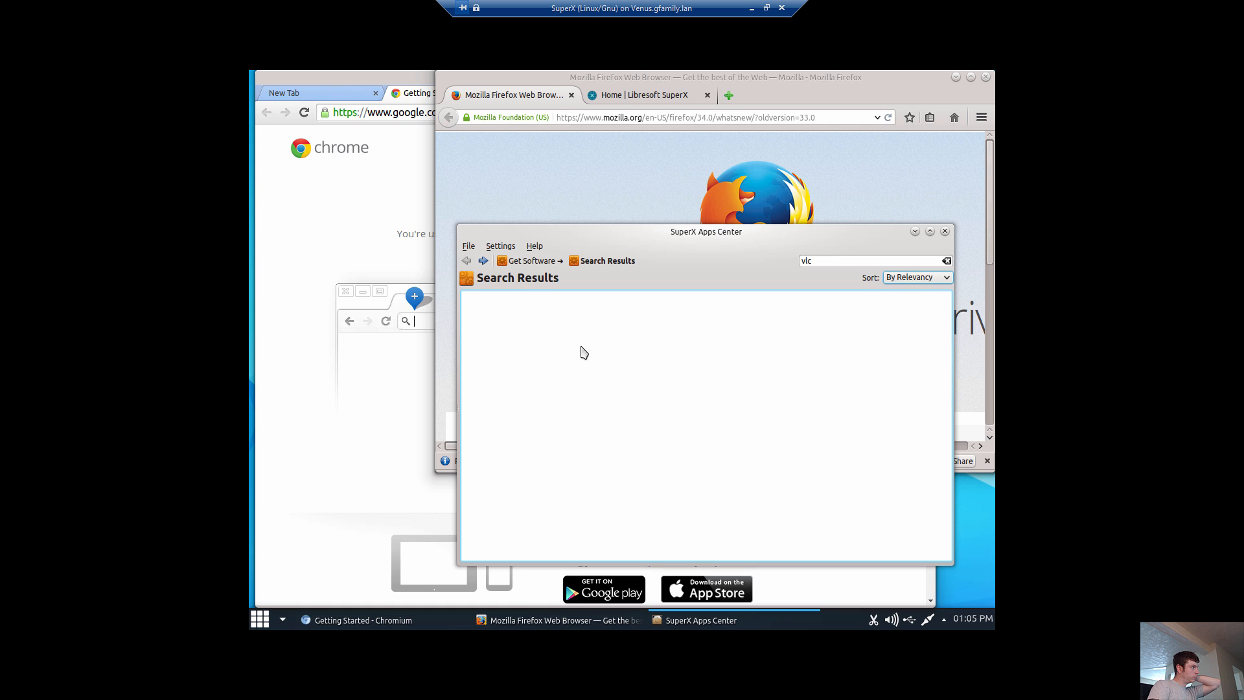
{"action": "mouse_move", "coordinate": [611, 358]}
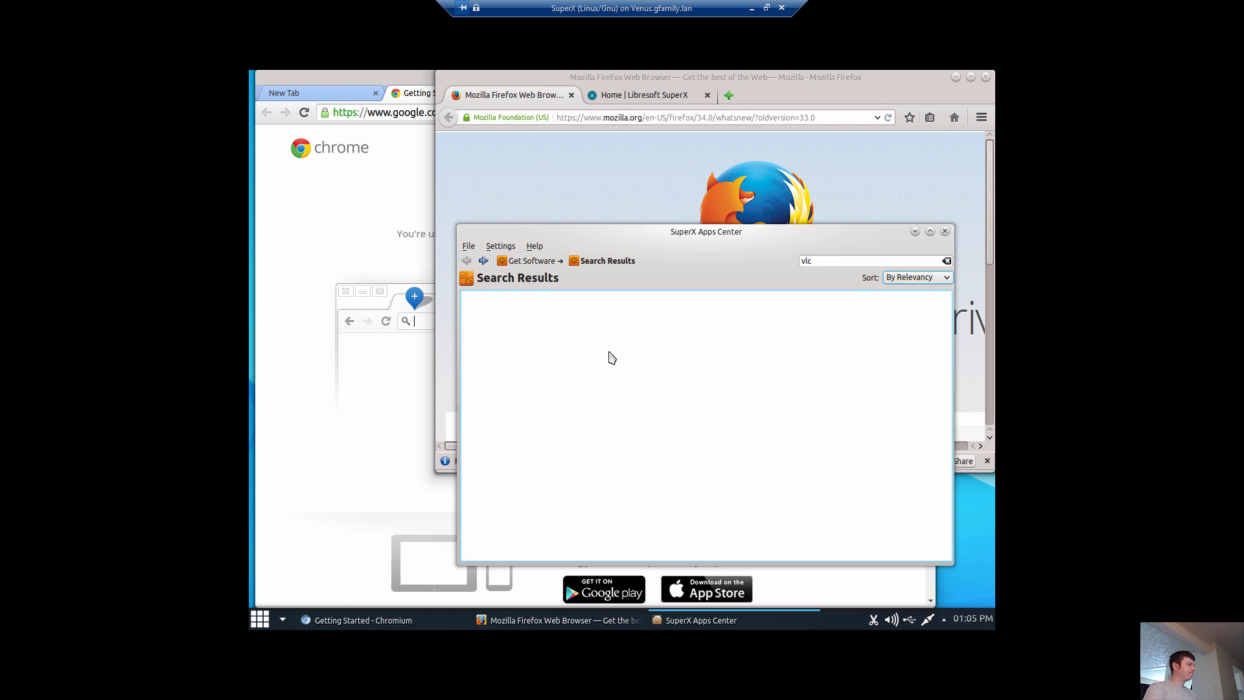
{"action": "mouse_move", "coordinate": [520, 251]}
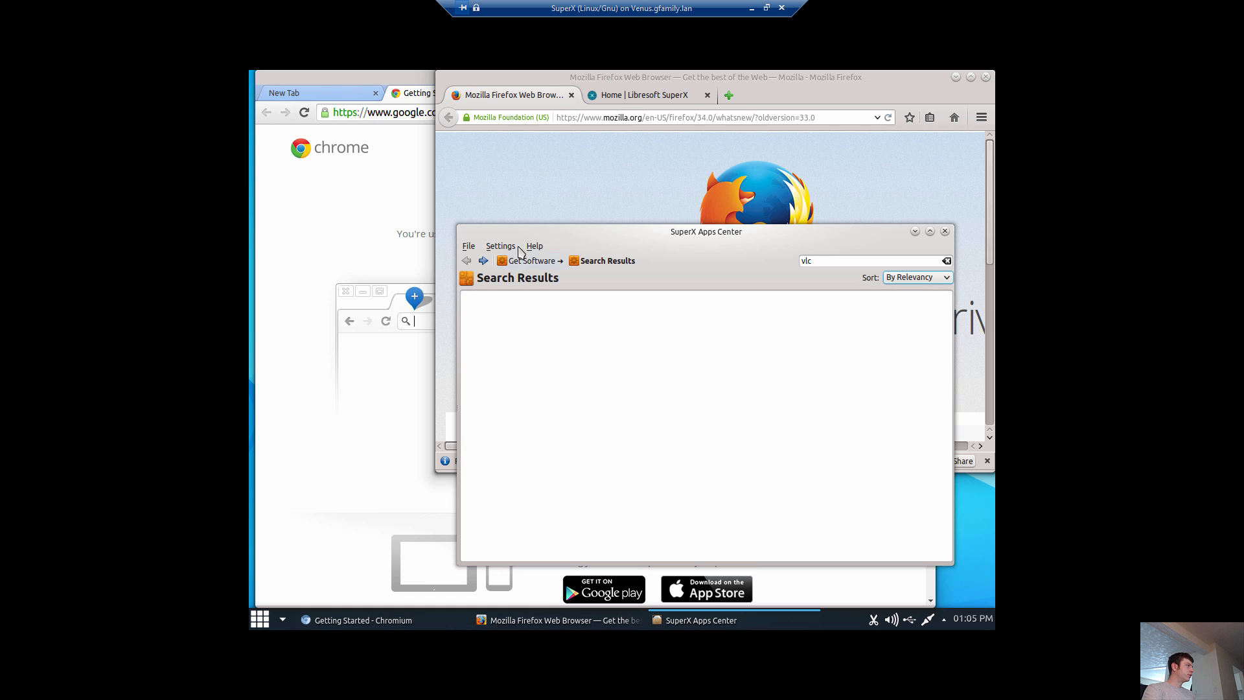
{"action": "mouse_move", "coordinate": [521, 263]}
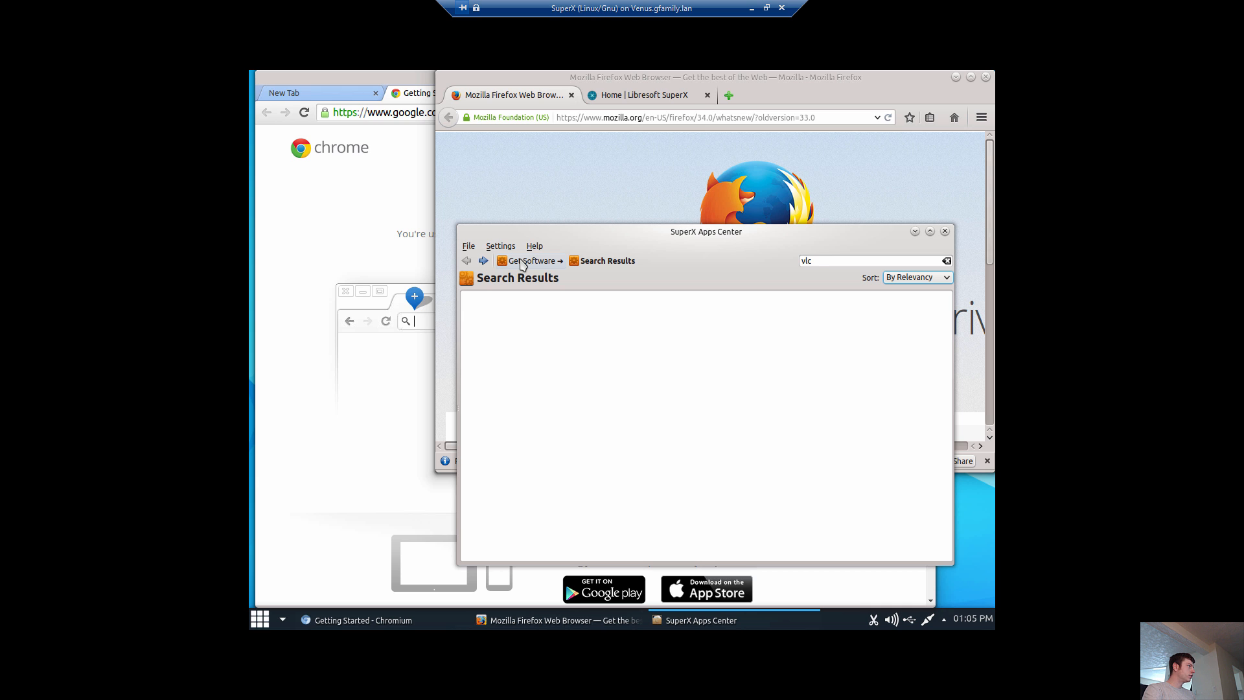
Browse to the Multimedia category and expand the already-installed VLC media player entry.
{"action": "left_click", "coordinate": [533, 261]}
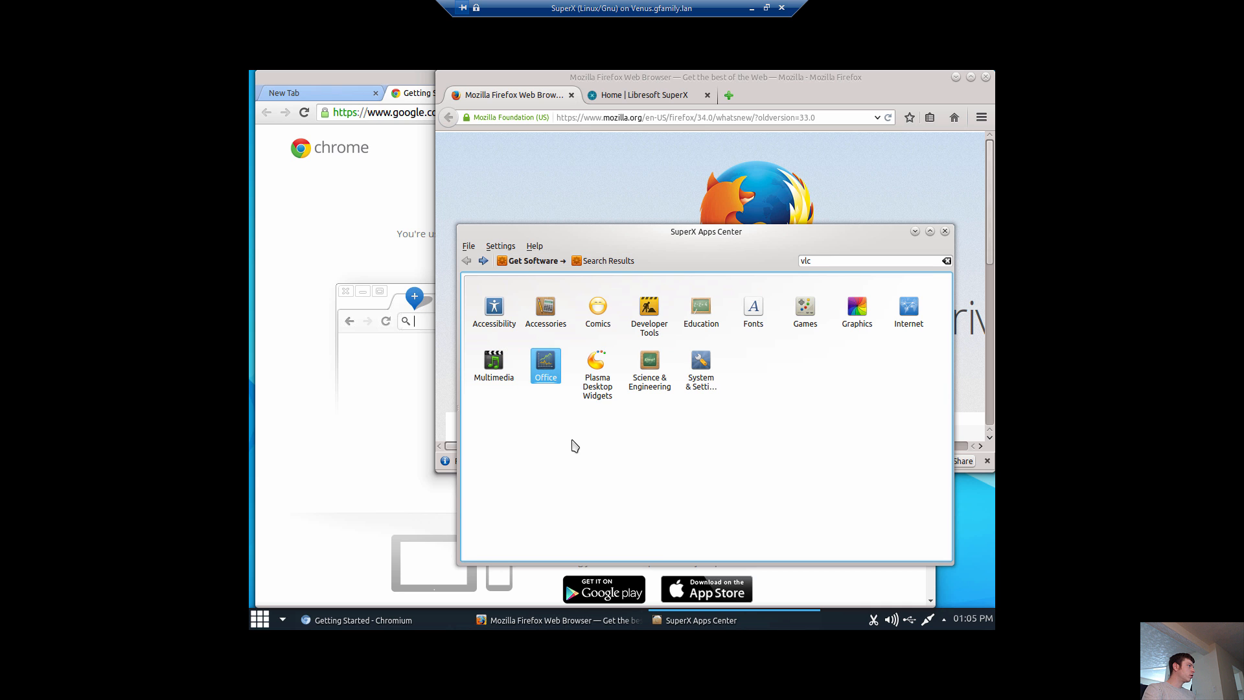
{"action": "left_click", "coordinate": [545, 366]}
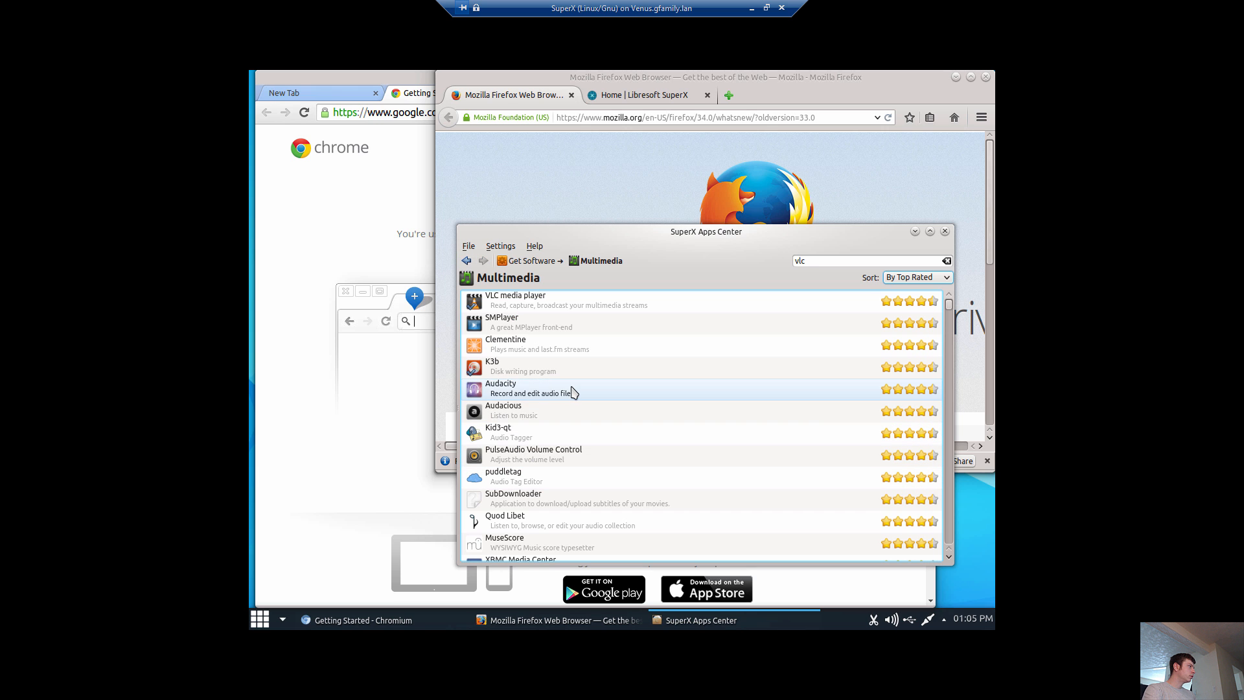
{"action": "left_click", "coordinate": [516, 300]}
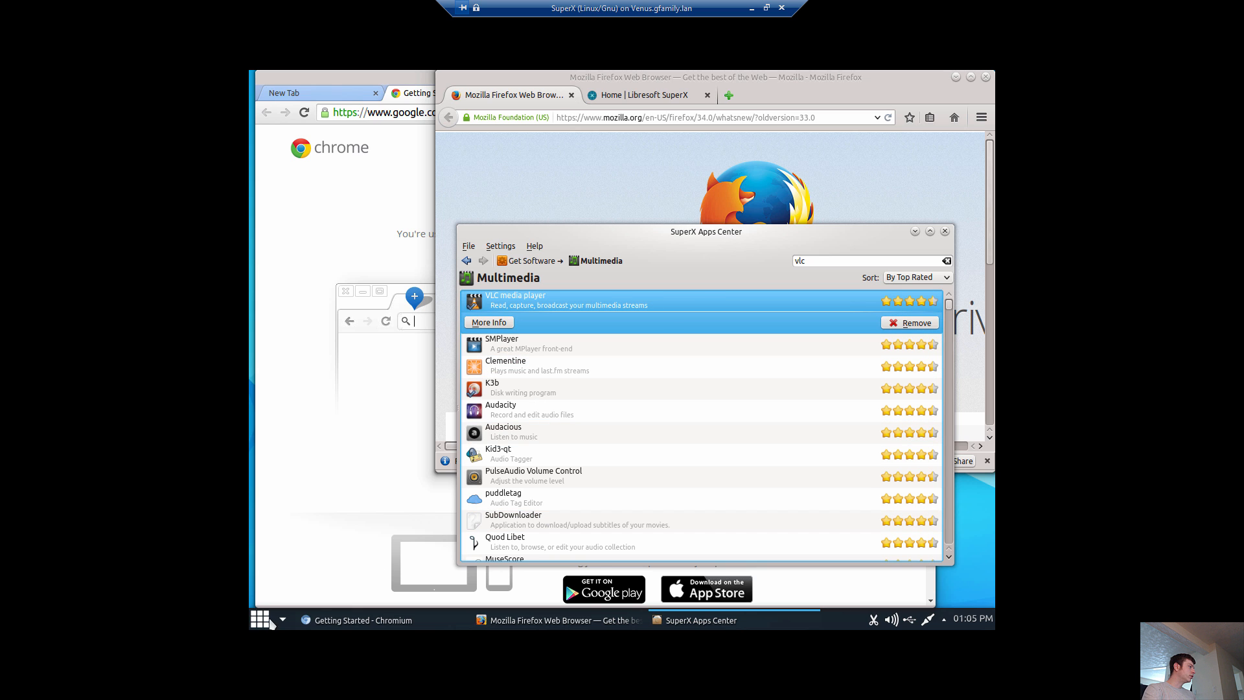
{"action": "left_click", "coordinate": [255, 620]}
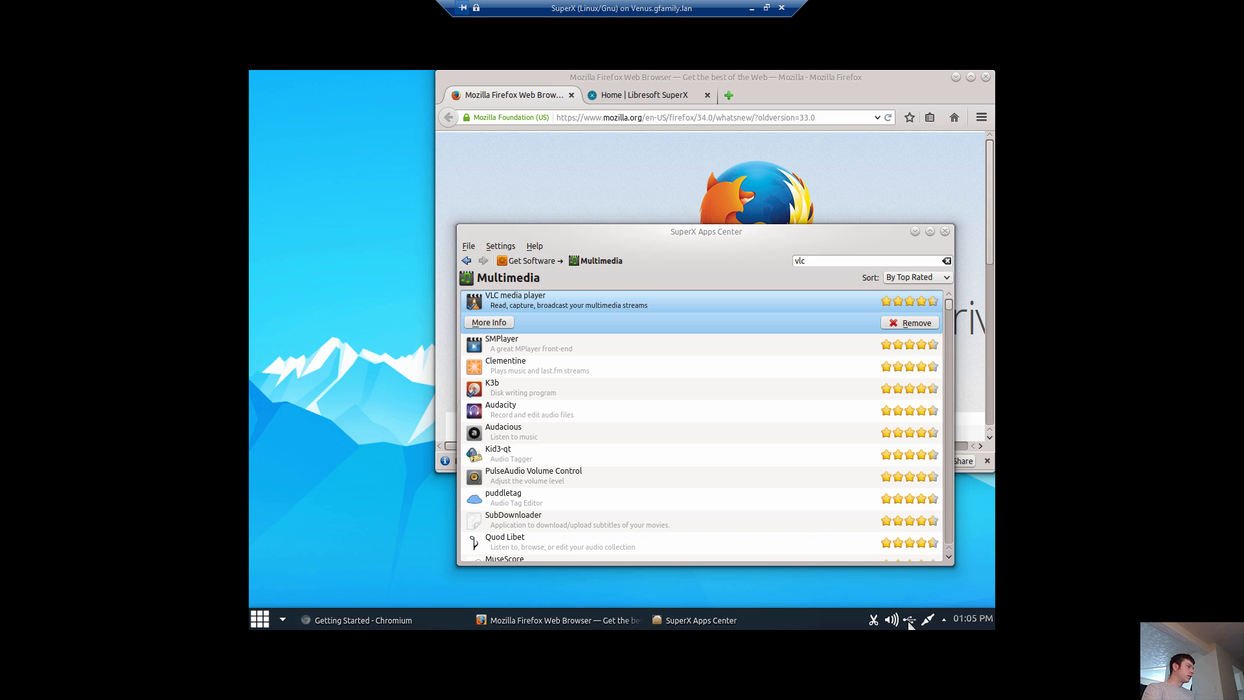
Check the tray's storage devices and network connection, then show the Klipper clipboard options.
{"action": "left_click", "coordinate": [910, 620]}
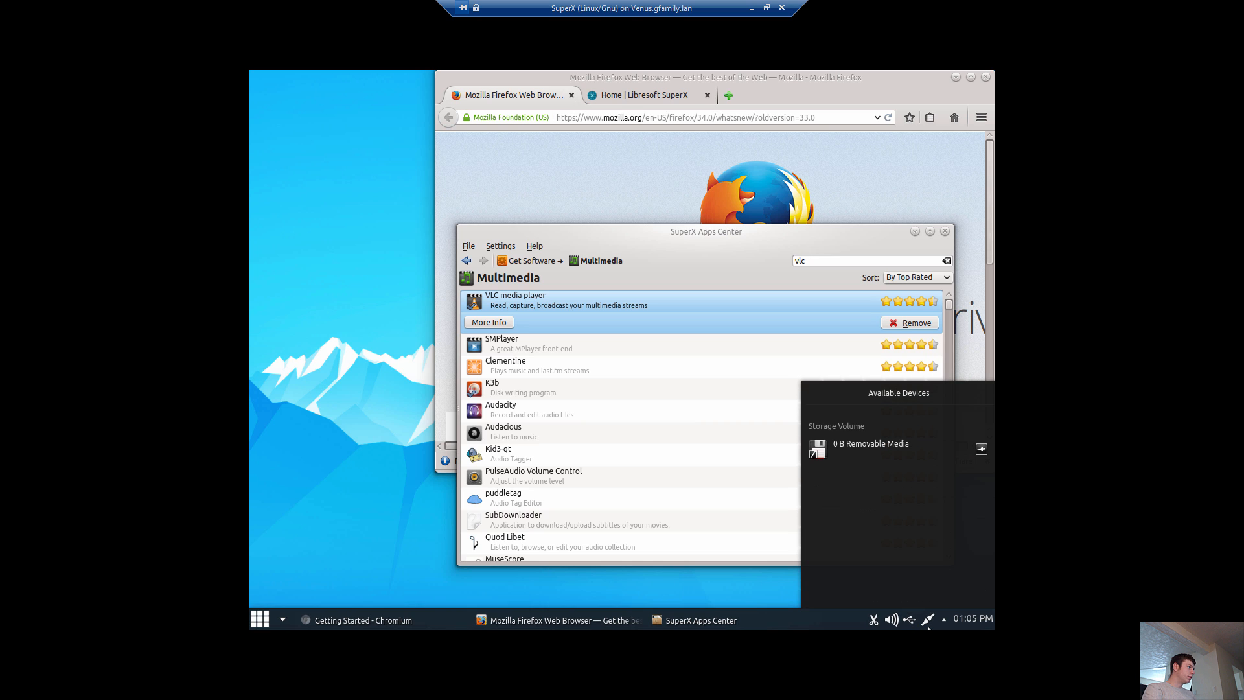
{"action": "left_click", "coordinate": [910, 620]}
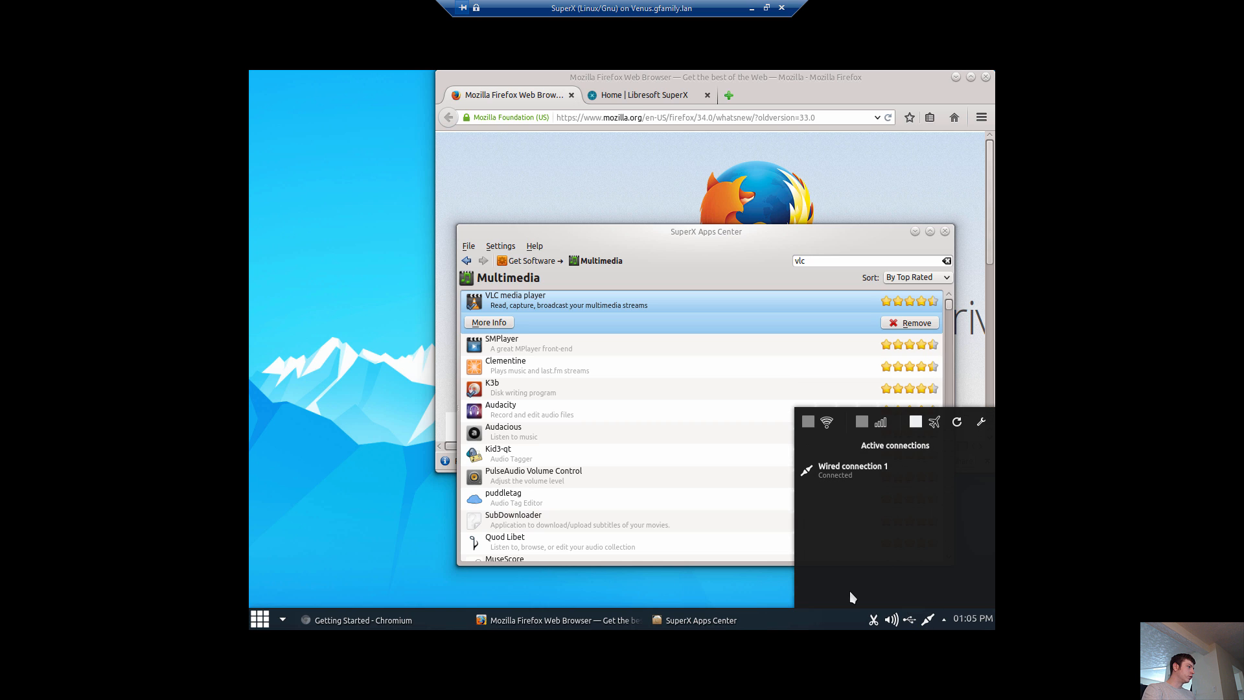
{"action": "left_click", "coordinate": [873, 619]}
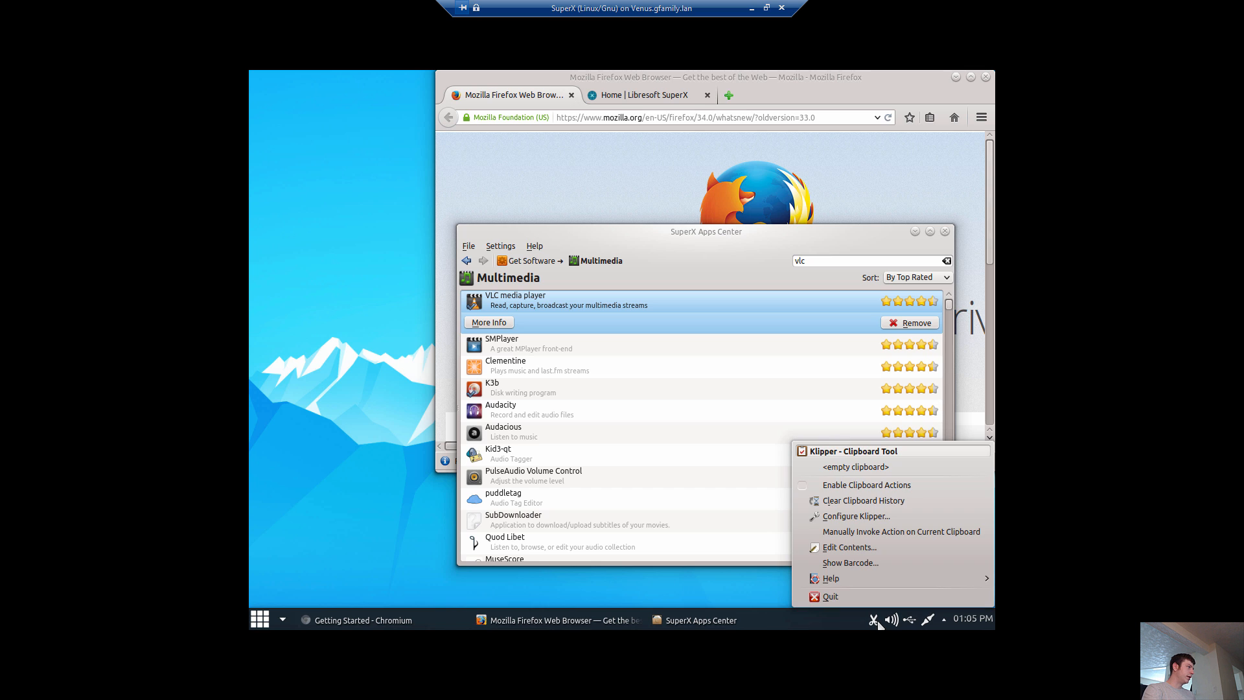
{"action": "mouse_move", "coordinate": [836, 623]}
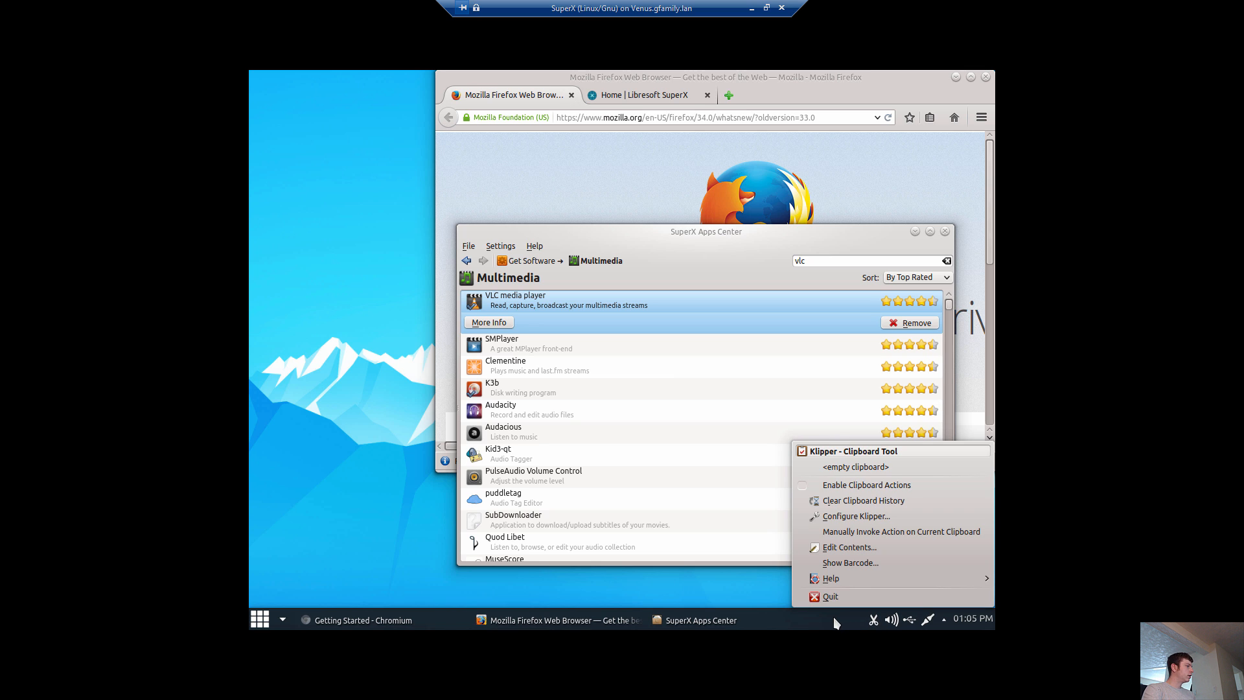
{"action": "mouse_move", "coordinate": [693, 620]}
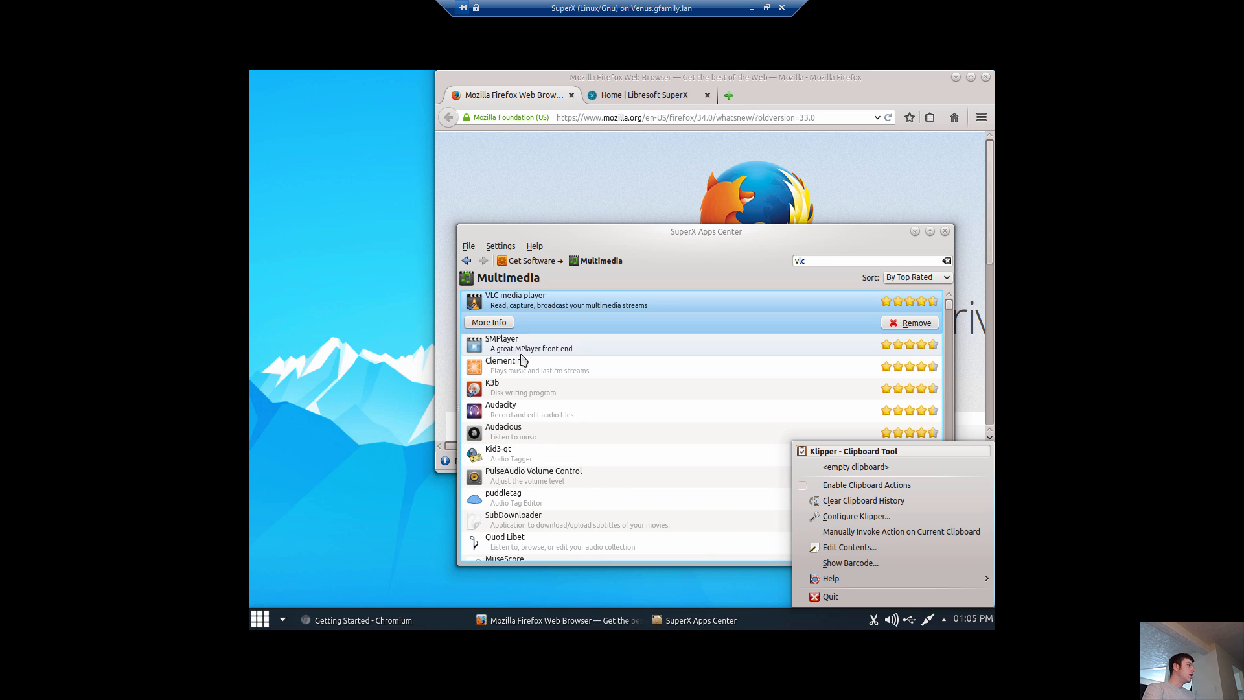
{"action": "scroll", "scroll_direction": "down", "scroll_amount": 3}
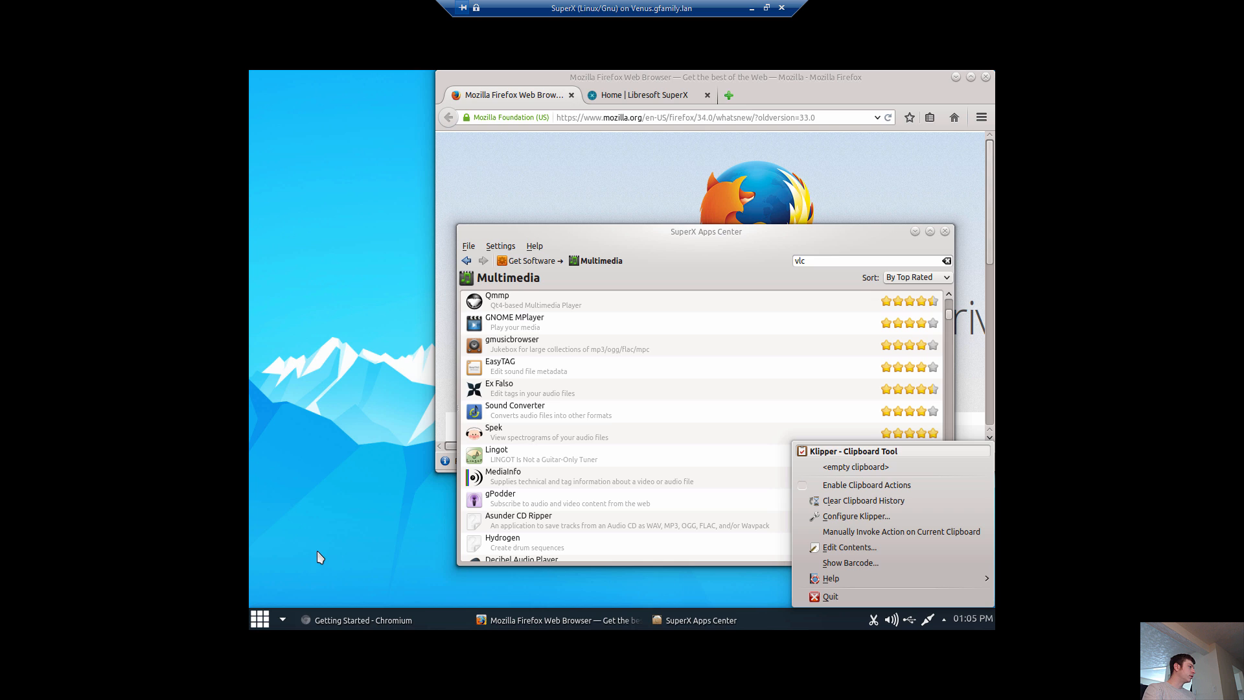
{"action": "mouse_move", "coordinate": [711, 254]}
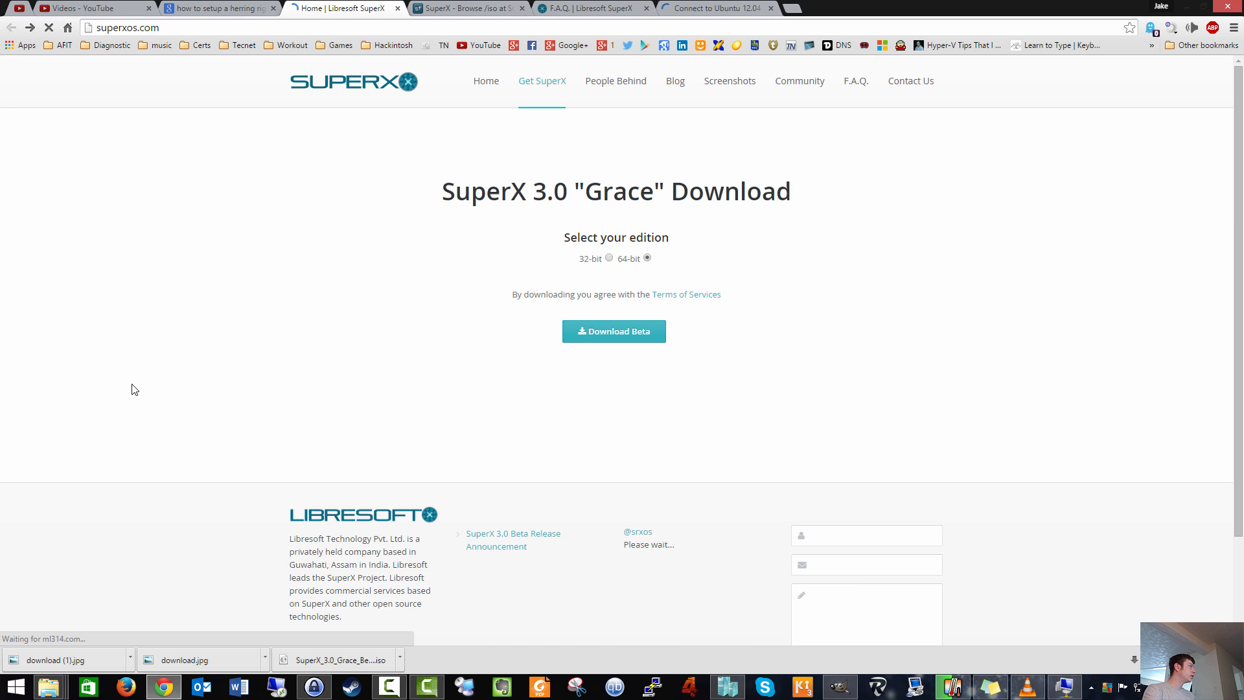
Go to the superxos.com home page and scroll over its laptop showcase and feature highlights.
{"action": "left_click", "coordinate": [486, 80]}
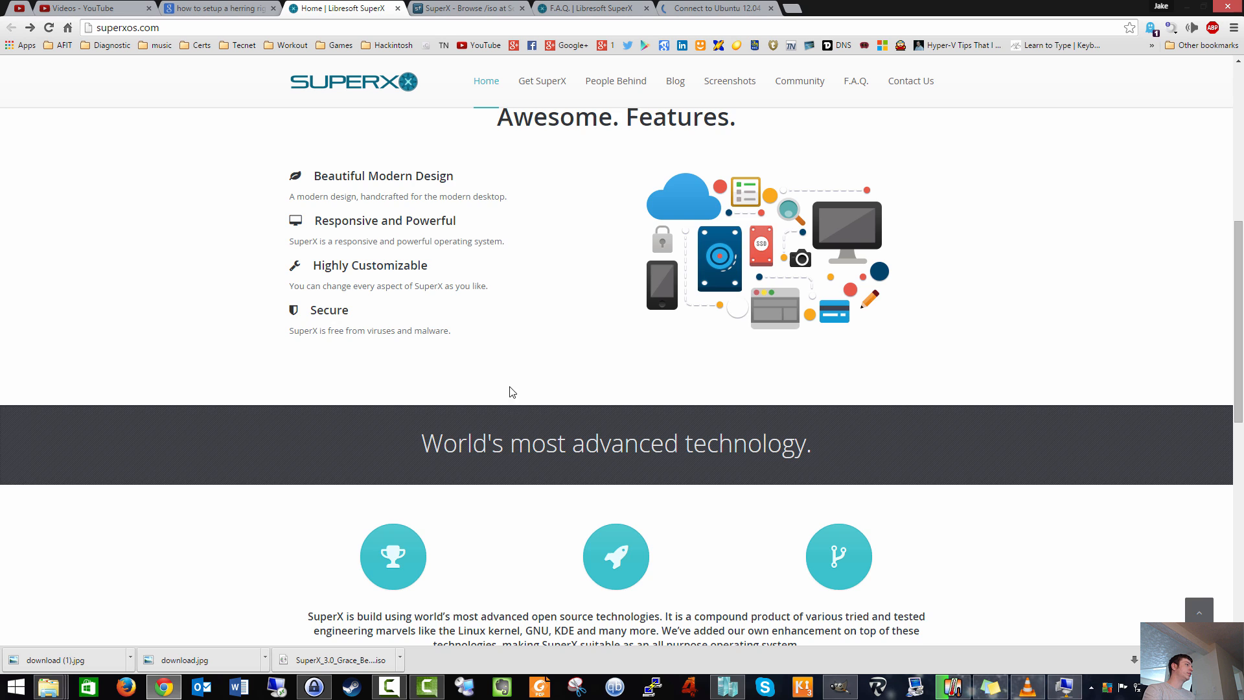
{"action": "scroll", "scroll_direction": "up", "scroll_amount": 3}
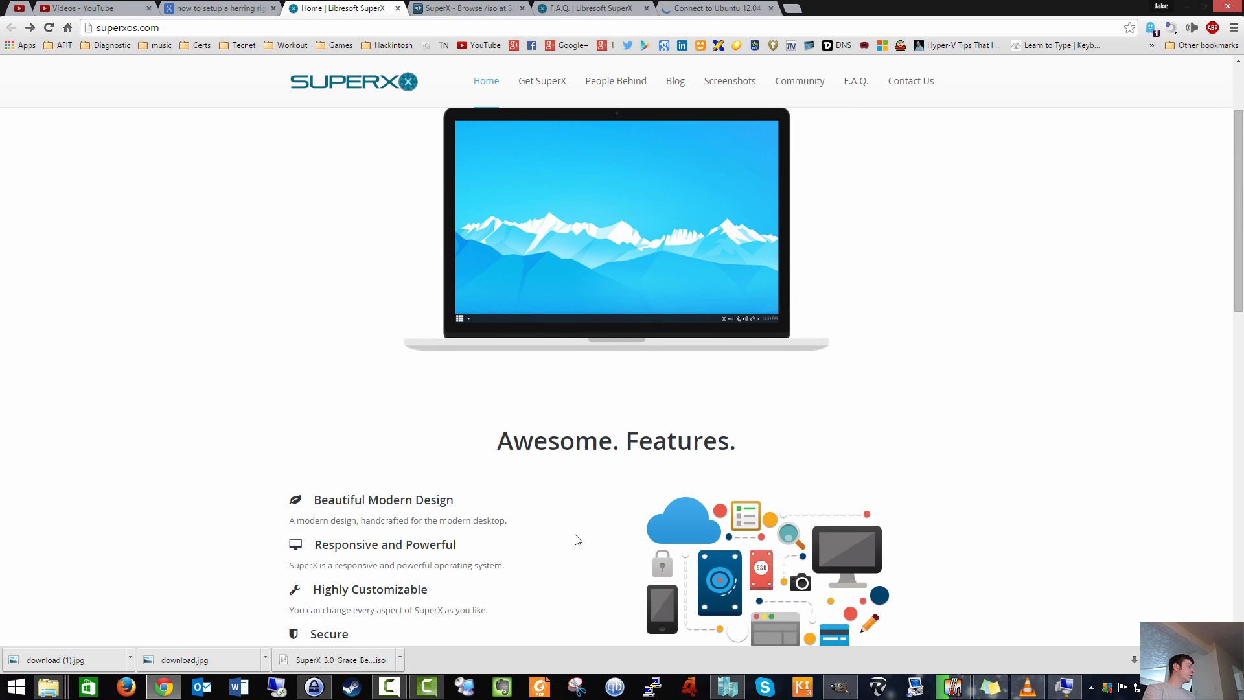
{"action": "scroll", "scroll_direction": "down", "scroll_amount": 3}
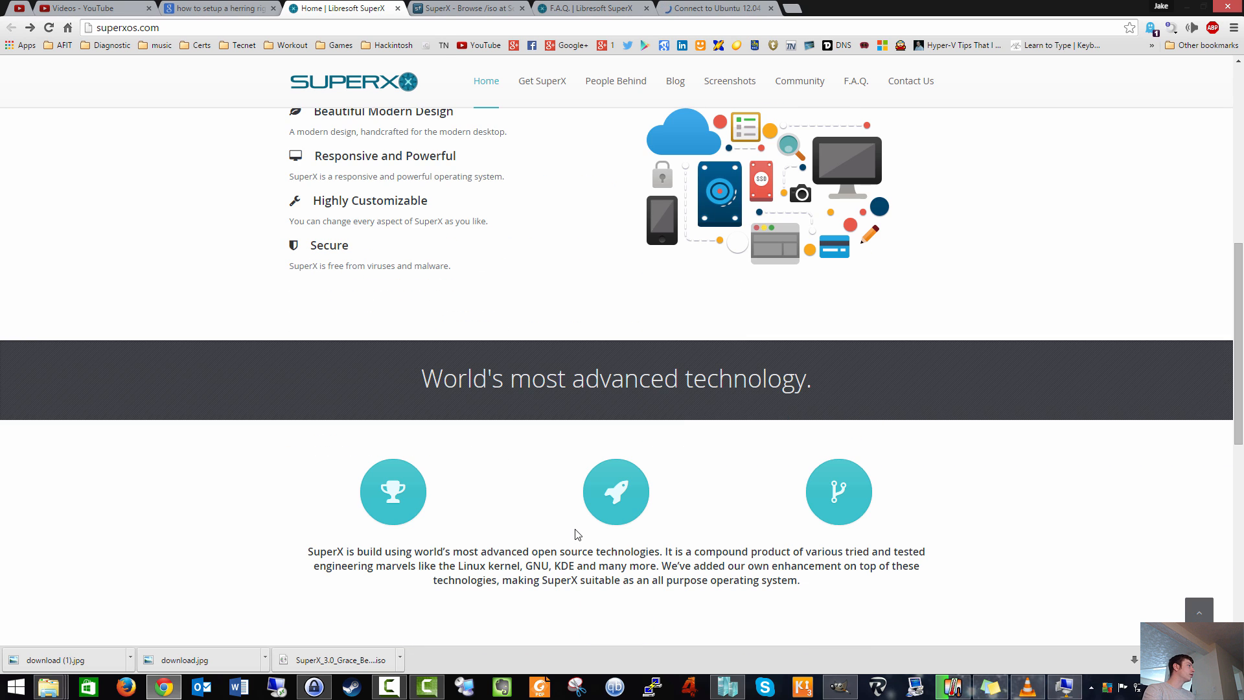
{"action": "scroll", "scroll_direction": "up", "scroll_amount": 3}
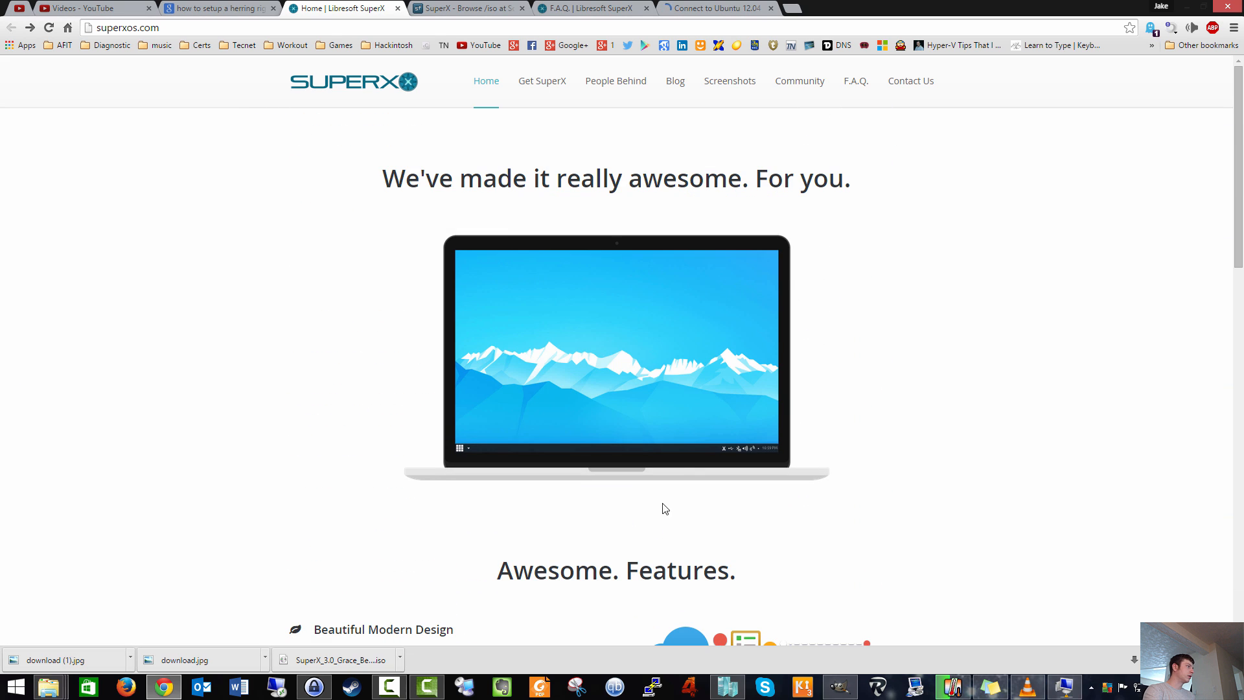
{"action": "mouse_move", "coordinate": [581, 426]}
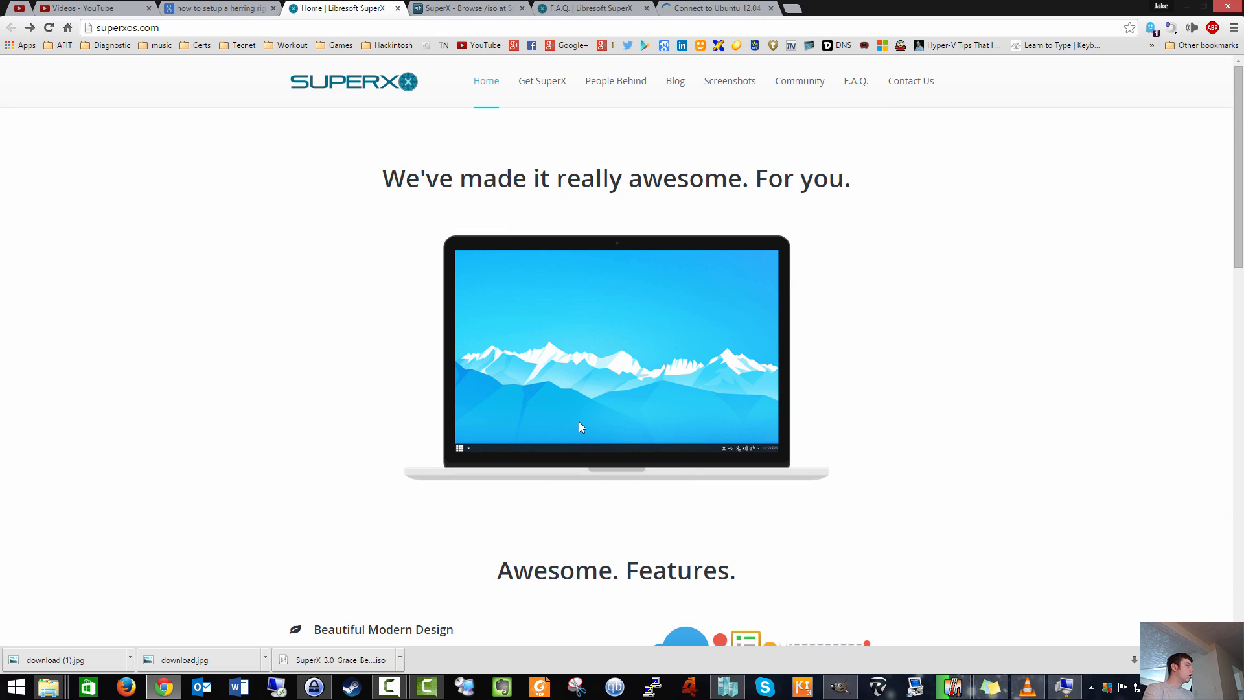
{"action": "mouse_move", "coordinate": [720, 383]}
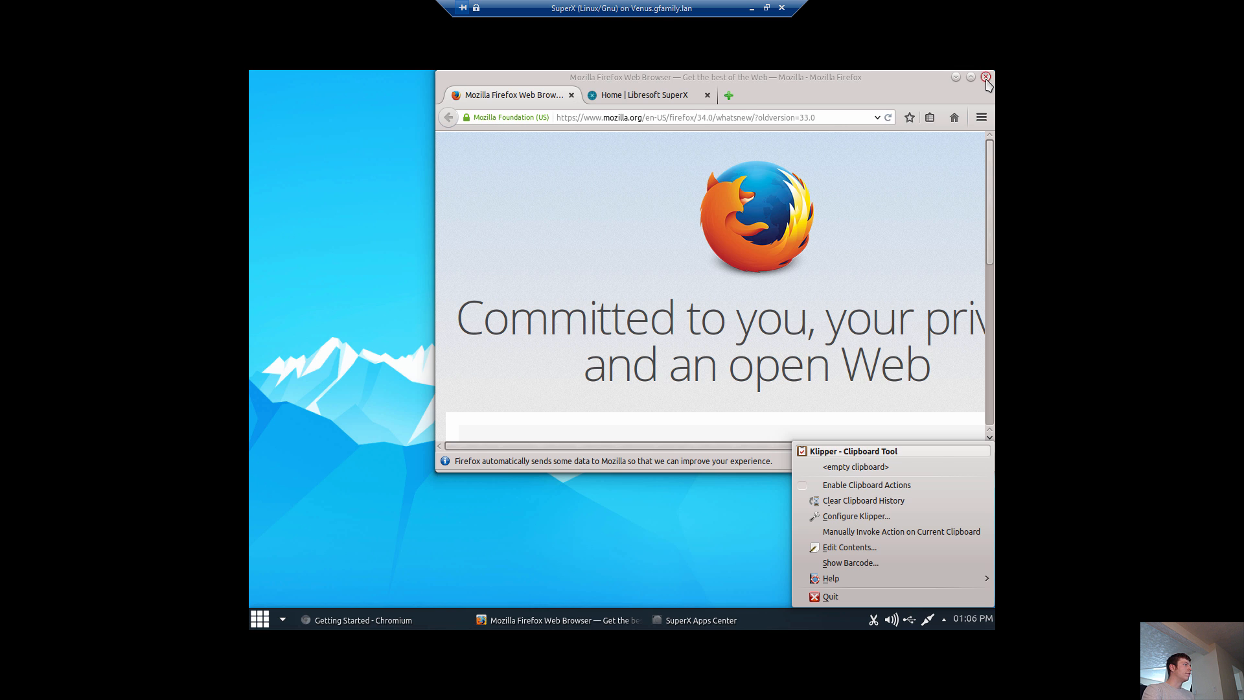
Close Firefox, confirming Close tabs for both open tabs in the Confirm close dialog.
{"action": "left_click", "coordinate": [986, 77]}
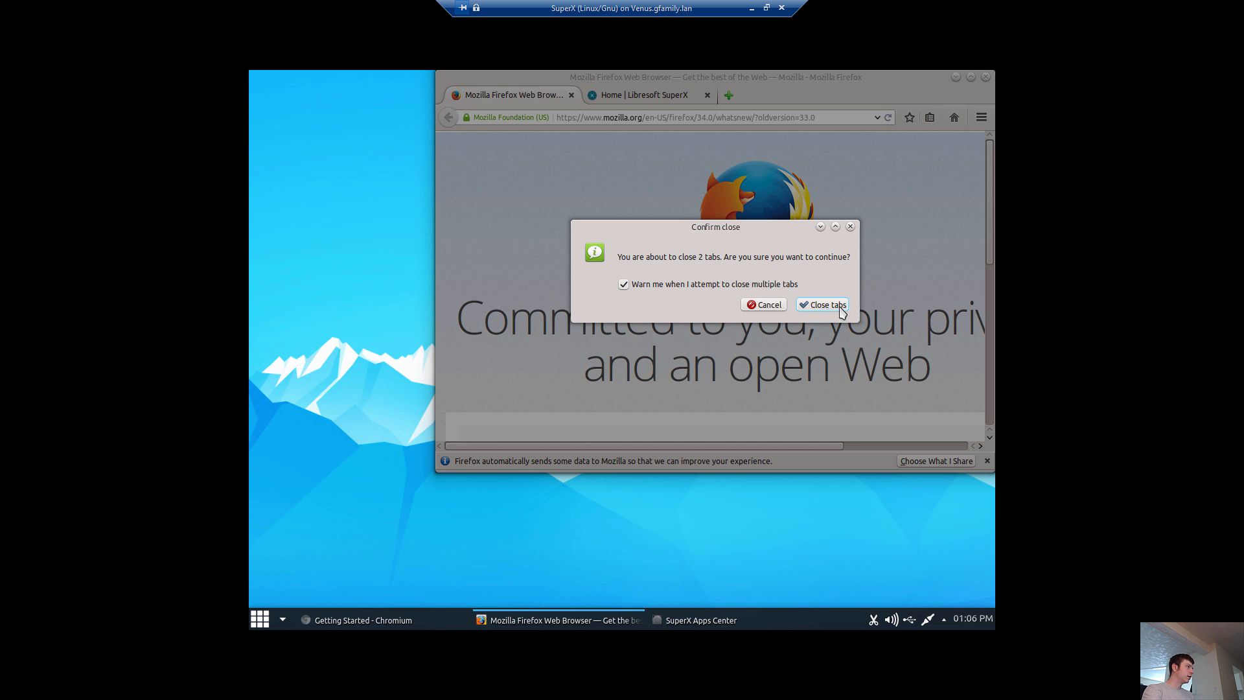
{"action": "left_click", "coordinate": [823, 305]}
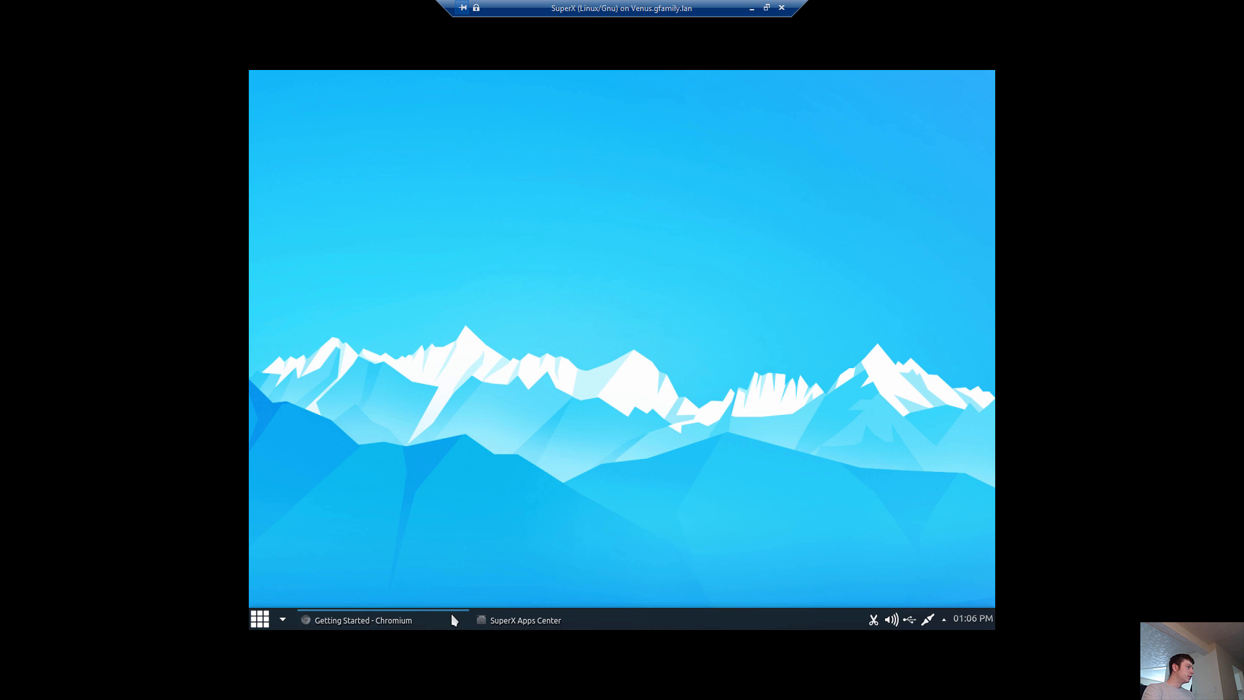
{"action": "mouse_move", "coordinate": [317, 651]}
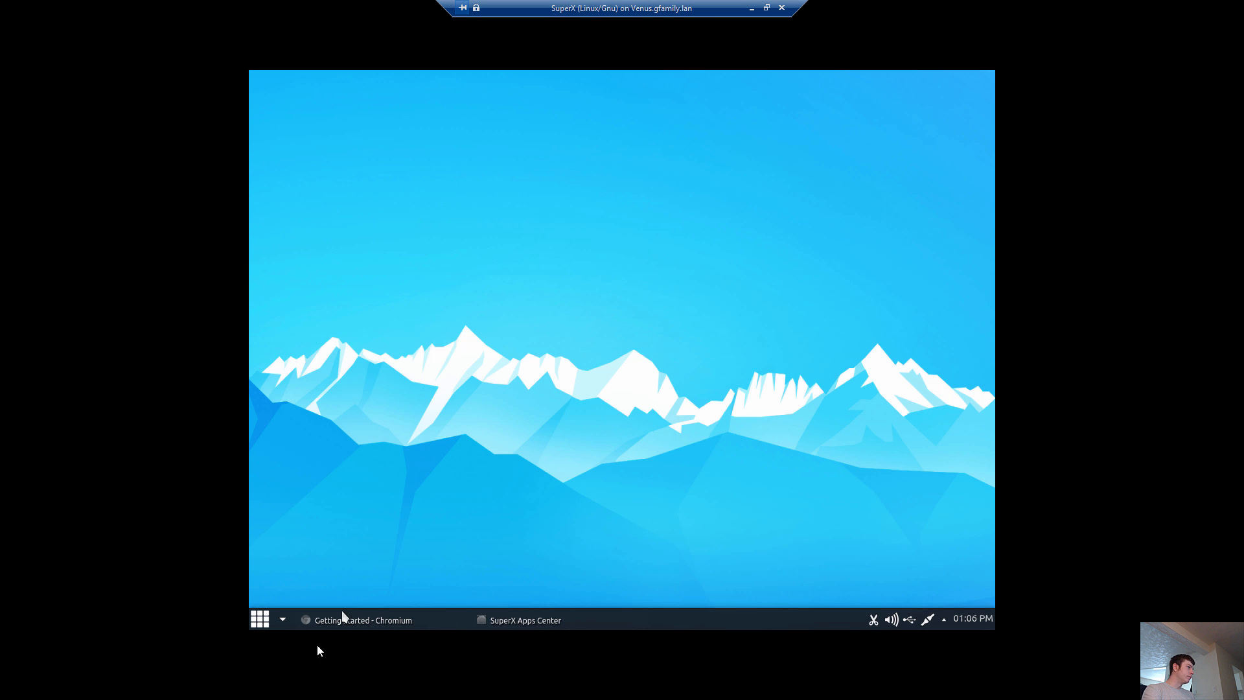
{"action": "mouse_move", "coordinate": [580, 391]}
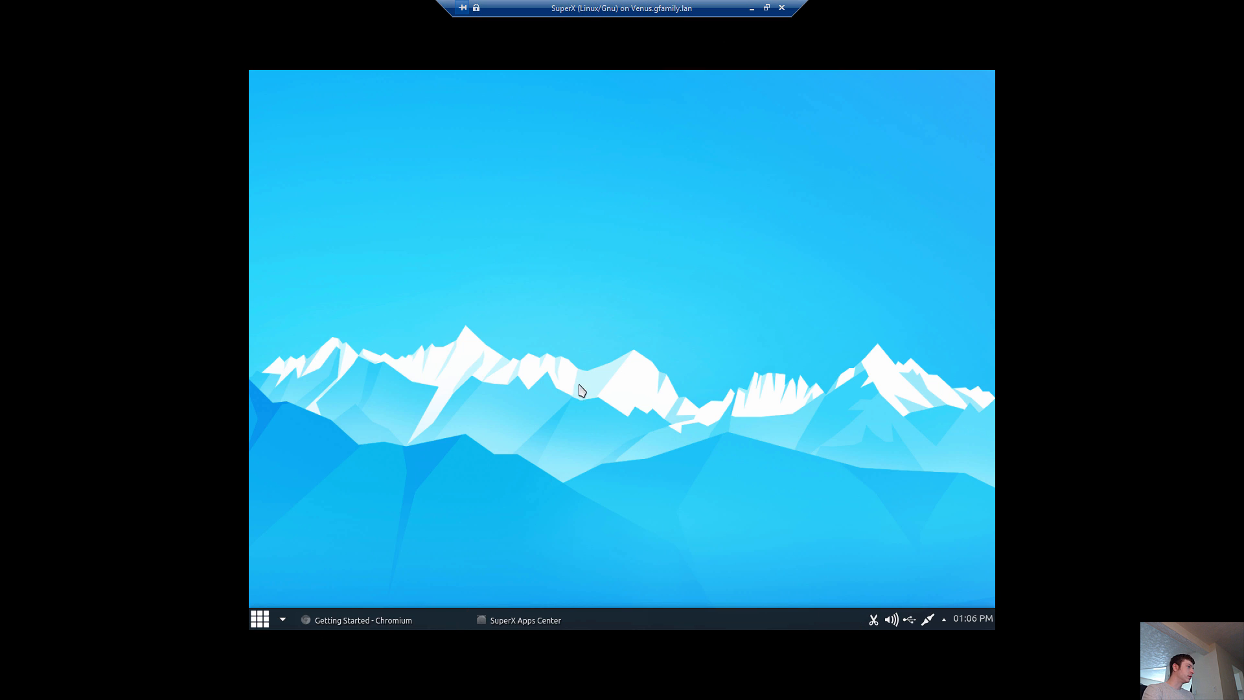
{"action": "mouse_move", "coordinate": [901, 157]}
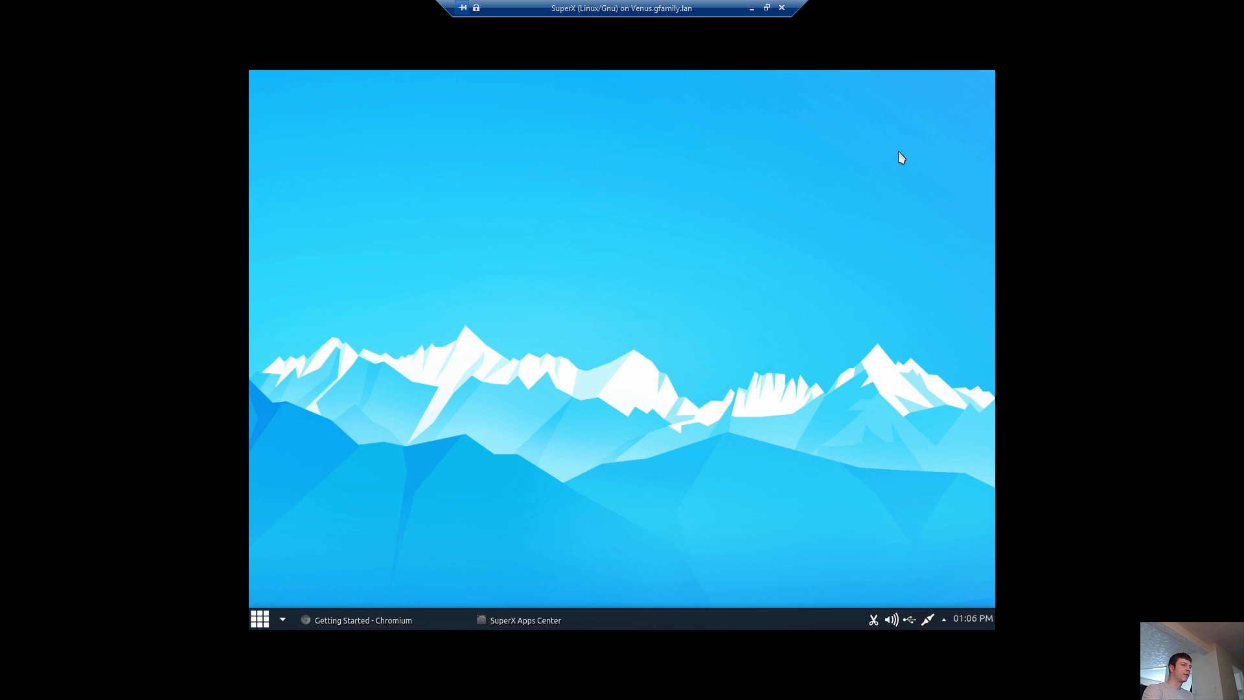